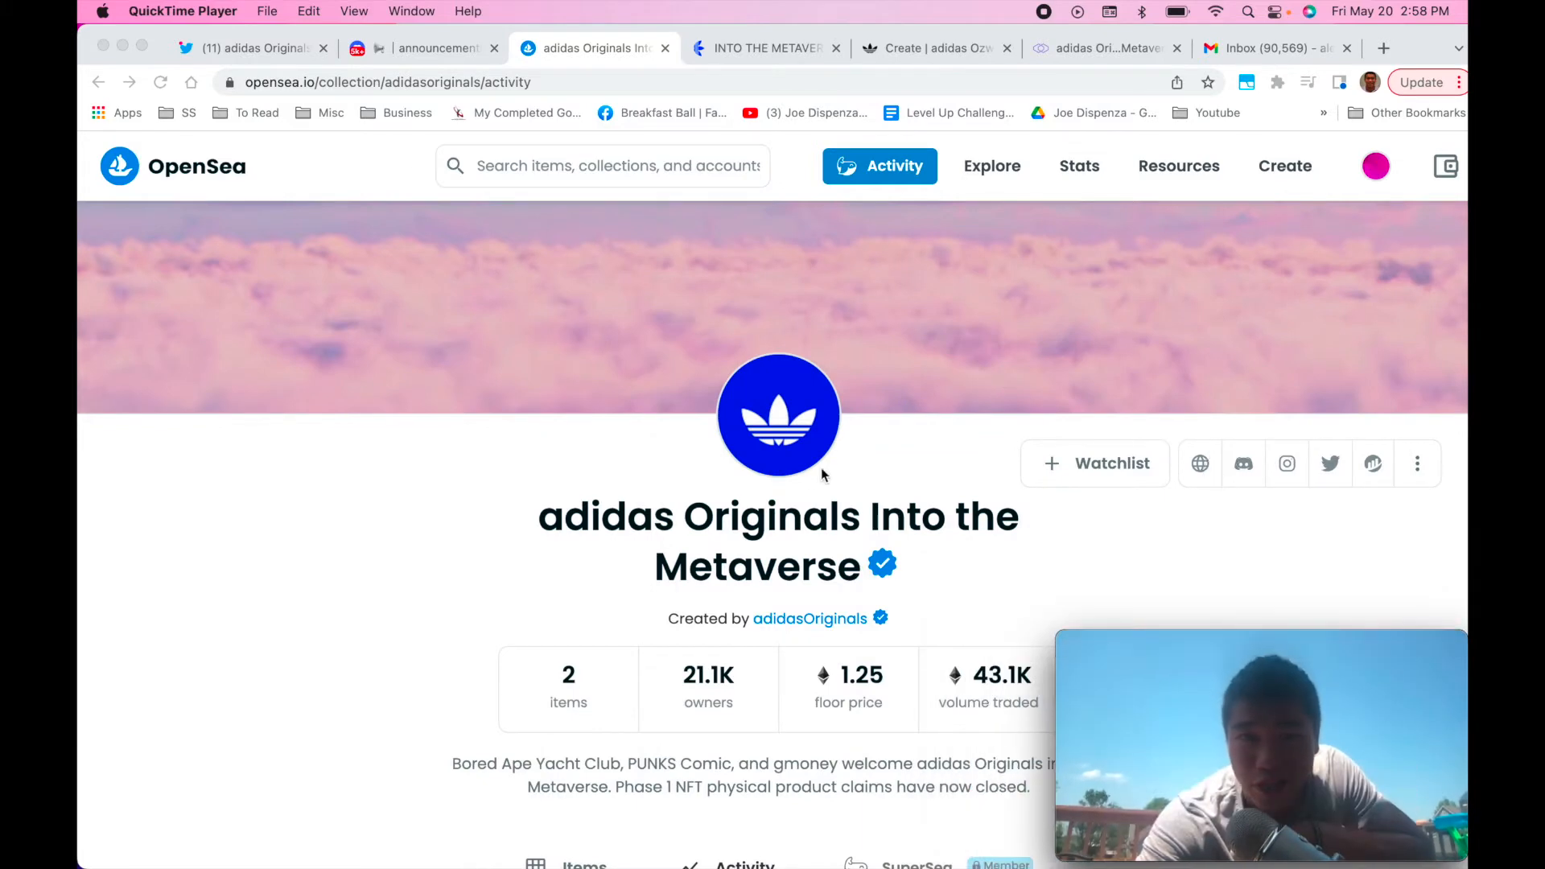
# - Show NFTNerds' live trades and 7-day price chart for adidas Originals Into the Metaverse
pyautogui.scroll(-3)
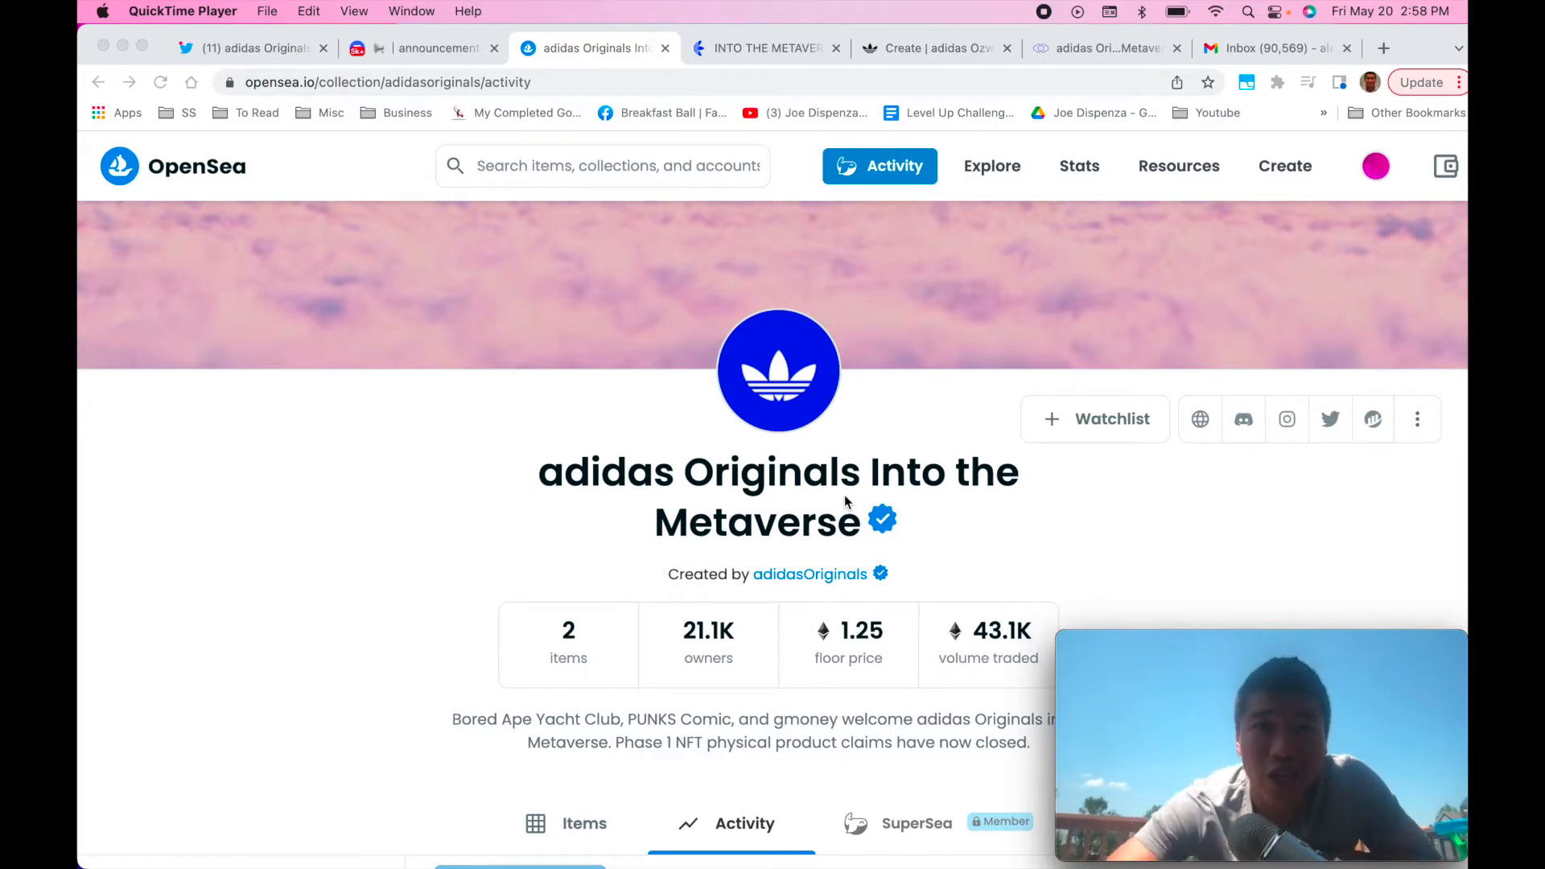
pyautogui.moveTo(921, 456)
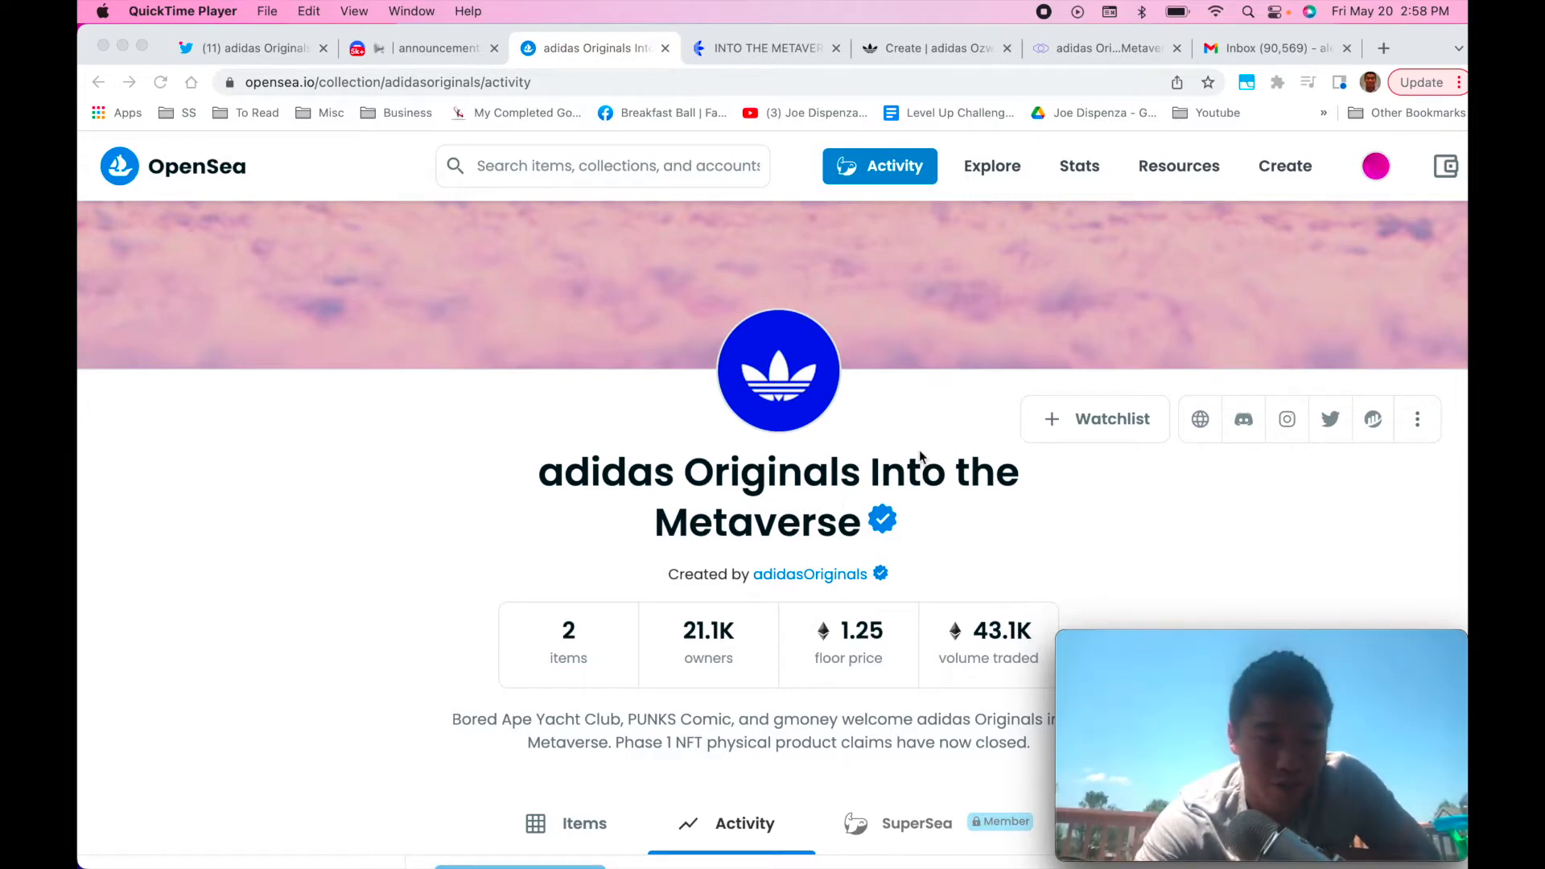
pyautogui.moveTo(818, 571)
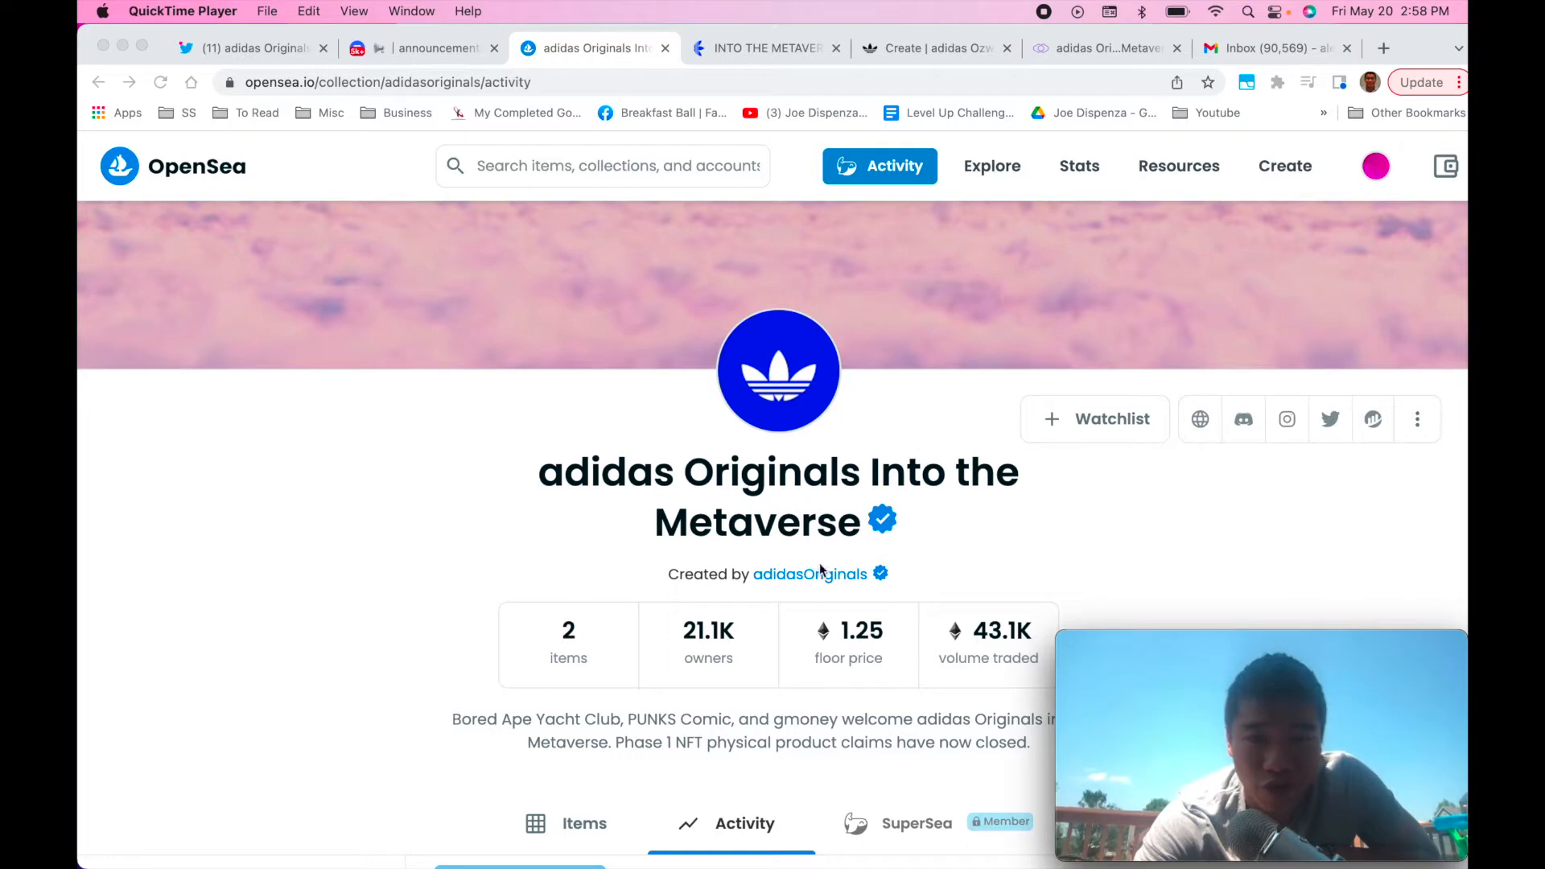
pyautogui.moveTo(892, 411)
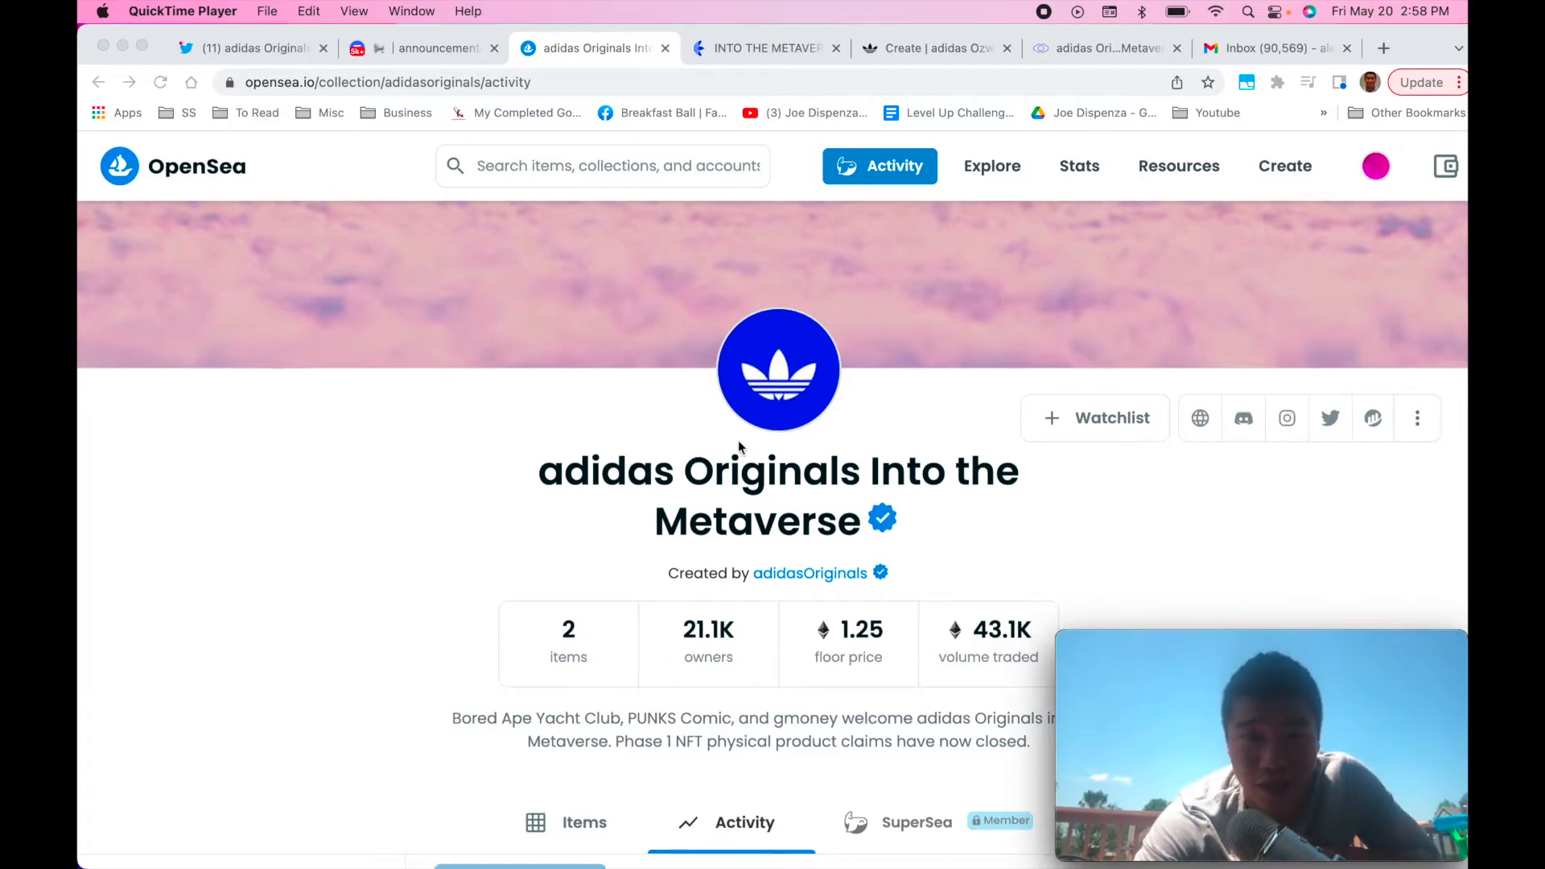
pyautogui.scroll(-3)
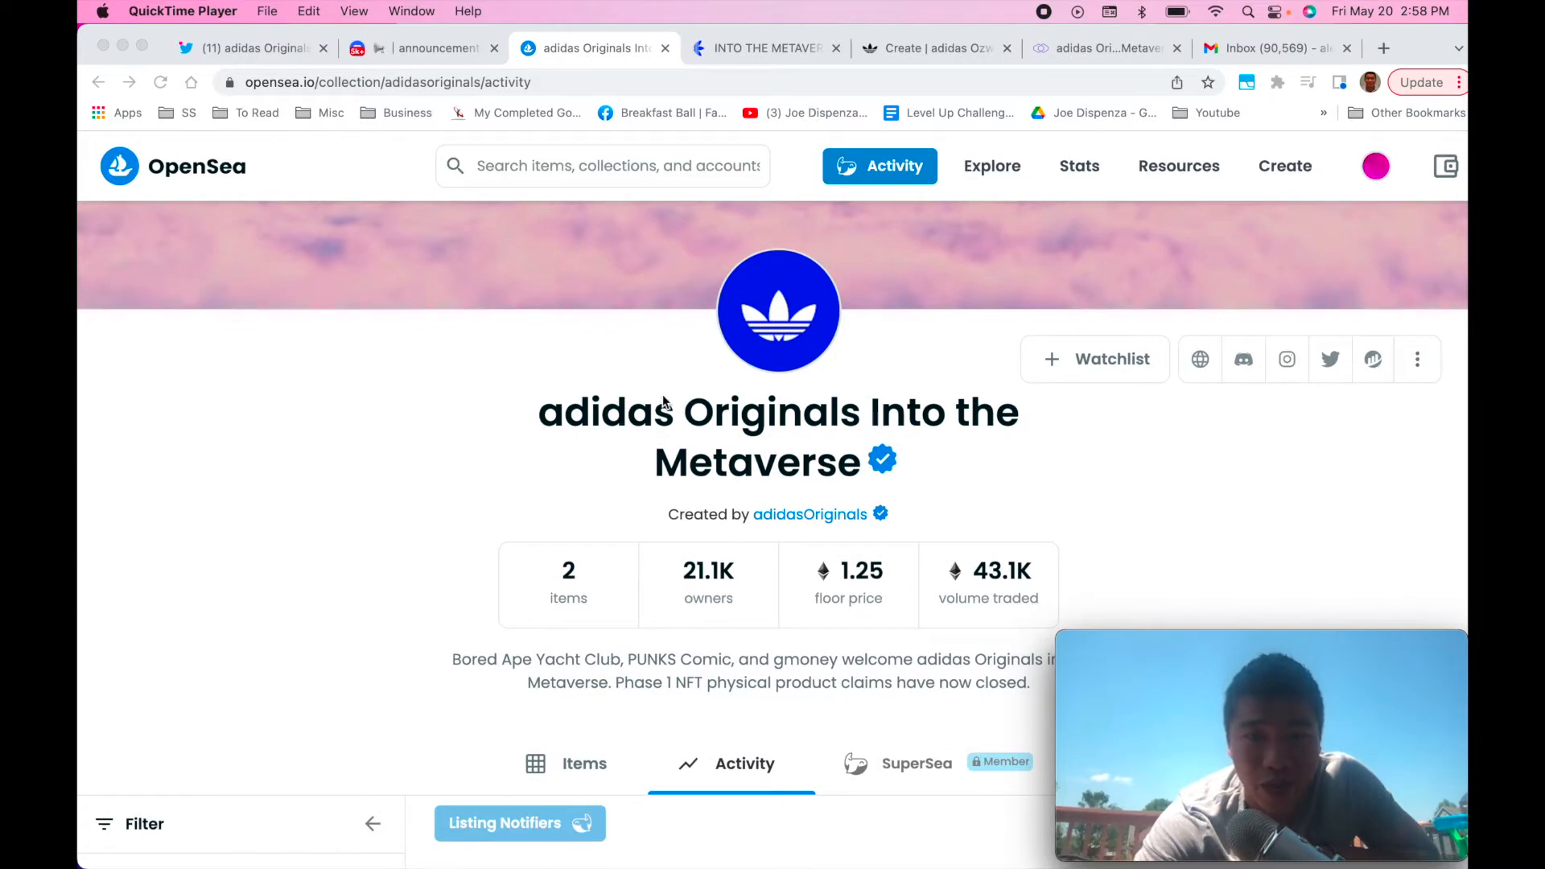
pyautogui.scroll(-3)
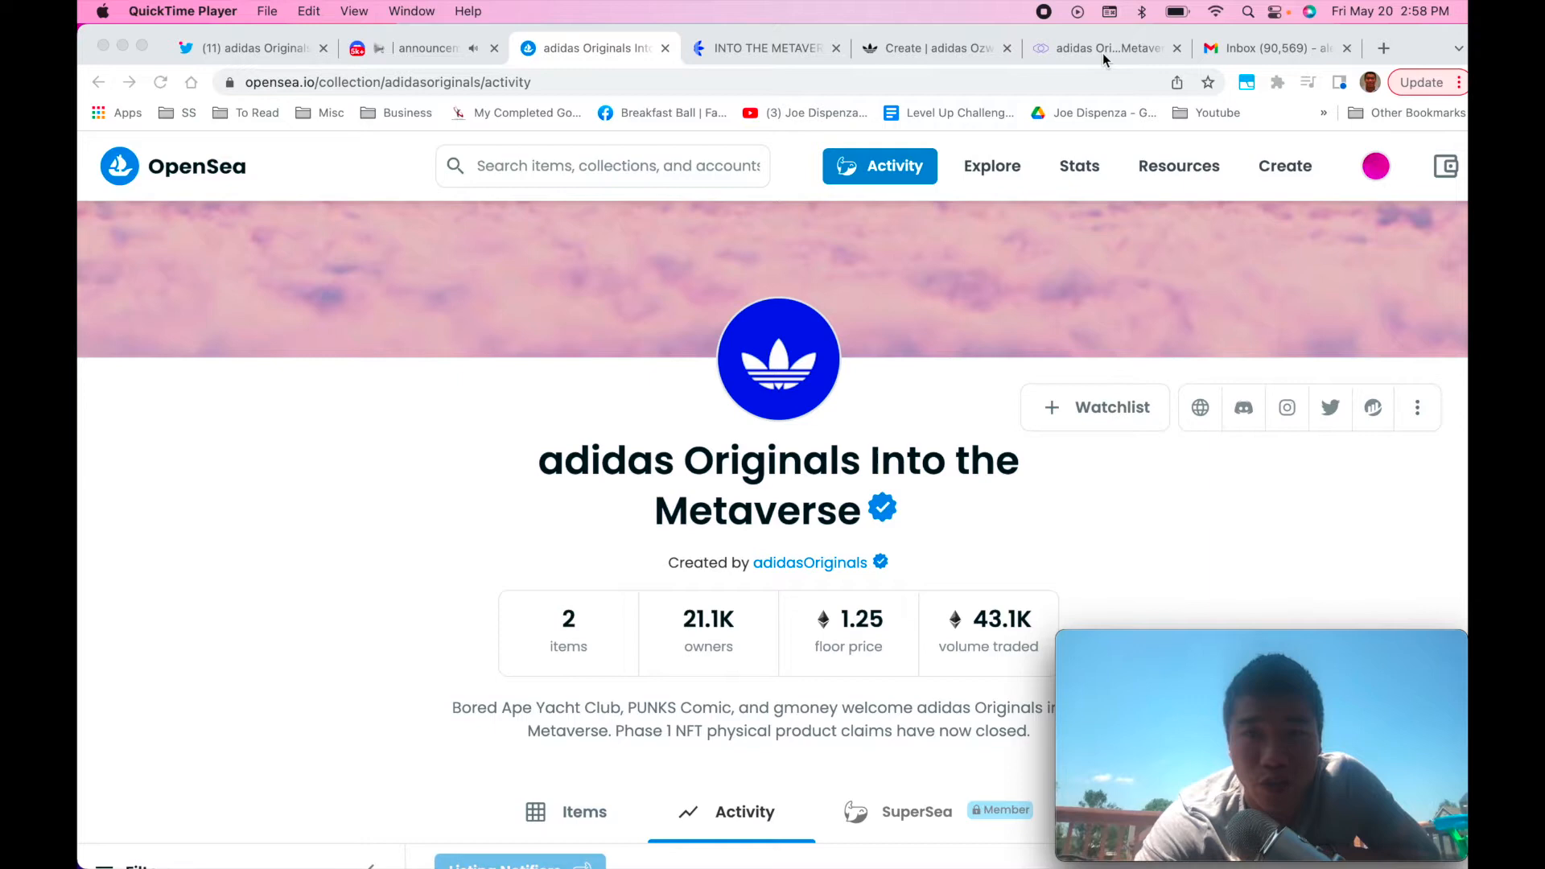
pyautogui.click(1098, 47)
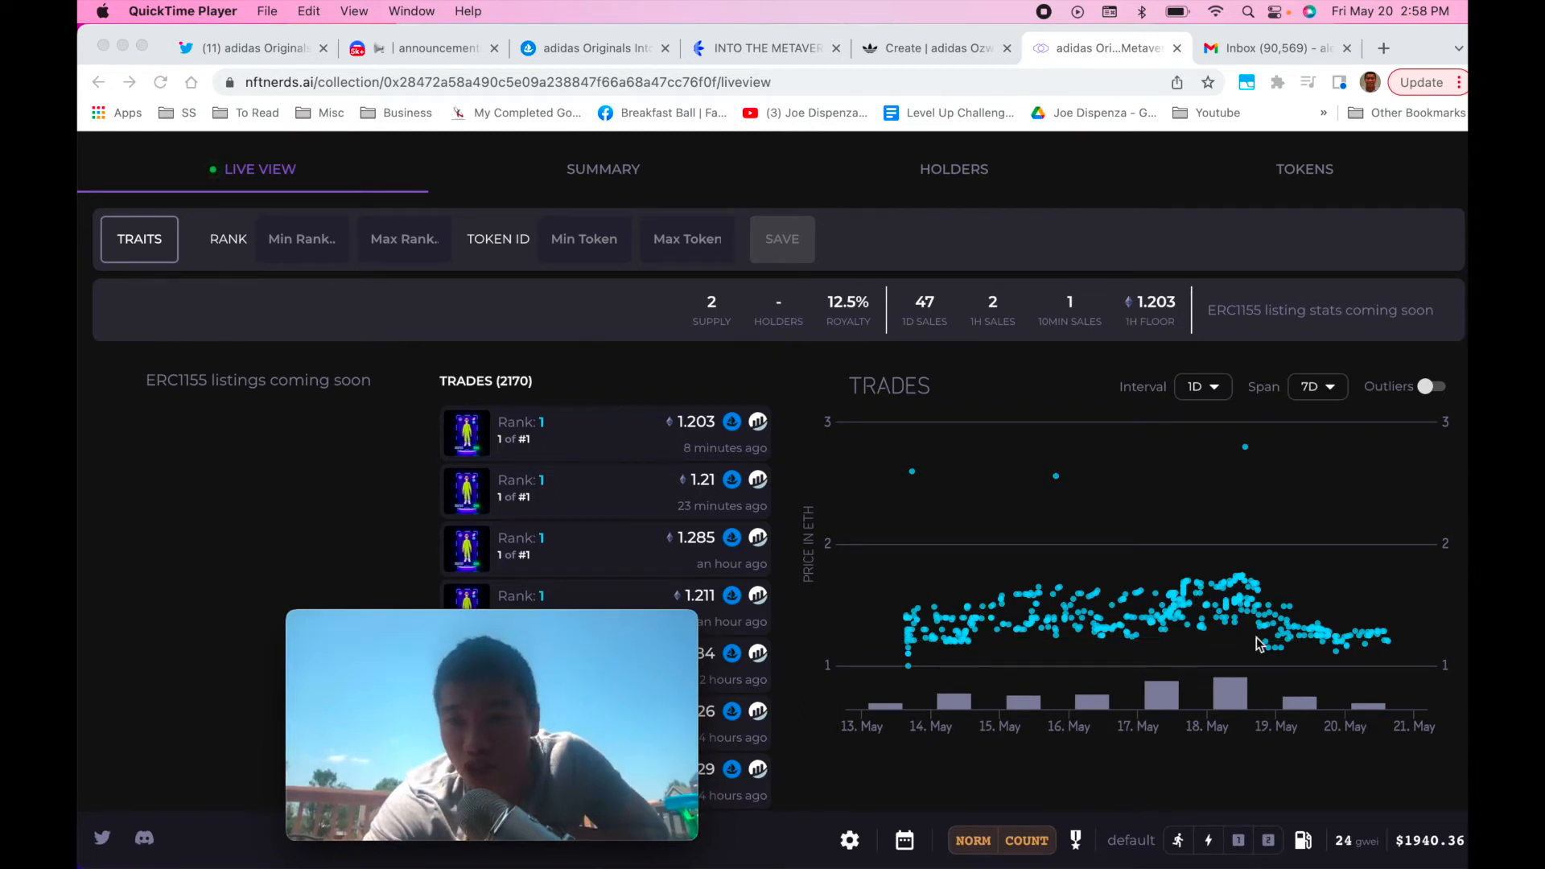
pyautogui.moveTo(961, 631)
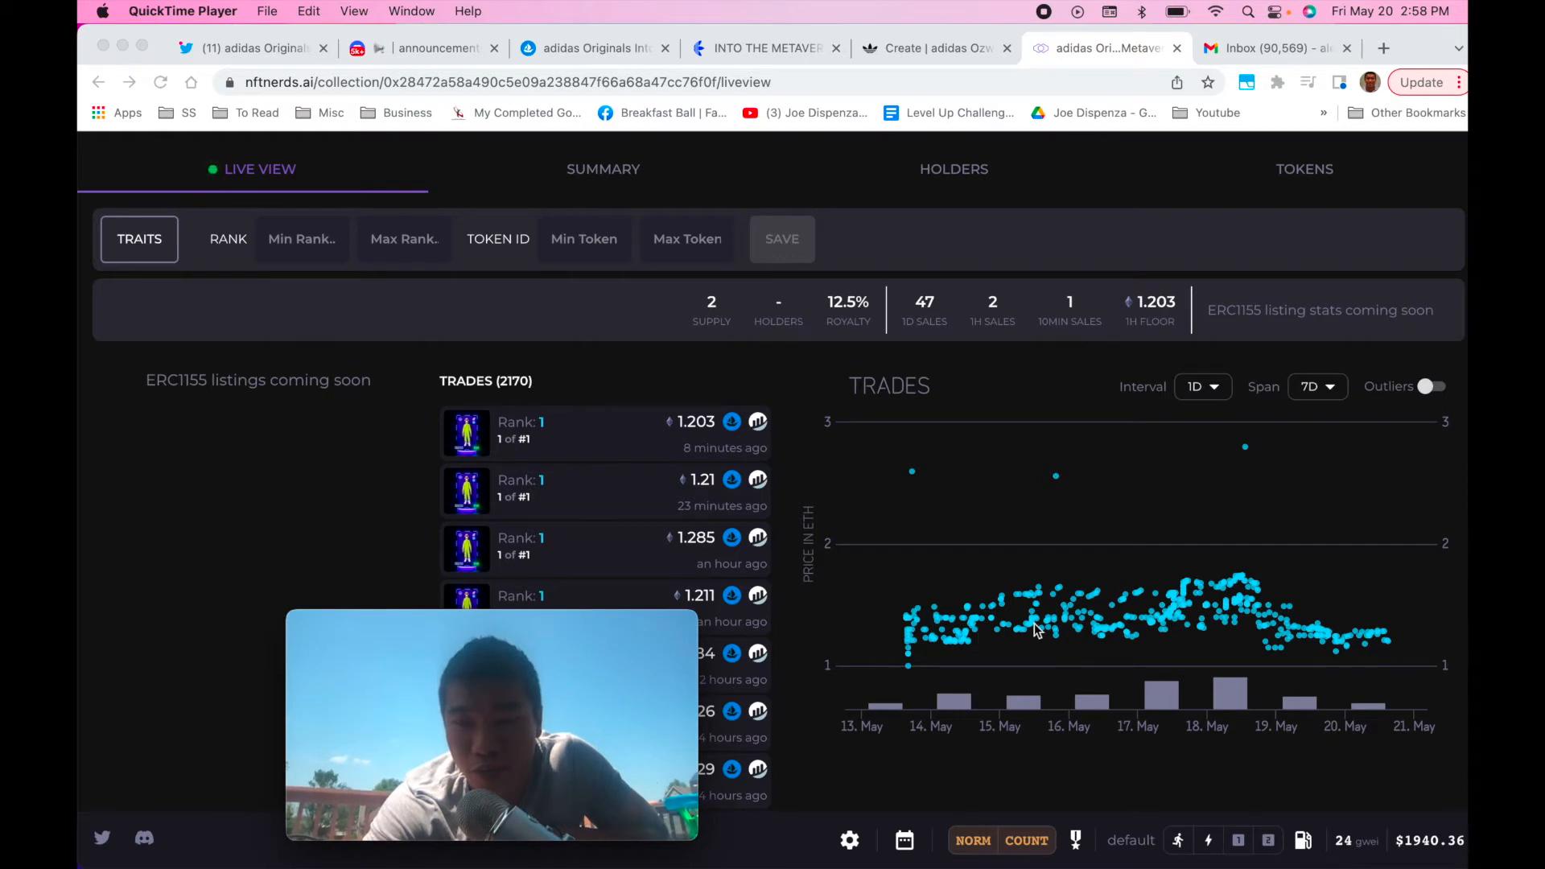
pyautogui.moveTo(1237, 592)
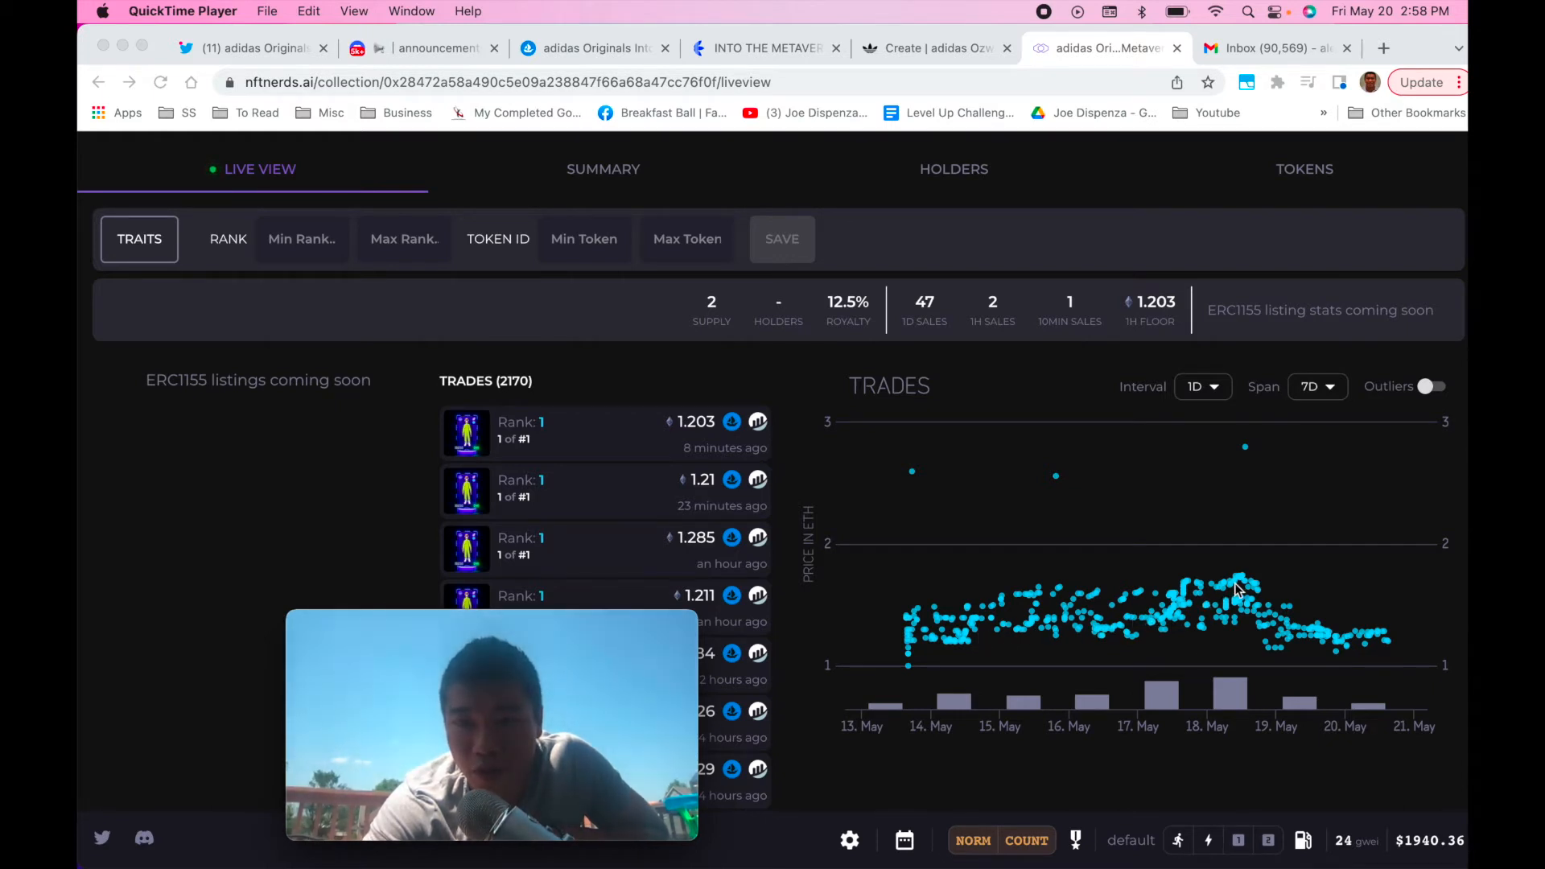
pyautogui.moveTo(1243, 574)
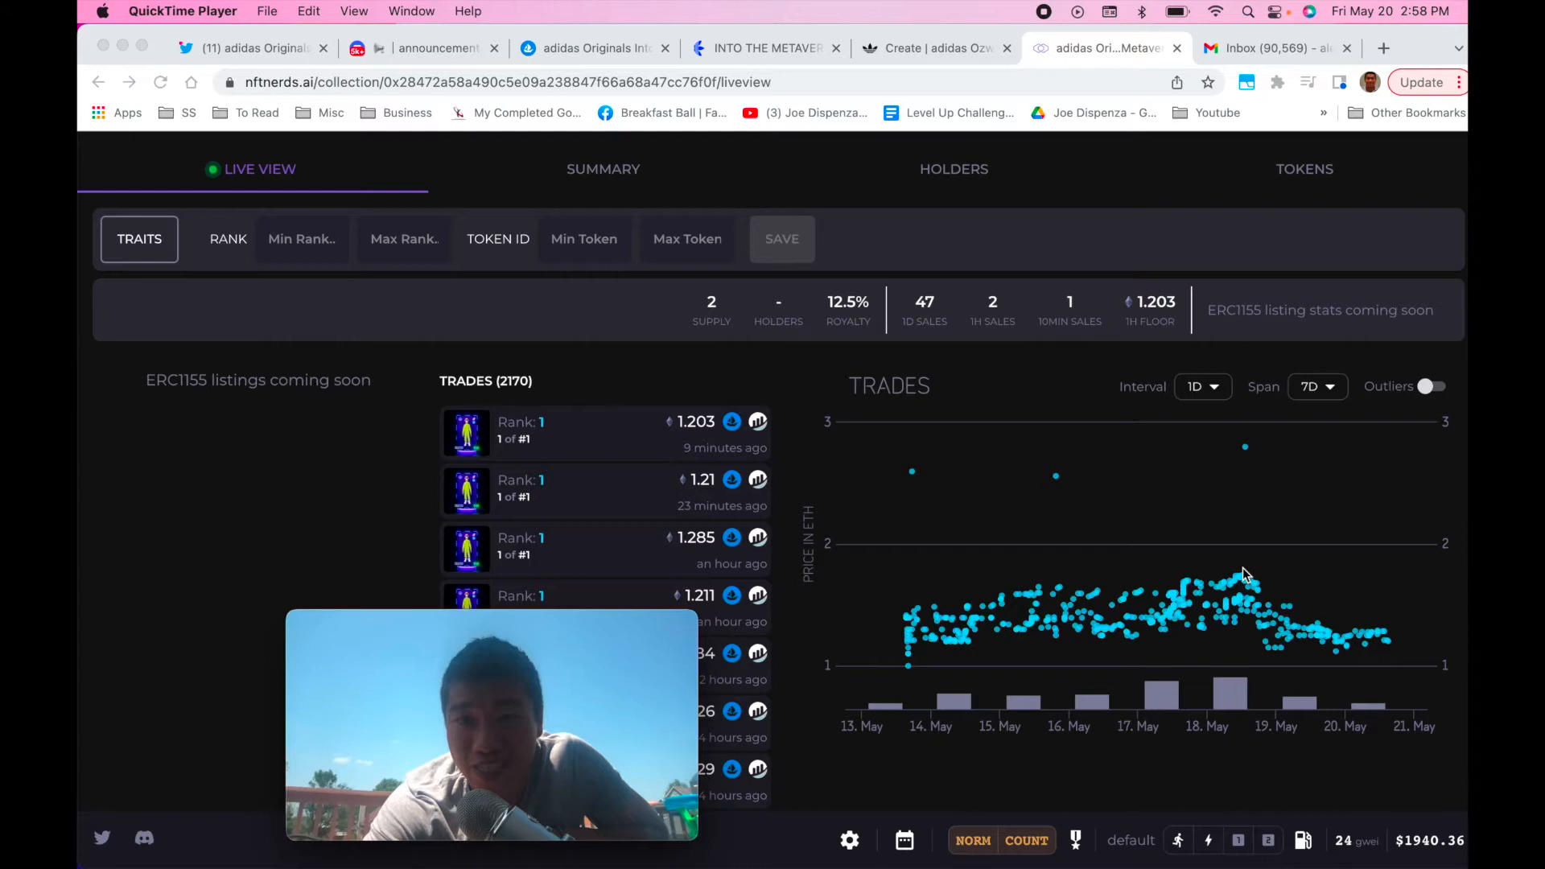
pyautogui.moveTo(1257, 609)
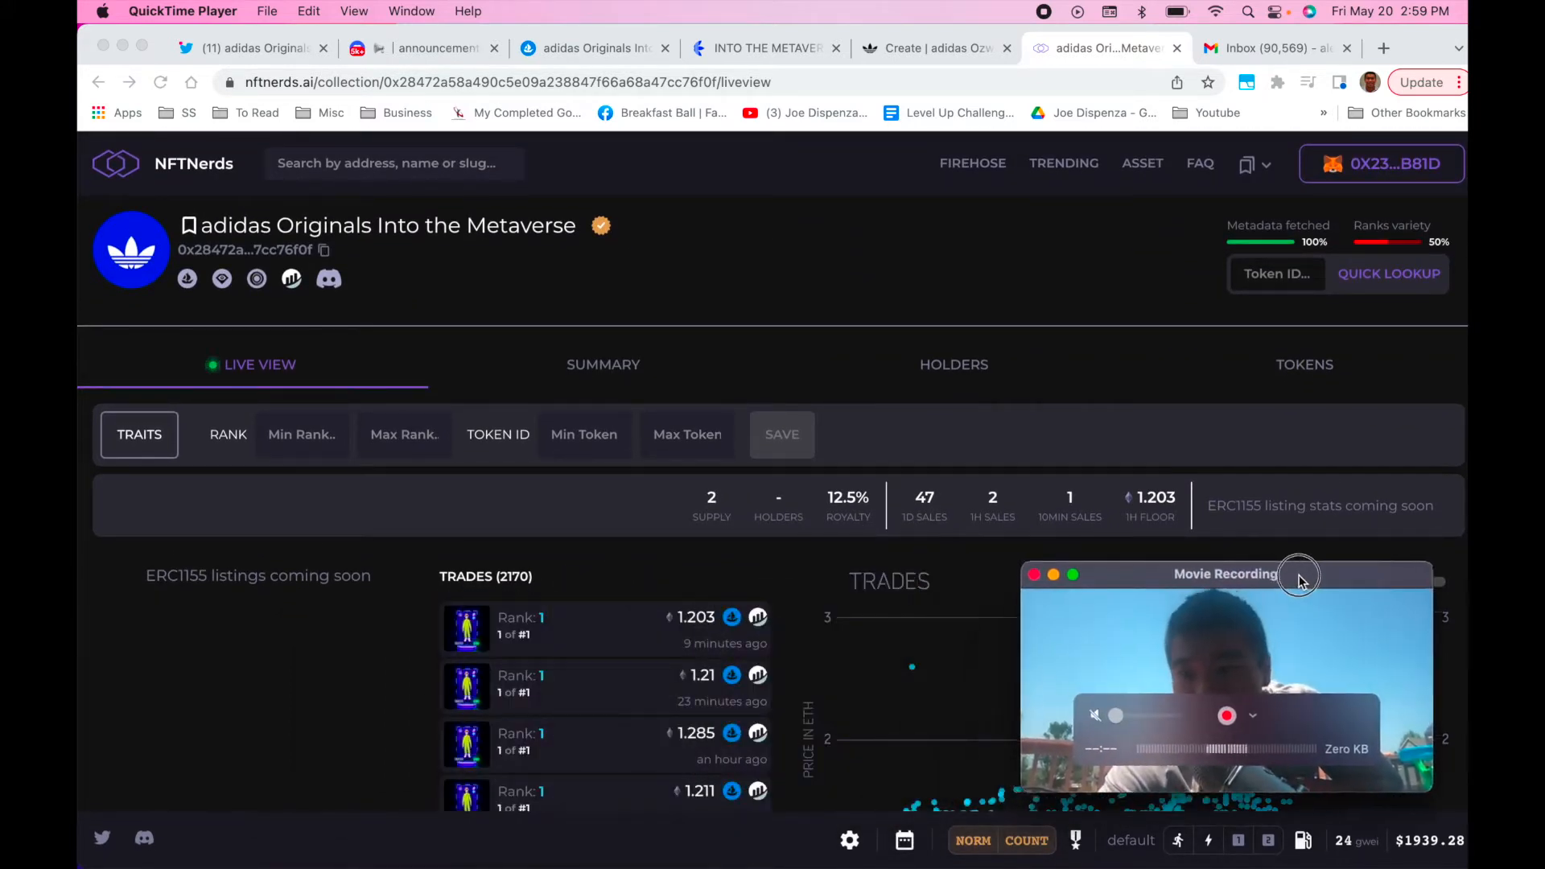
# - Return to OpenSea's Sales activity and scroll to the 90-day price chart
pyautogui.moveTo(1299, 575); pyautogui.dragTo(1326, 647)
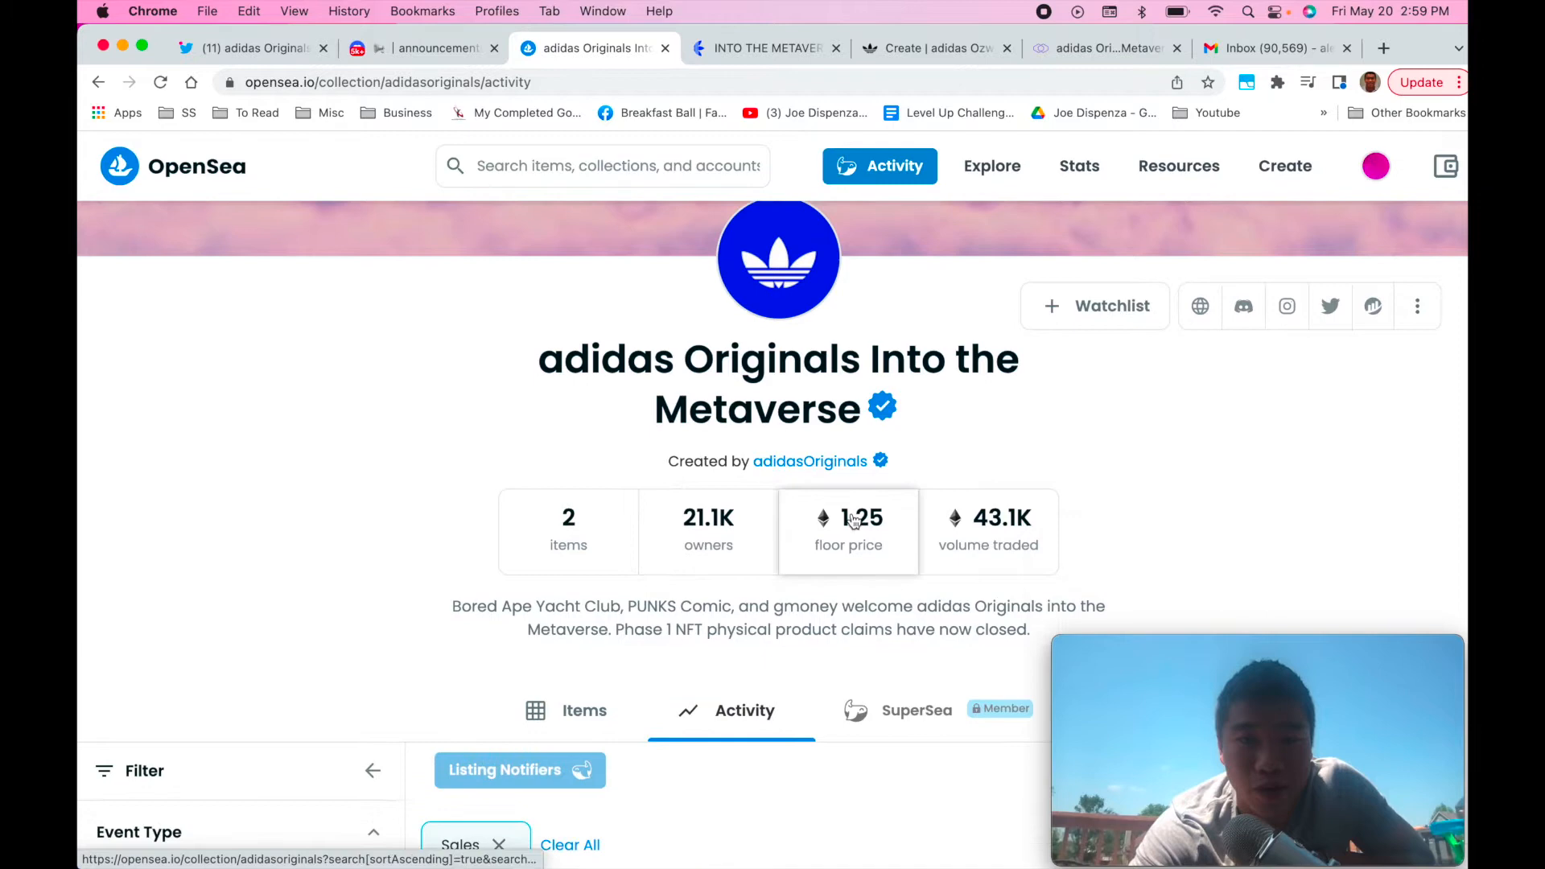
pyautogui.scroll(-3)
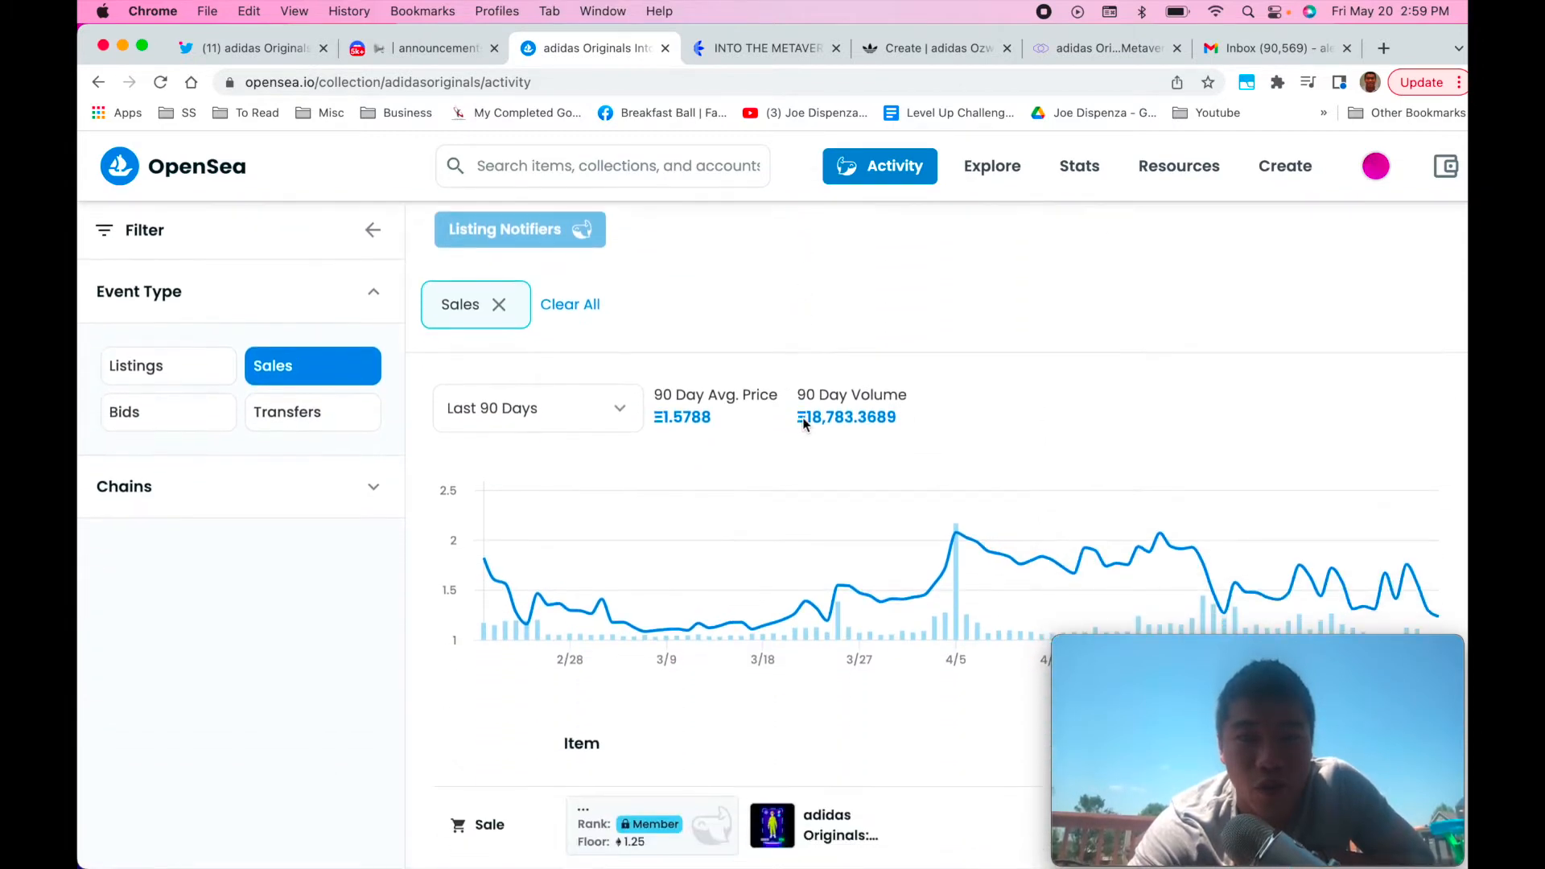
pyautogui.scroll(-3)
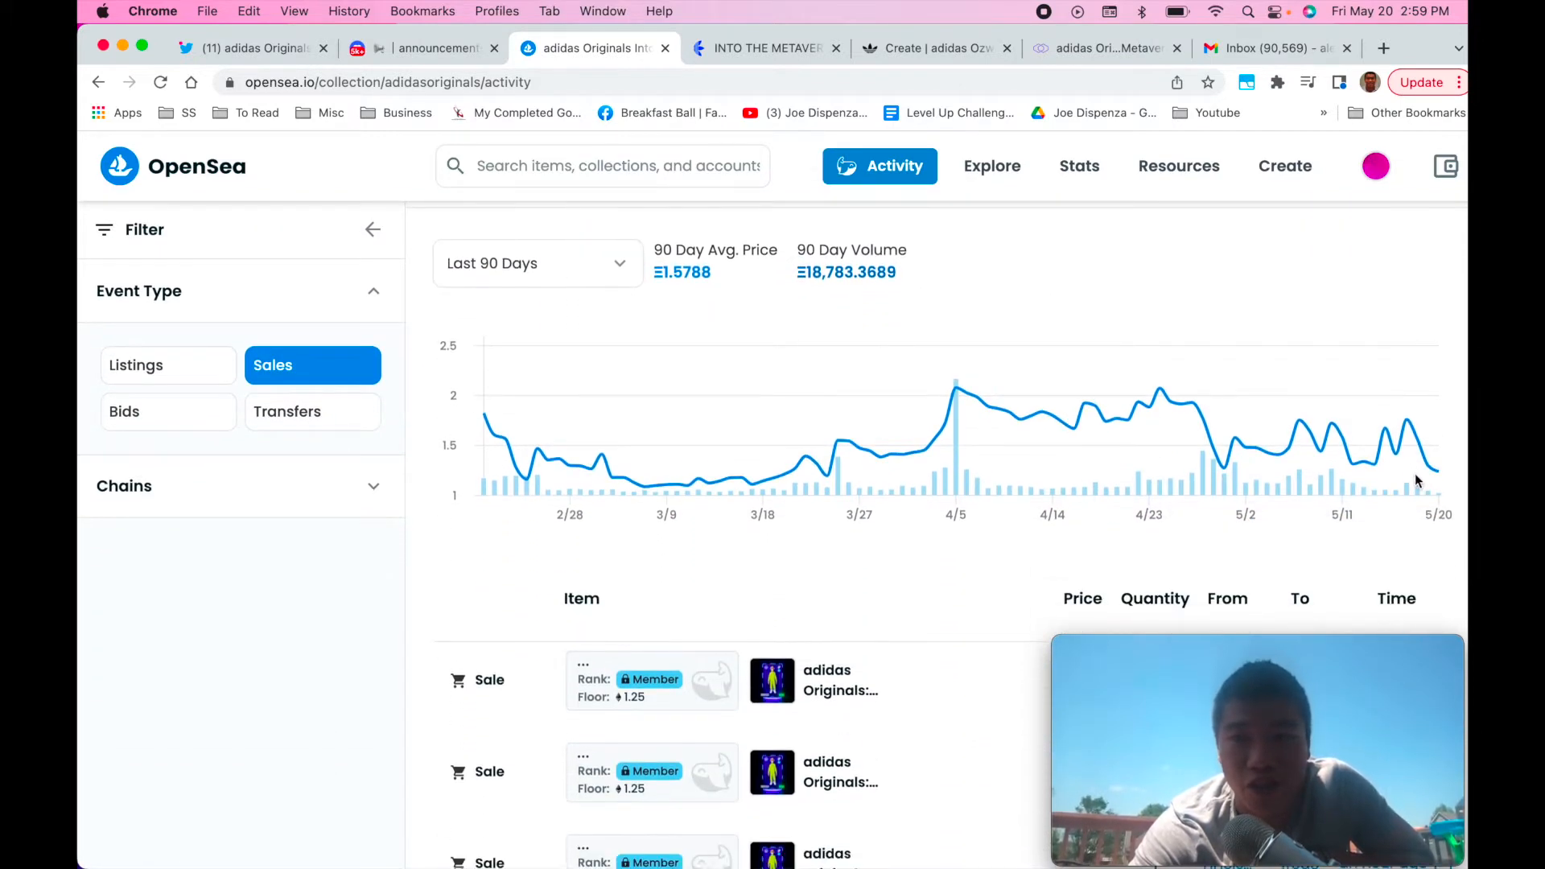
pyautogui.moveTo(1084, 414)
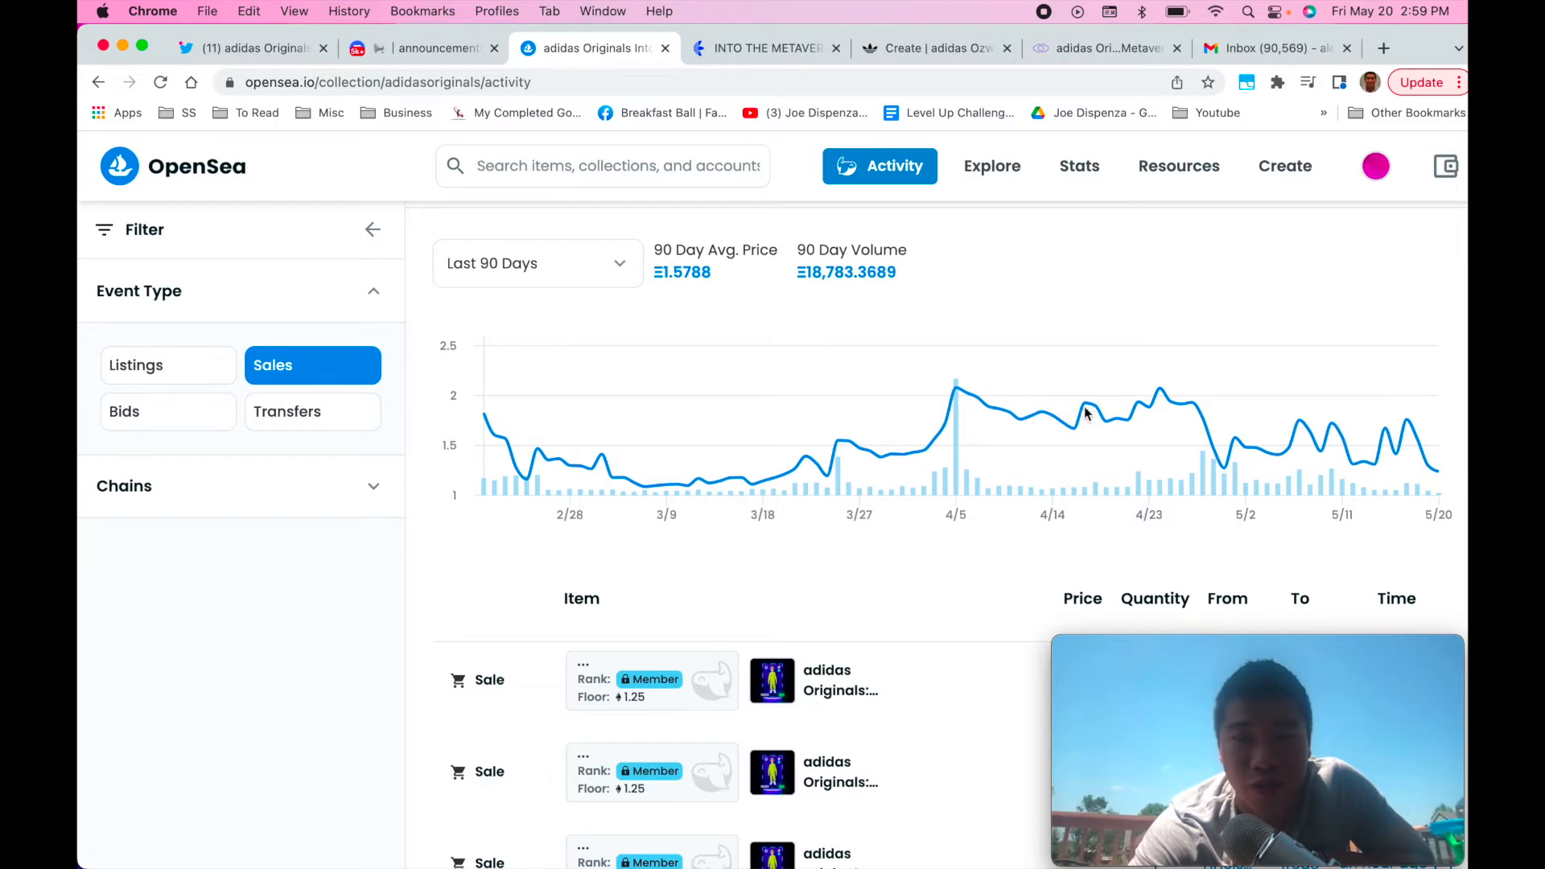
pyautogui.moveTo(1035, 384)
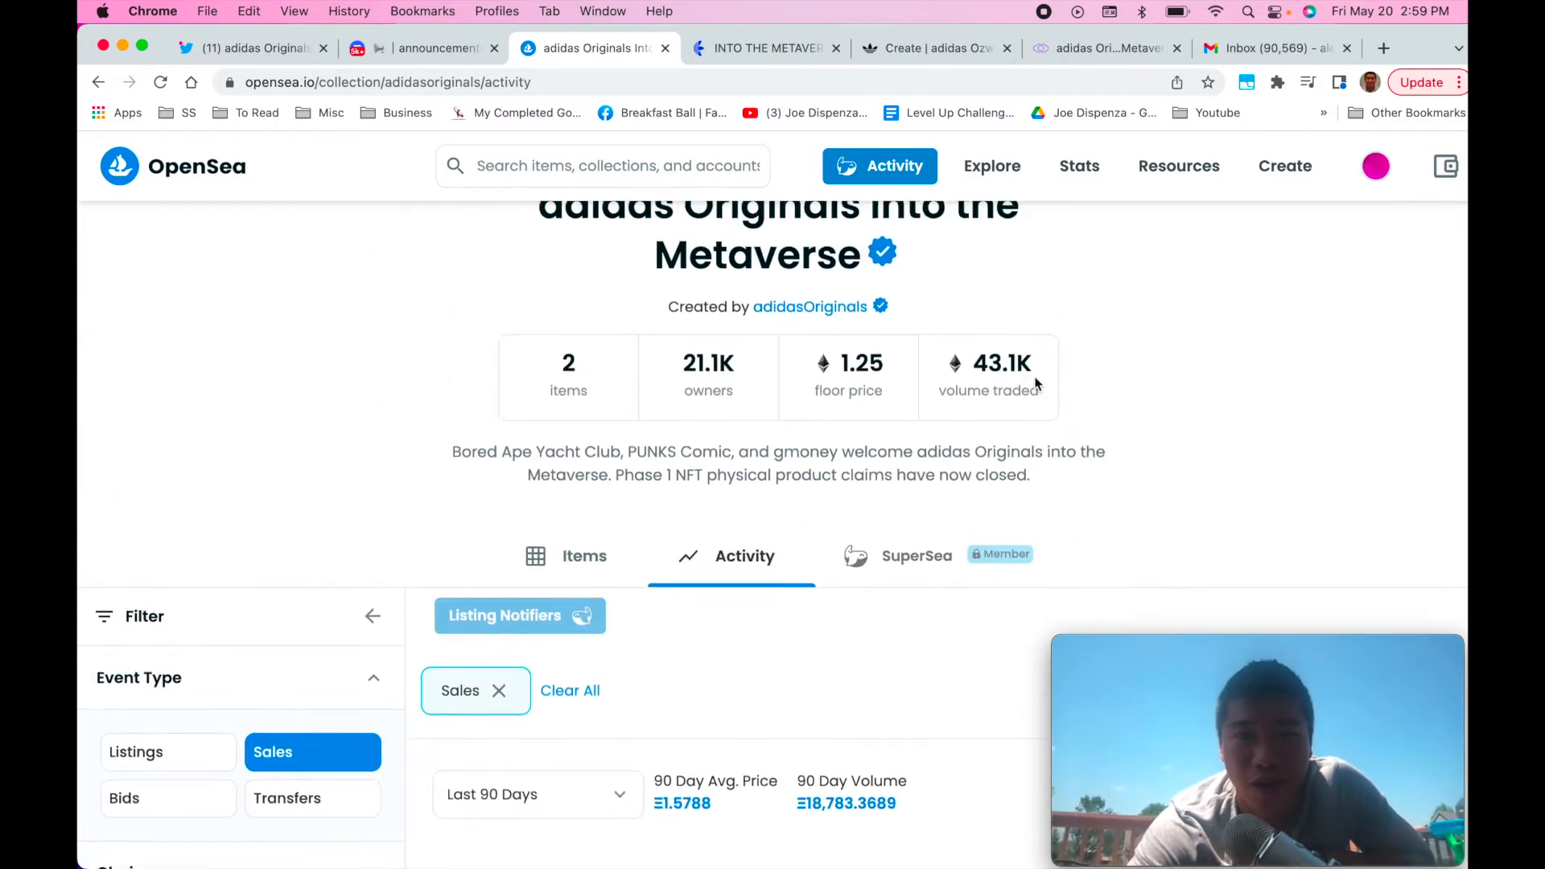
pyautogui.scroll(-3)
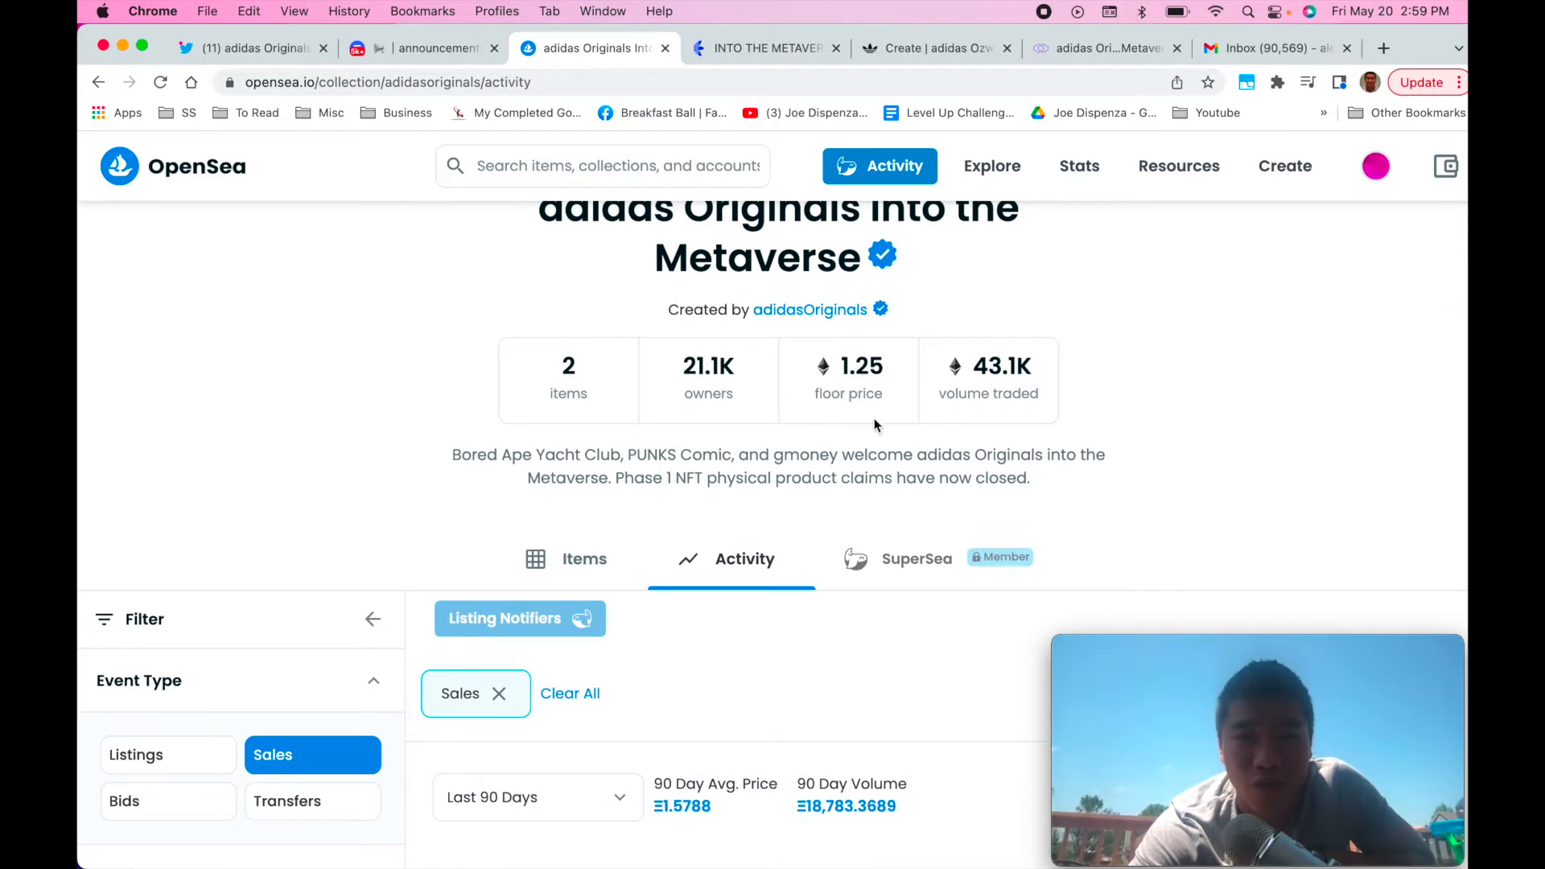
pyautogui.moveTo(919, 360)
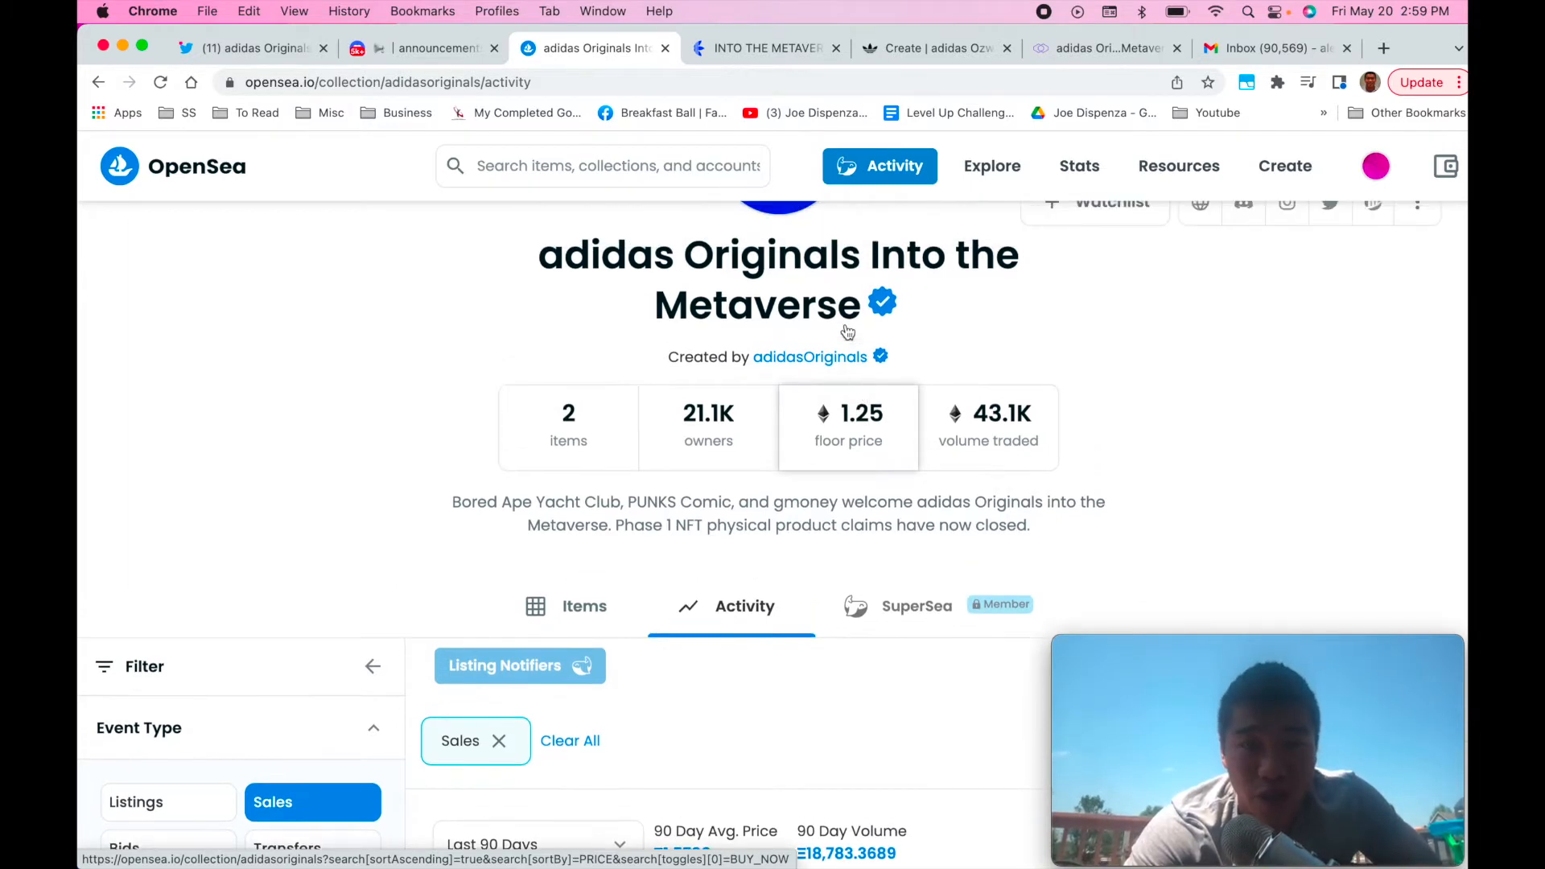
# - Scroll through the Sales activity showing 1.5788 average price and 18,783.3689 volume
pyautogui.scroll(-3)
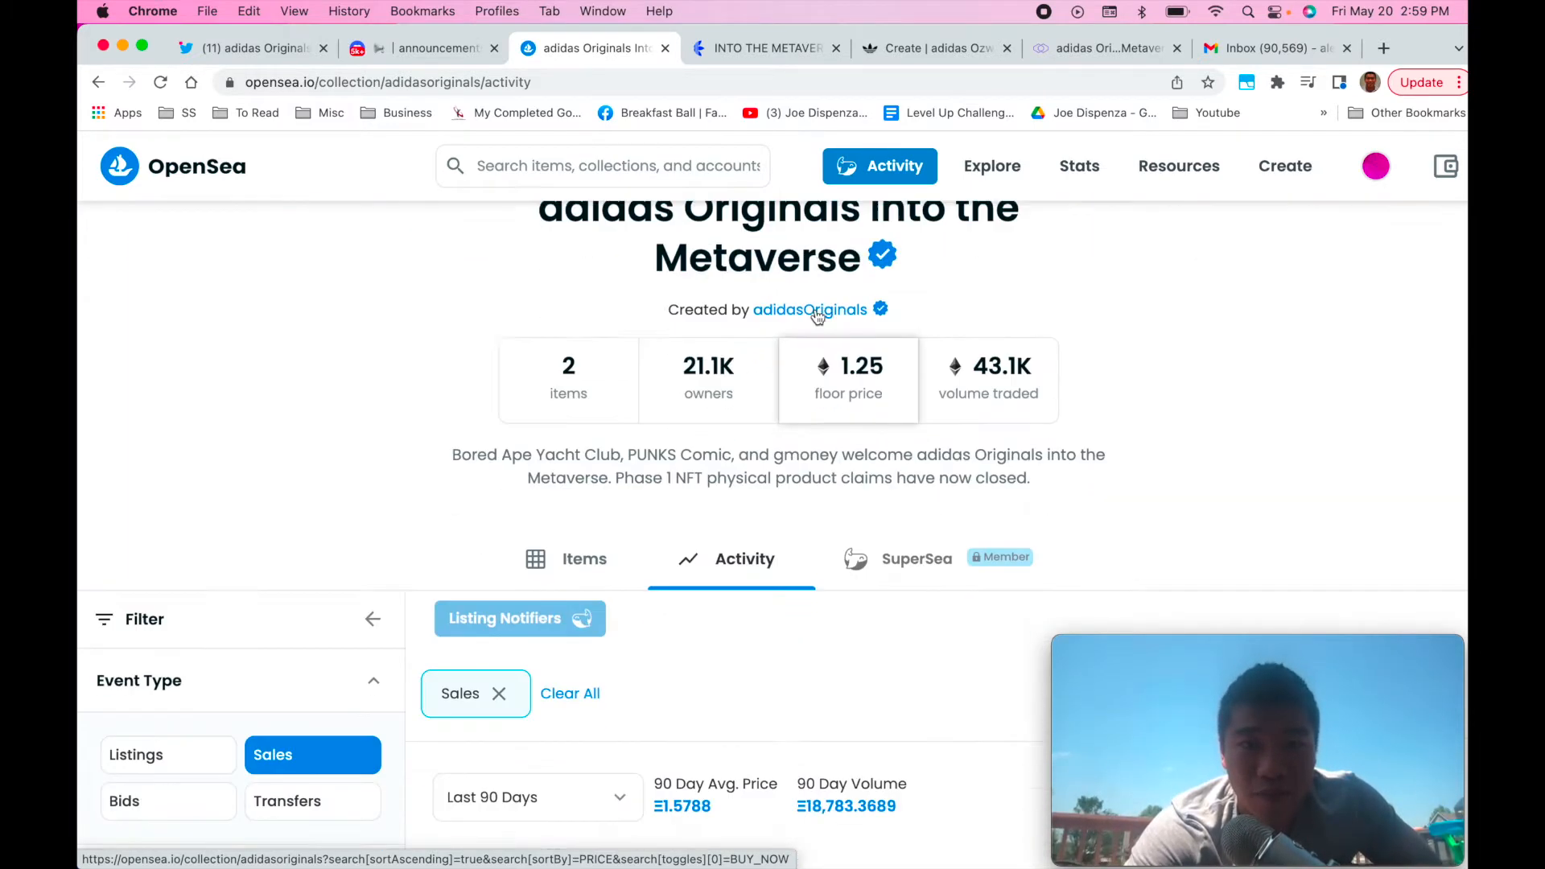
pyautogui.scroll(-3)
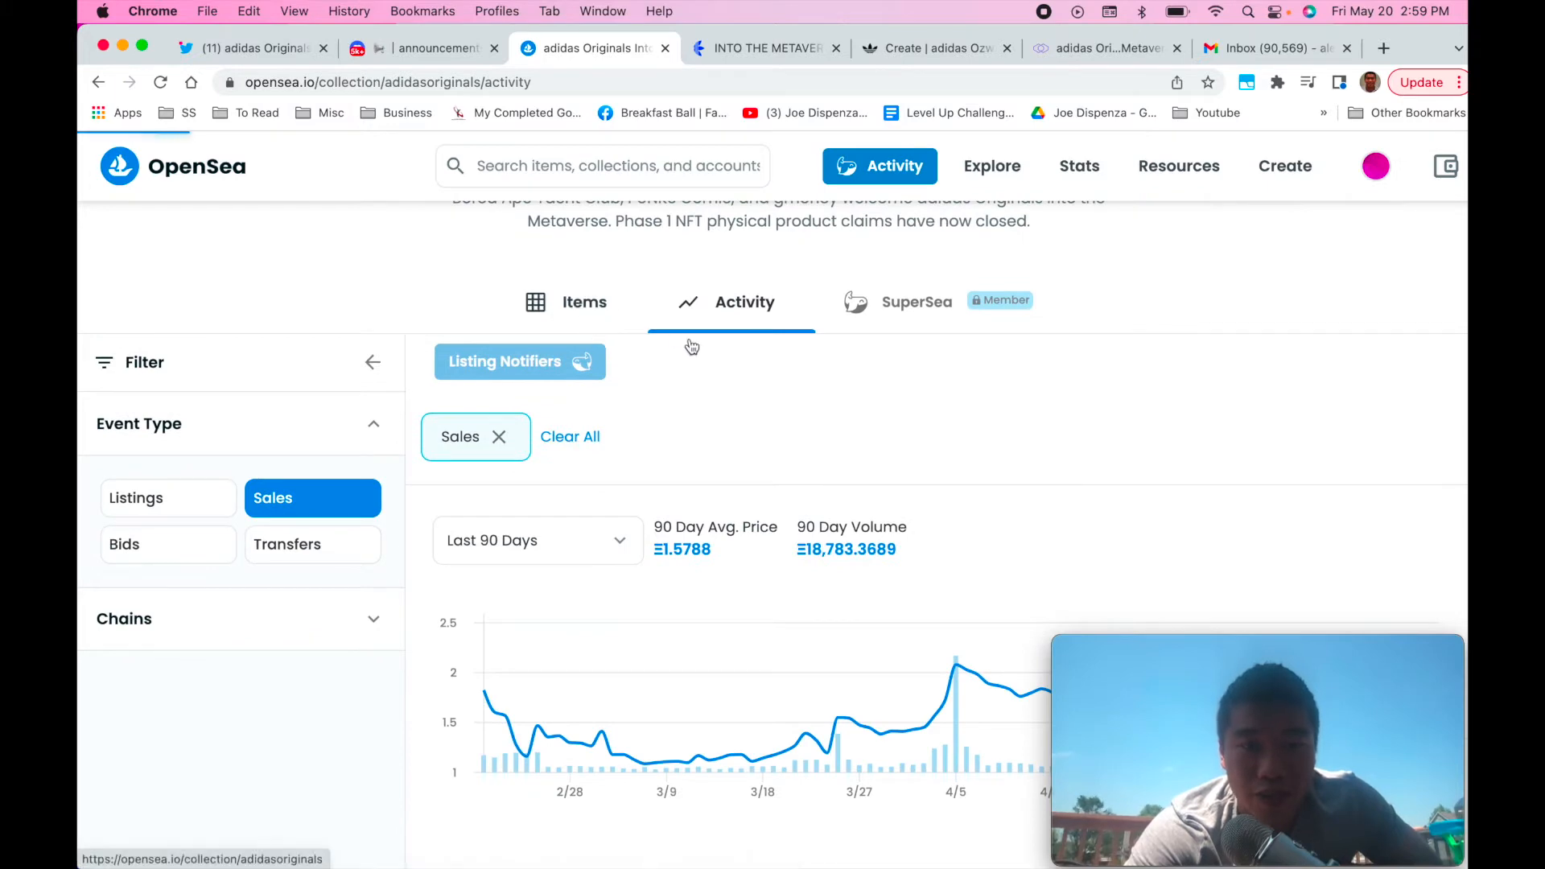
pyautogui.moveTo(592, 331)
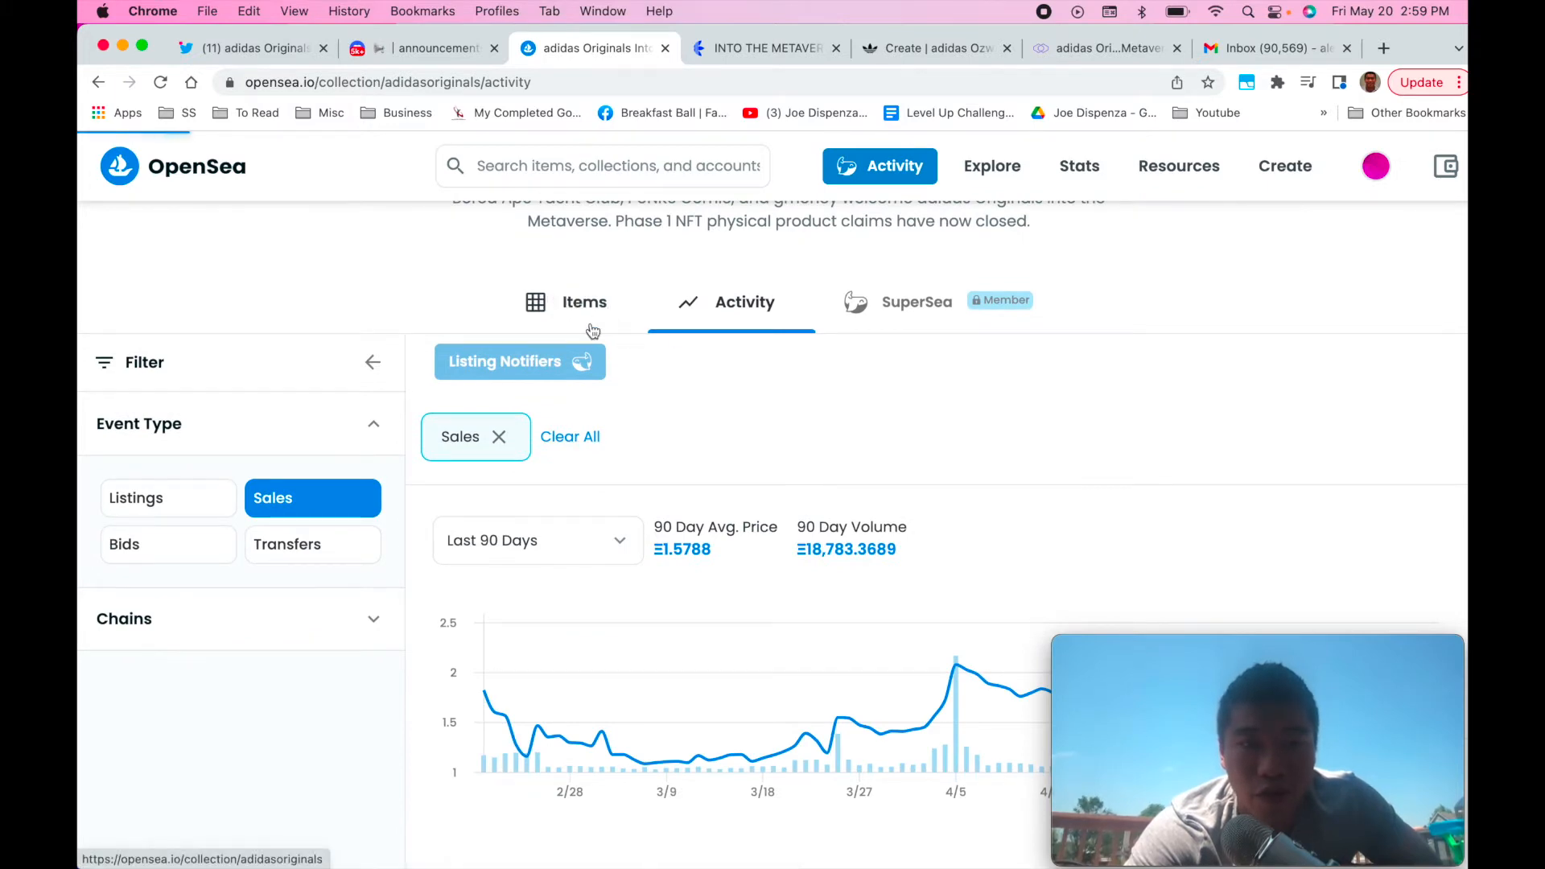
pyautogui.scroll(-3)
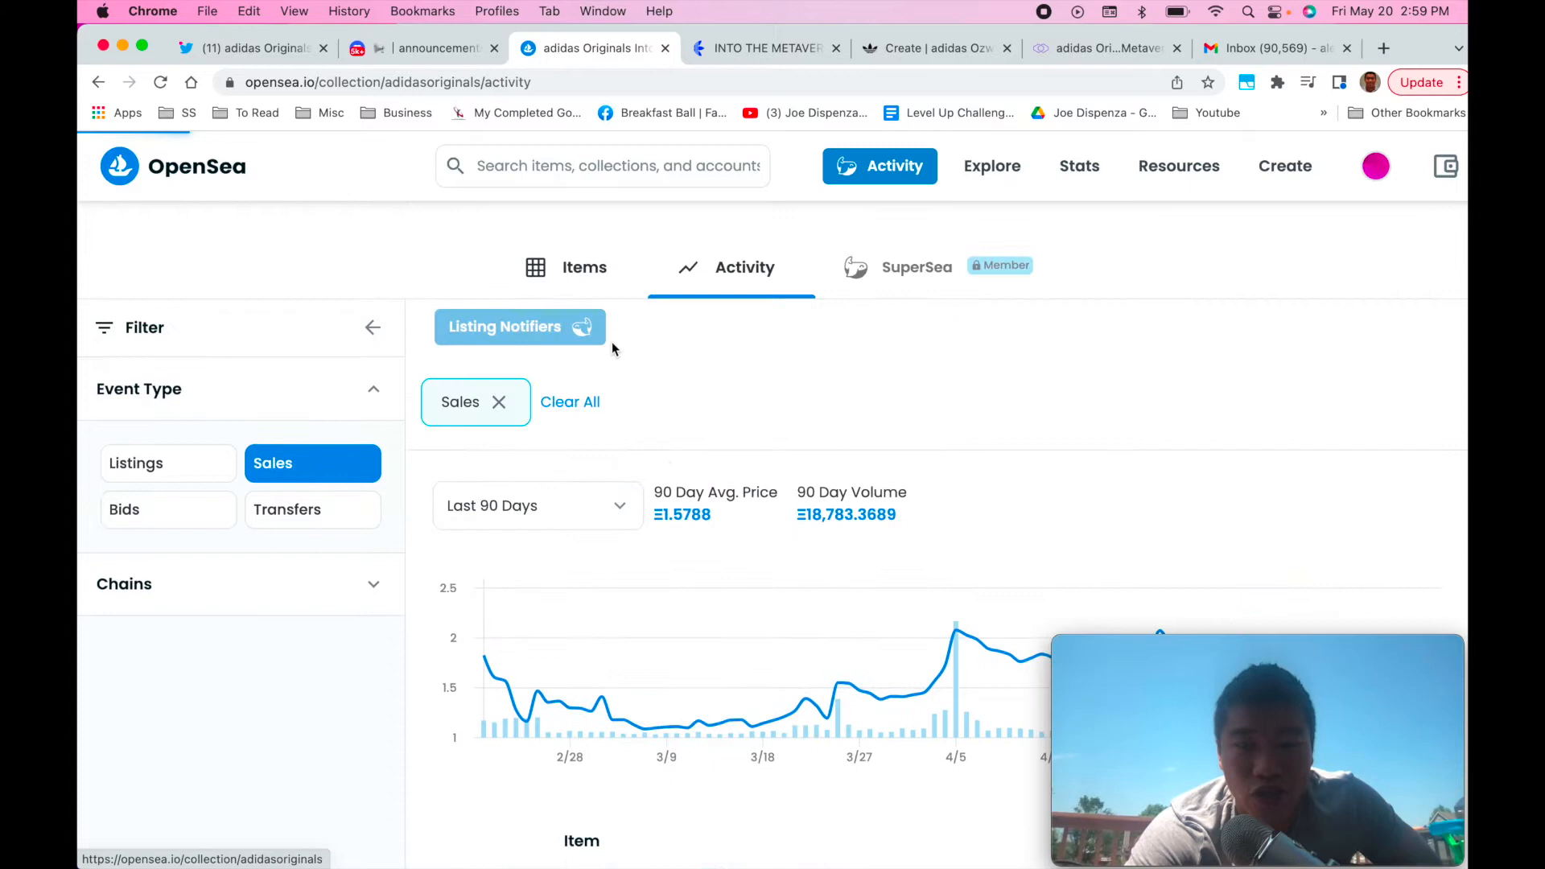
pyautogui.scroll(-3)
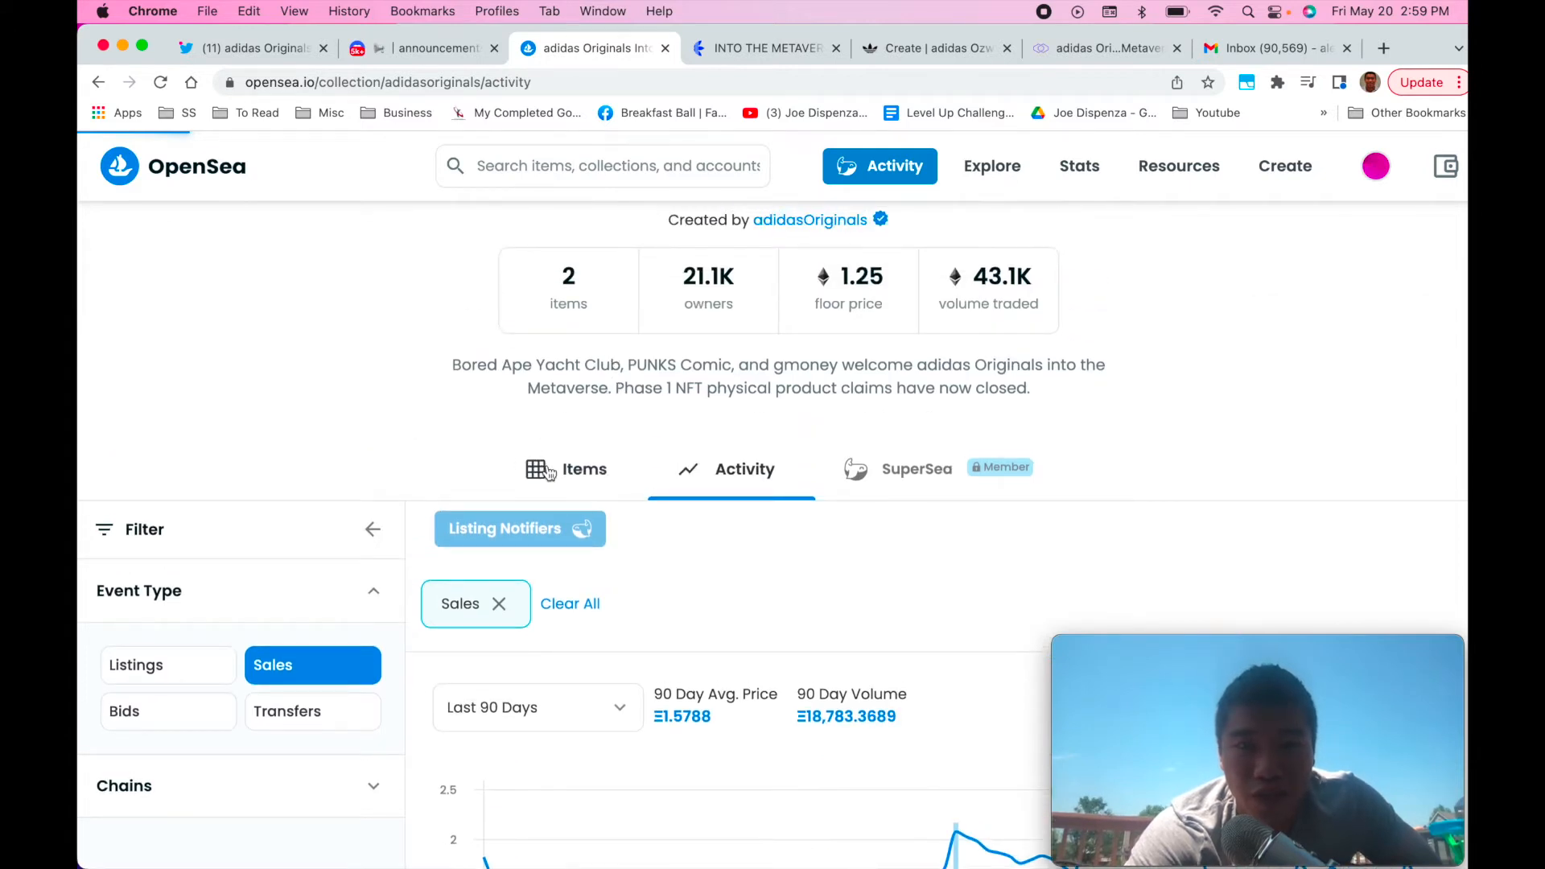
pyautogui.moveTo(713, 453)
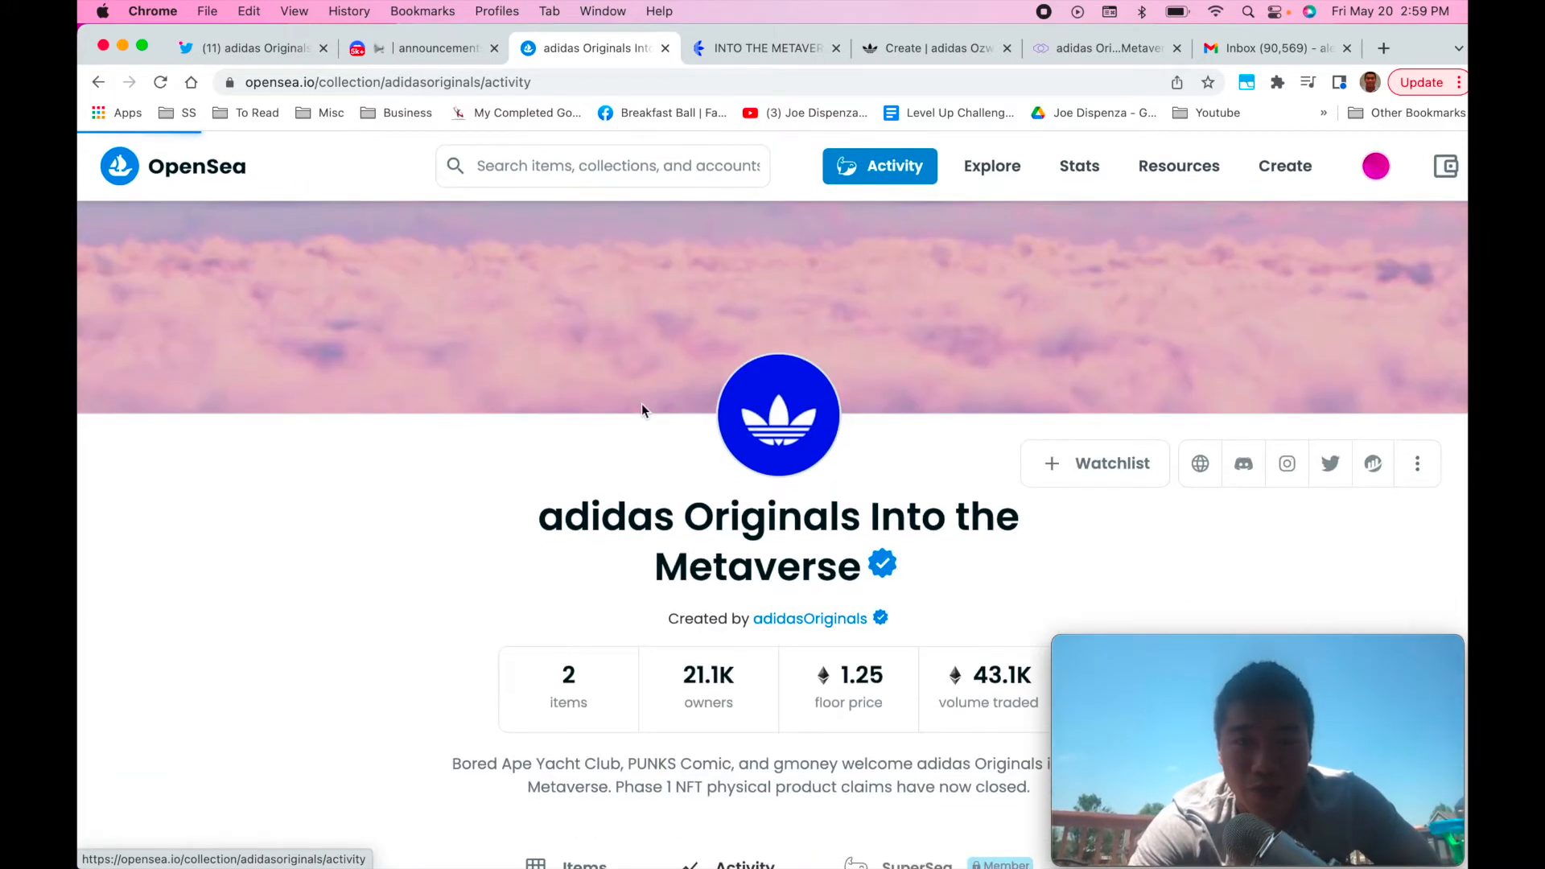
# - Browse the Items tab listing the Phase 1 and Phase 2 NFTs at 1.25
pyautogui.scroll(-3)
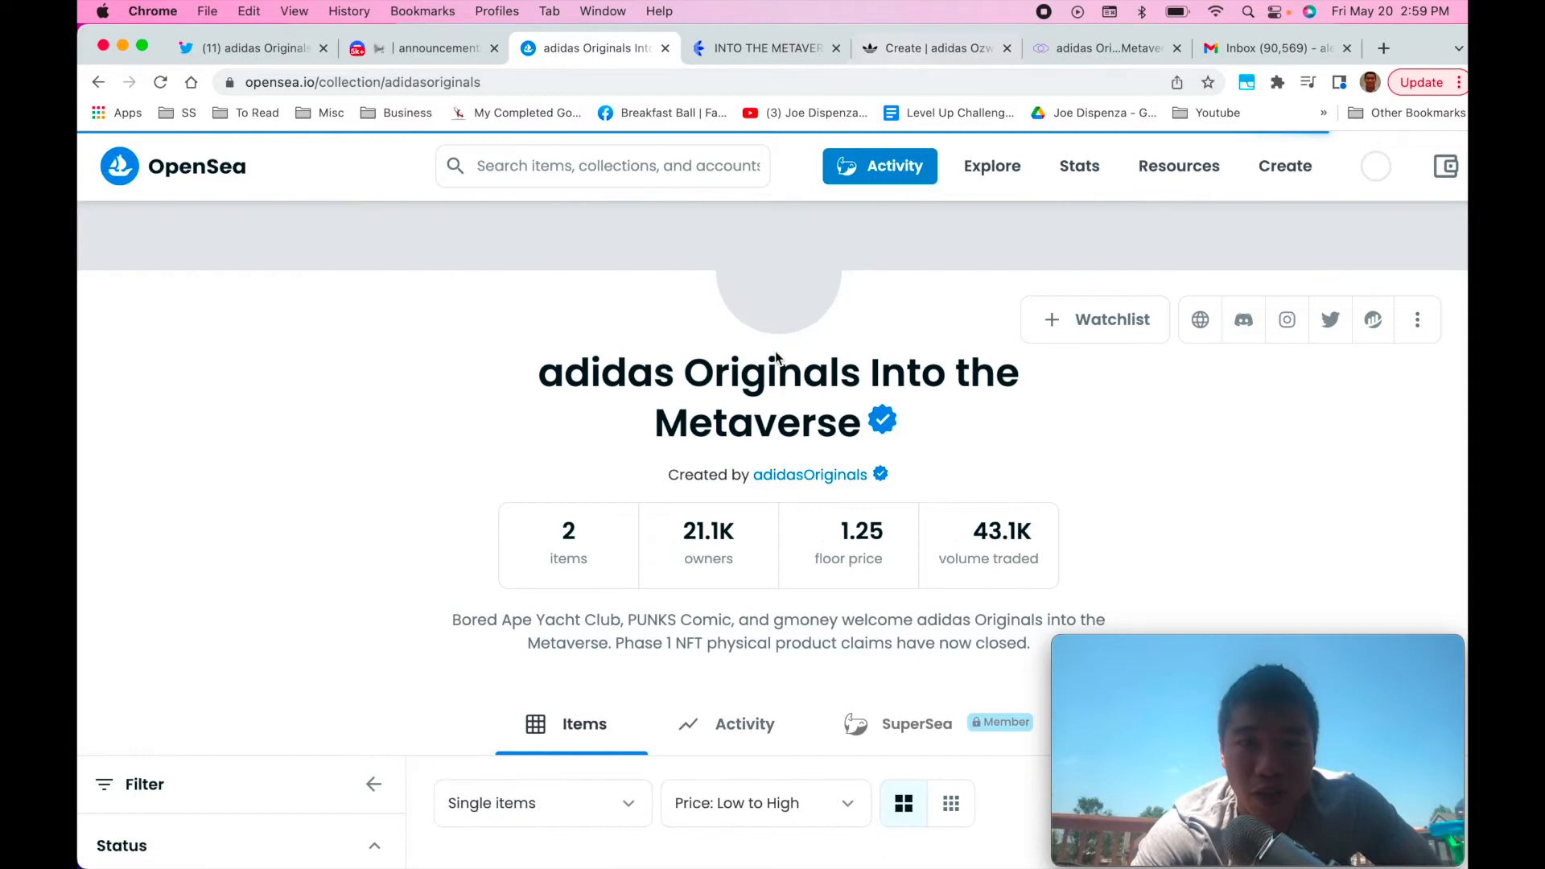
pyautogui.scroll(-3)
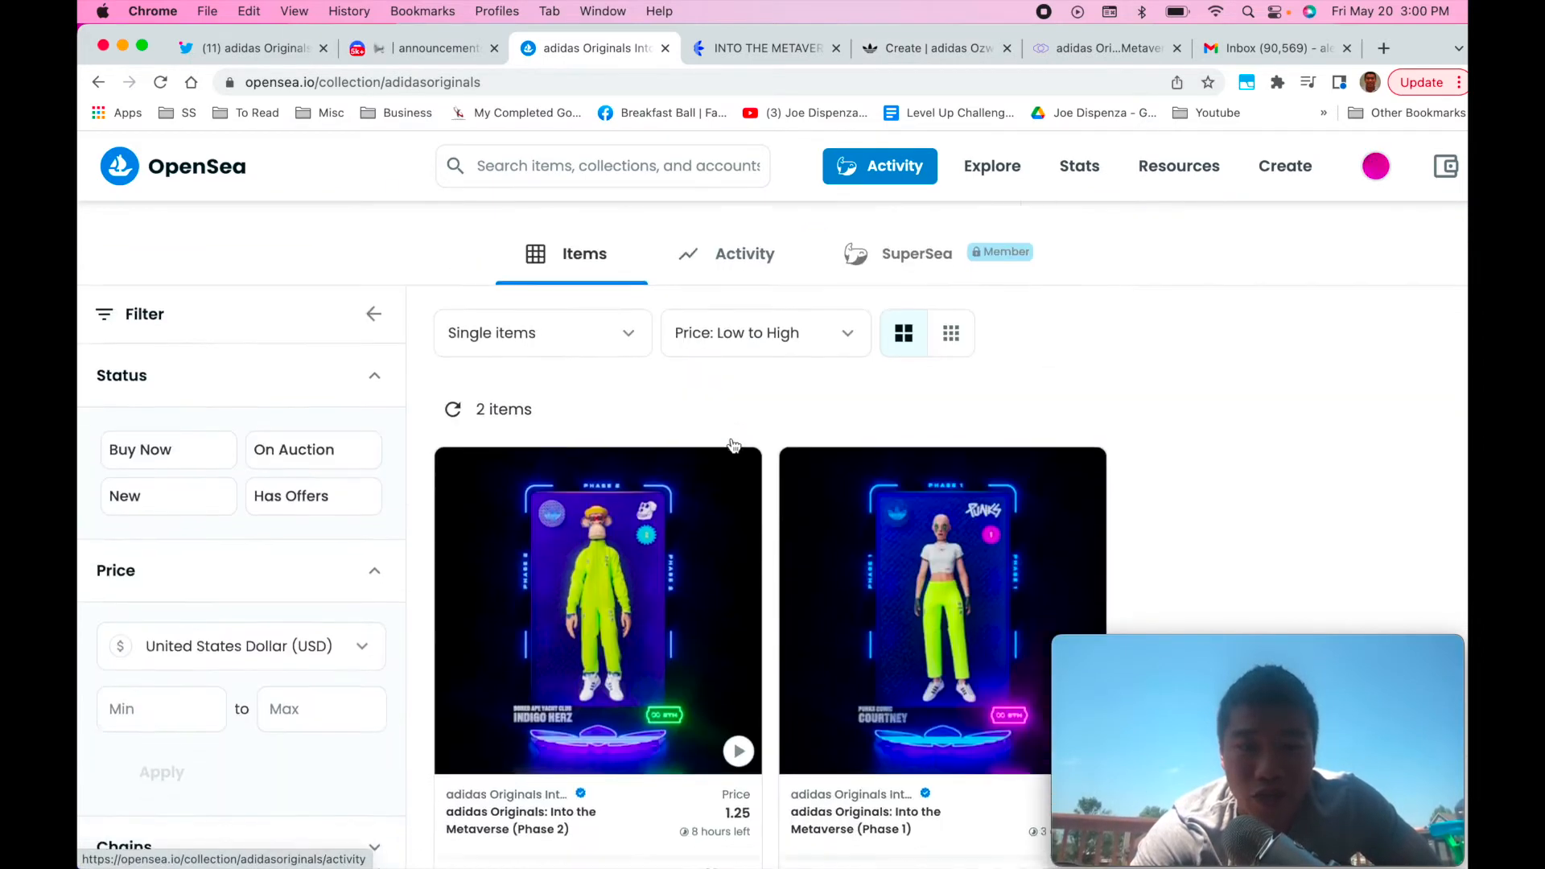
pyautogui.scroll(-3)
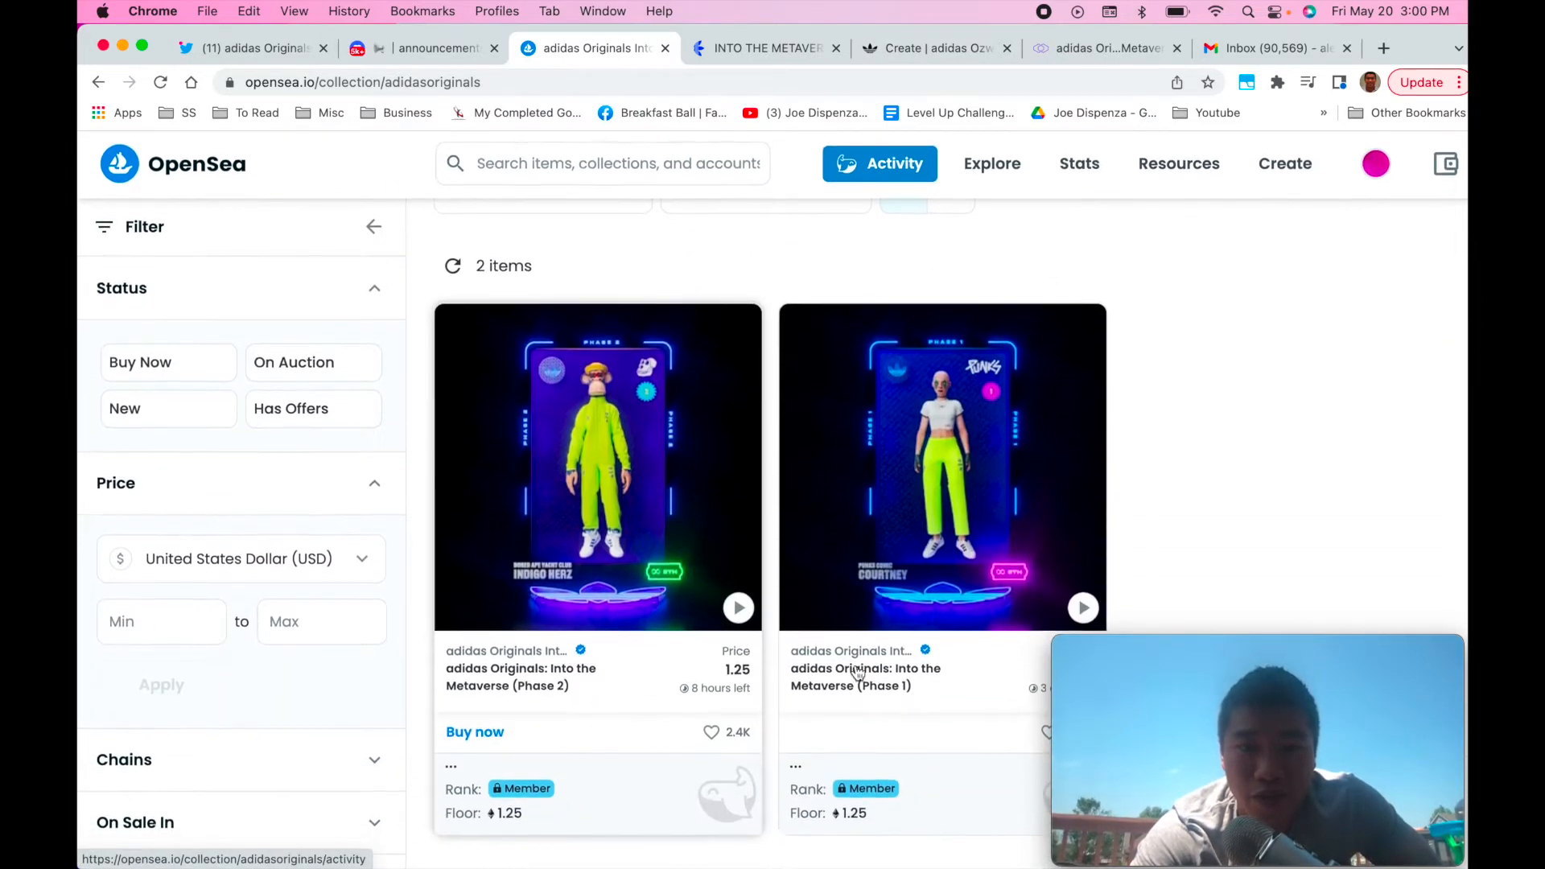
pyautogui.scroll(-3)
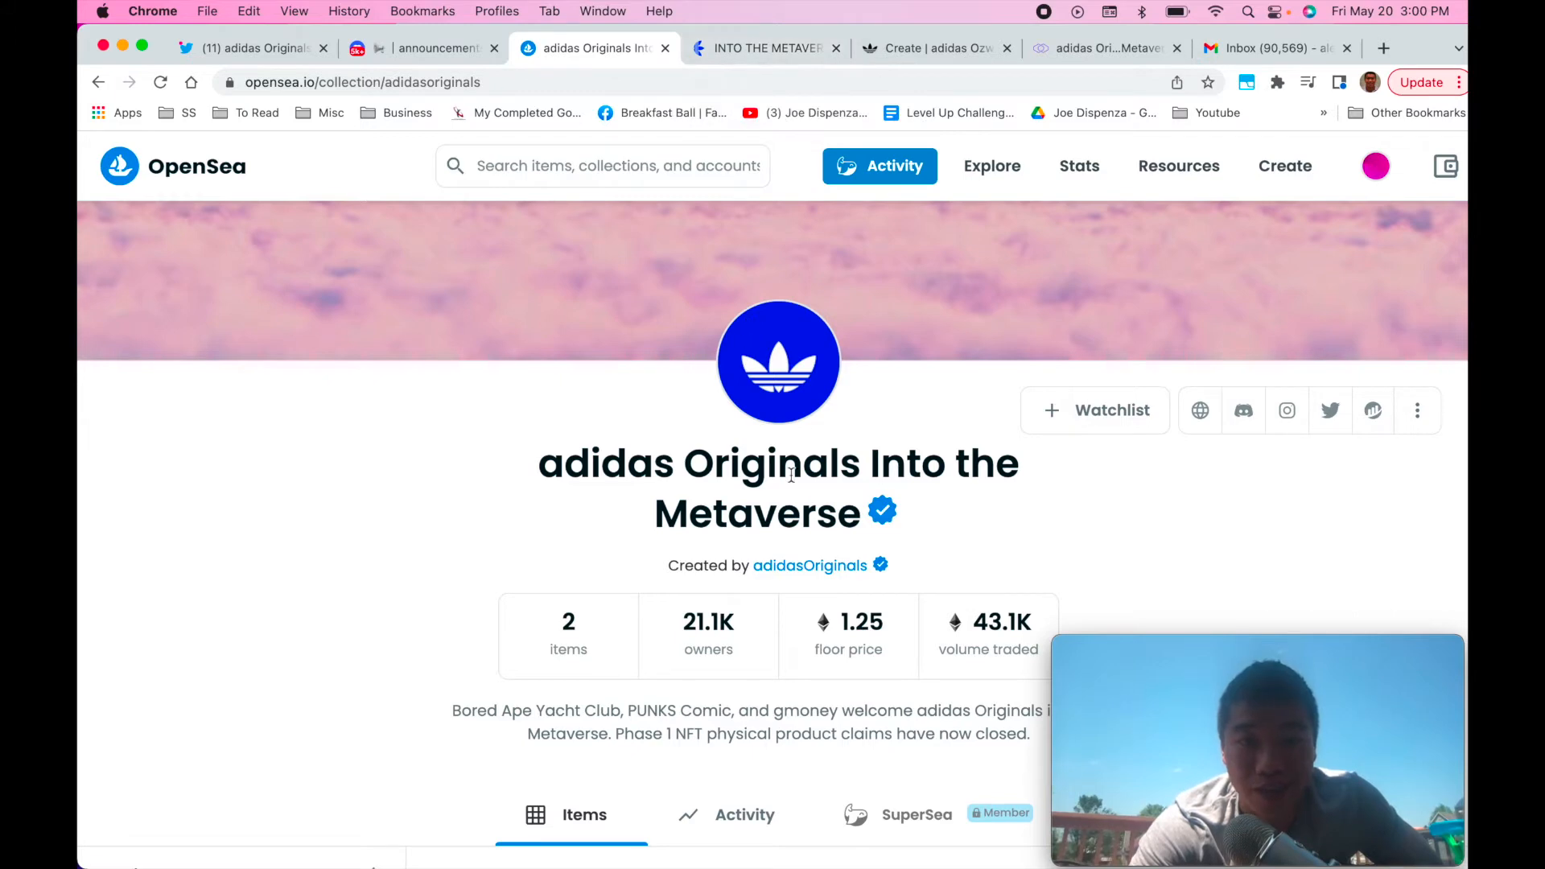
pyautogui.moveTo(685, 237)
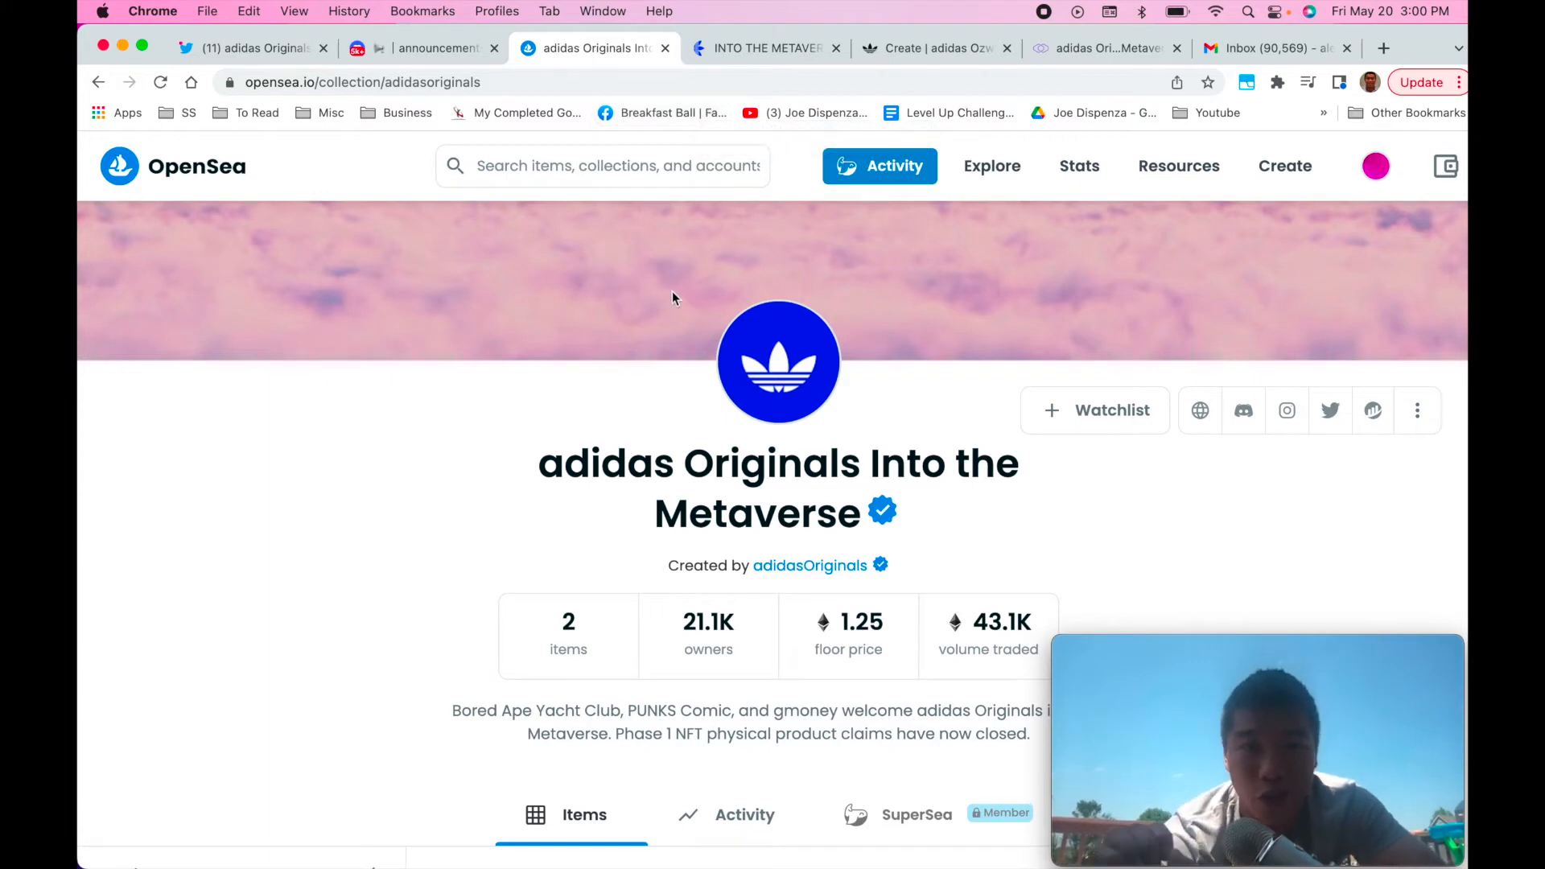
pyautogui.moveTo(705, 474)
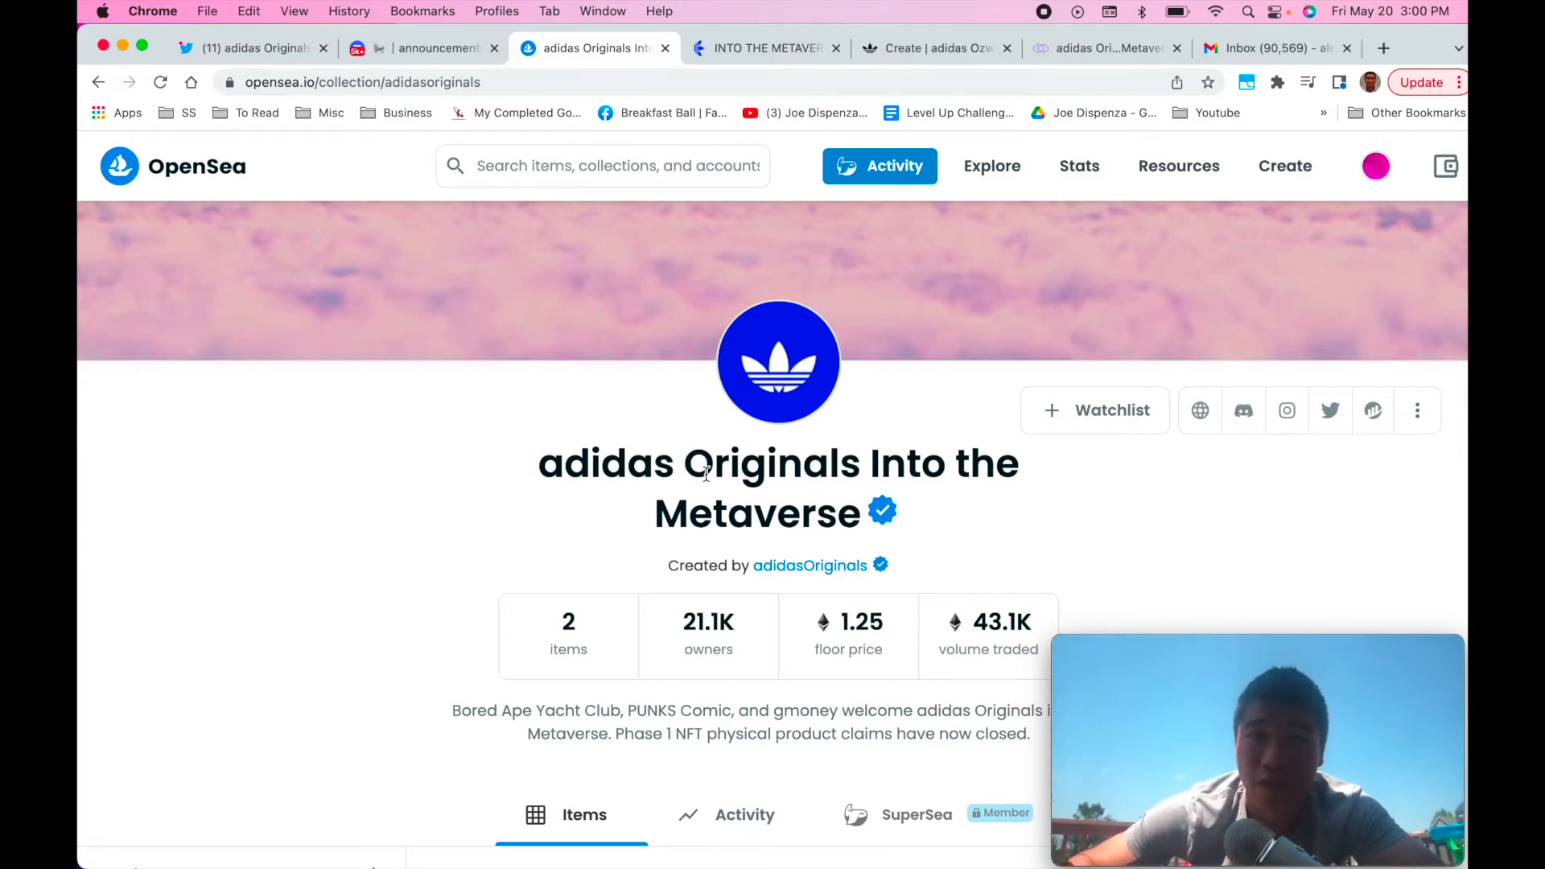
pyautogui.moveTo(699, 282)
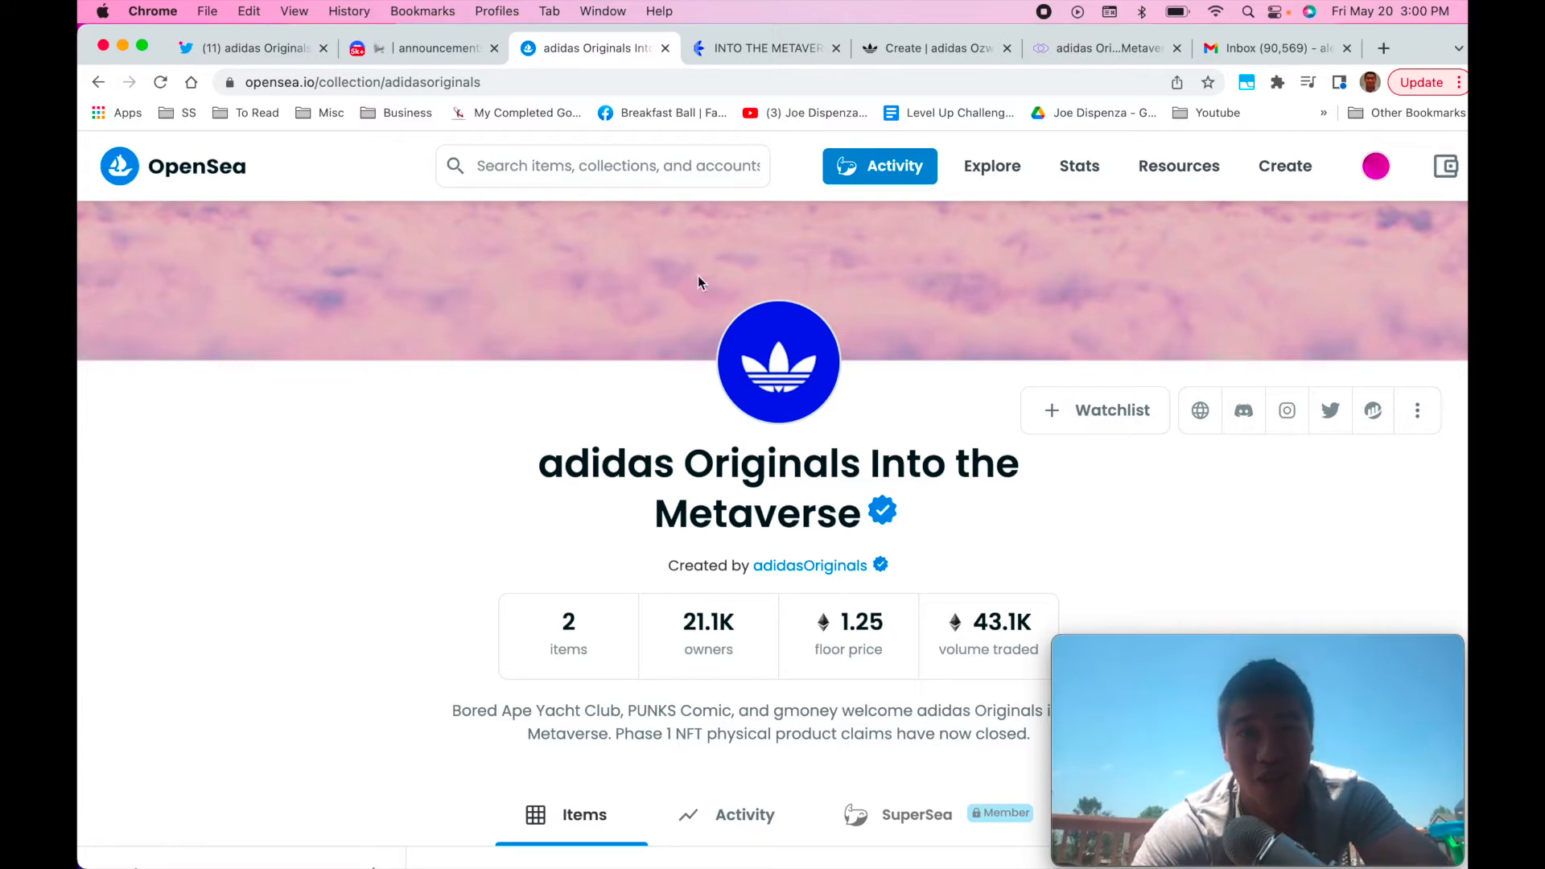
pyautogui.moveTo(767, 47)
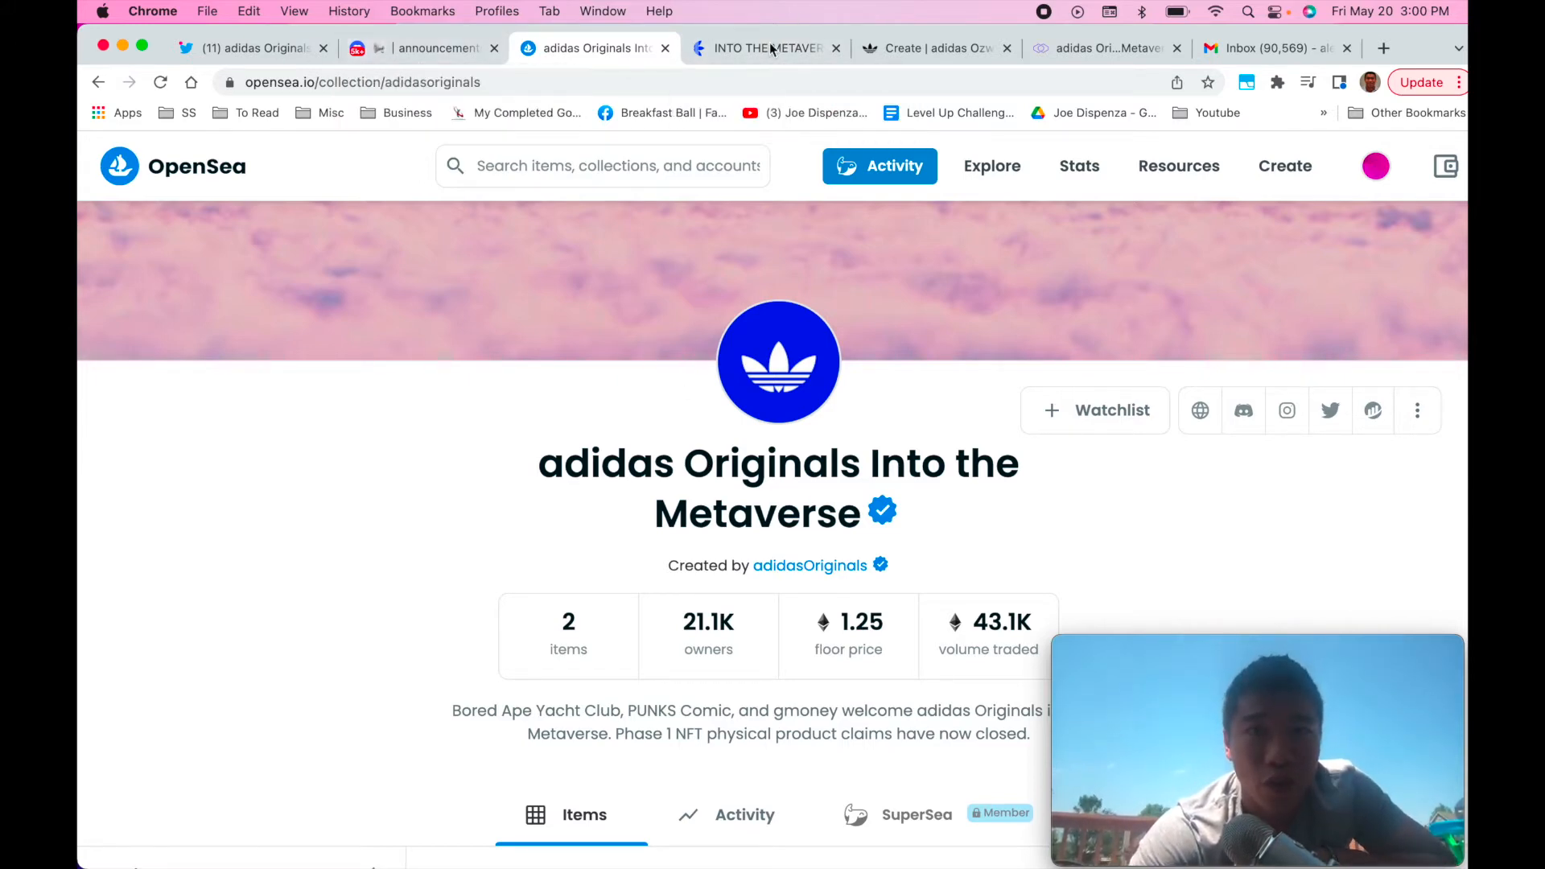
pyautogui.moveTo(778, 58)
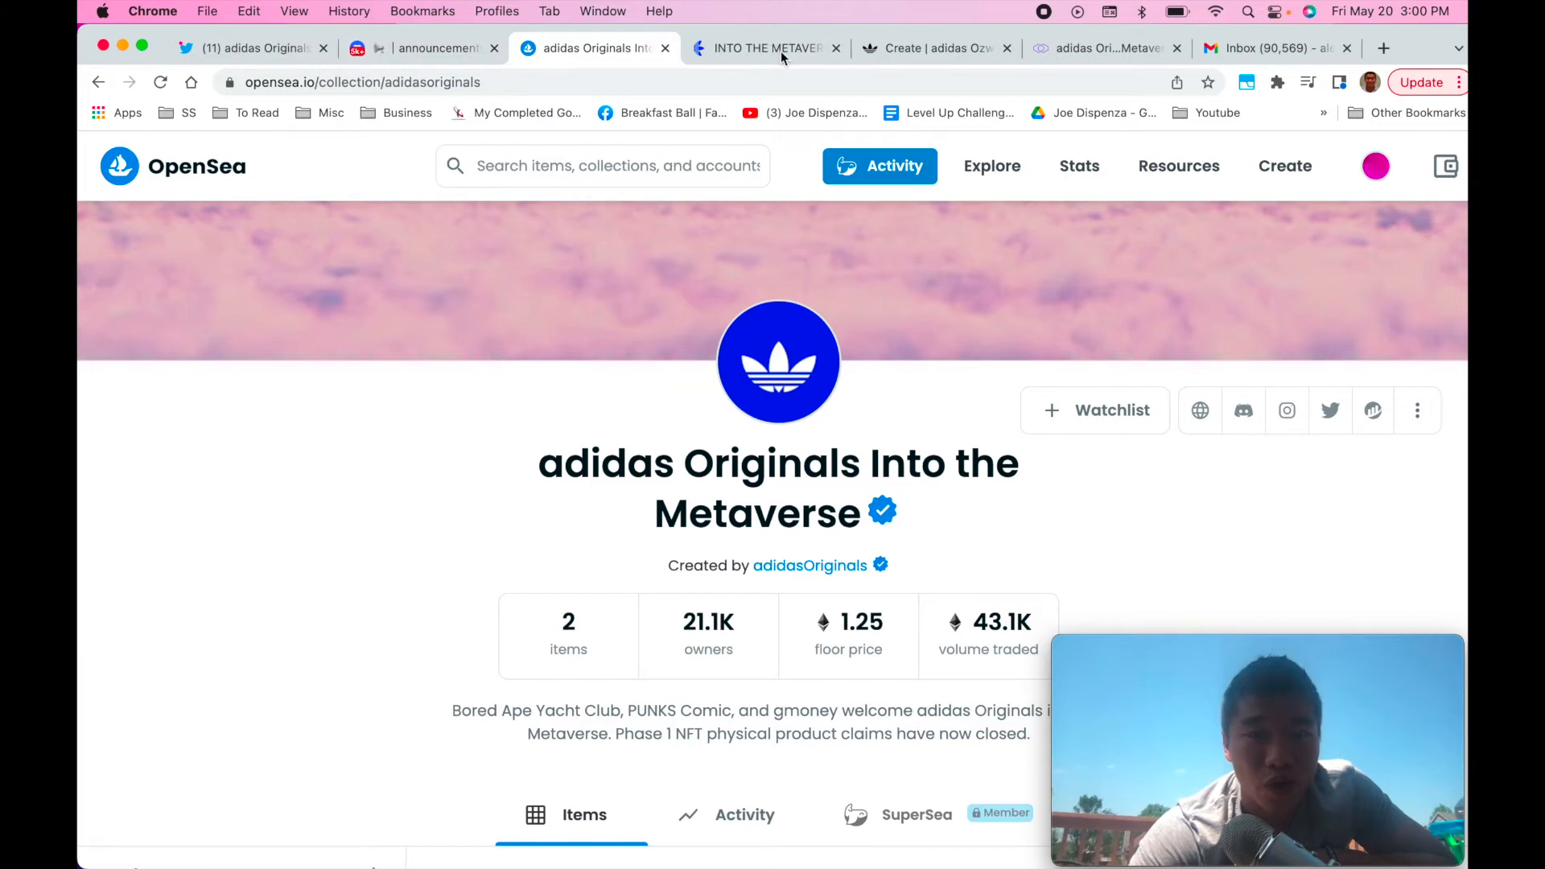
# - View the adidas Into the Metaverse site's physical merchandise and digital access perks
pyautogui.click(767, 48)
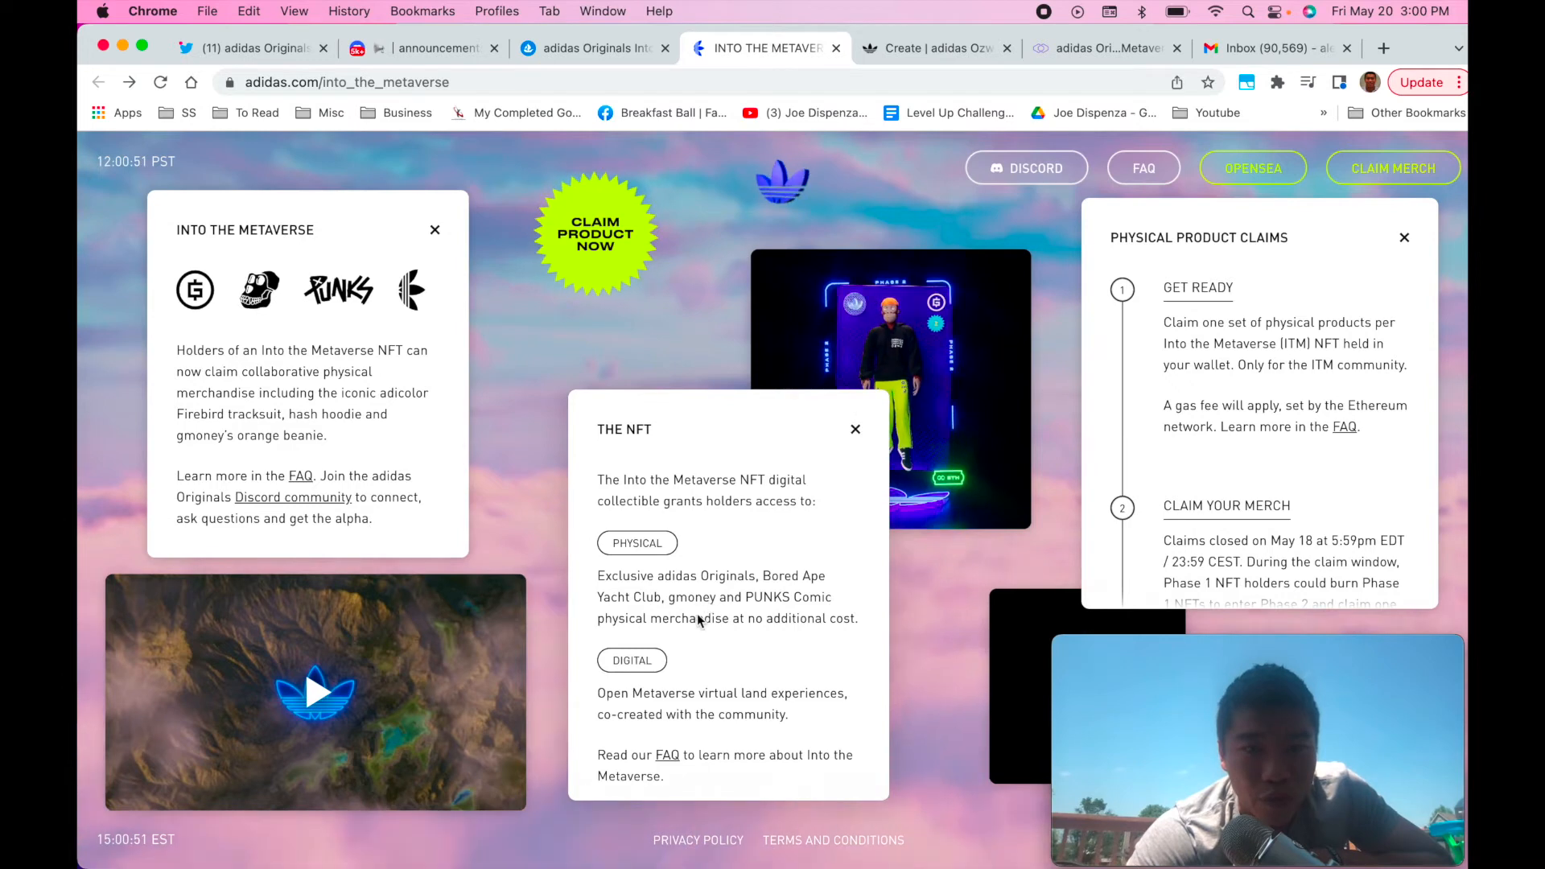
pyautogui.scroll(-3)
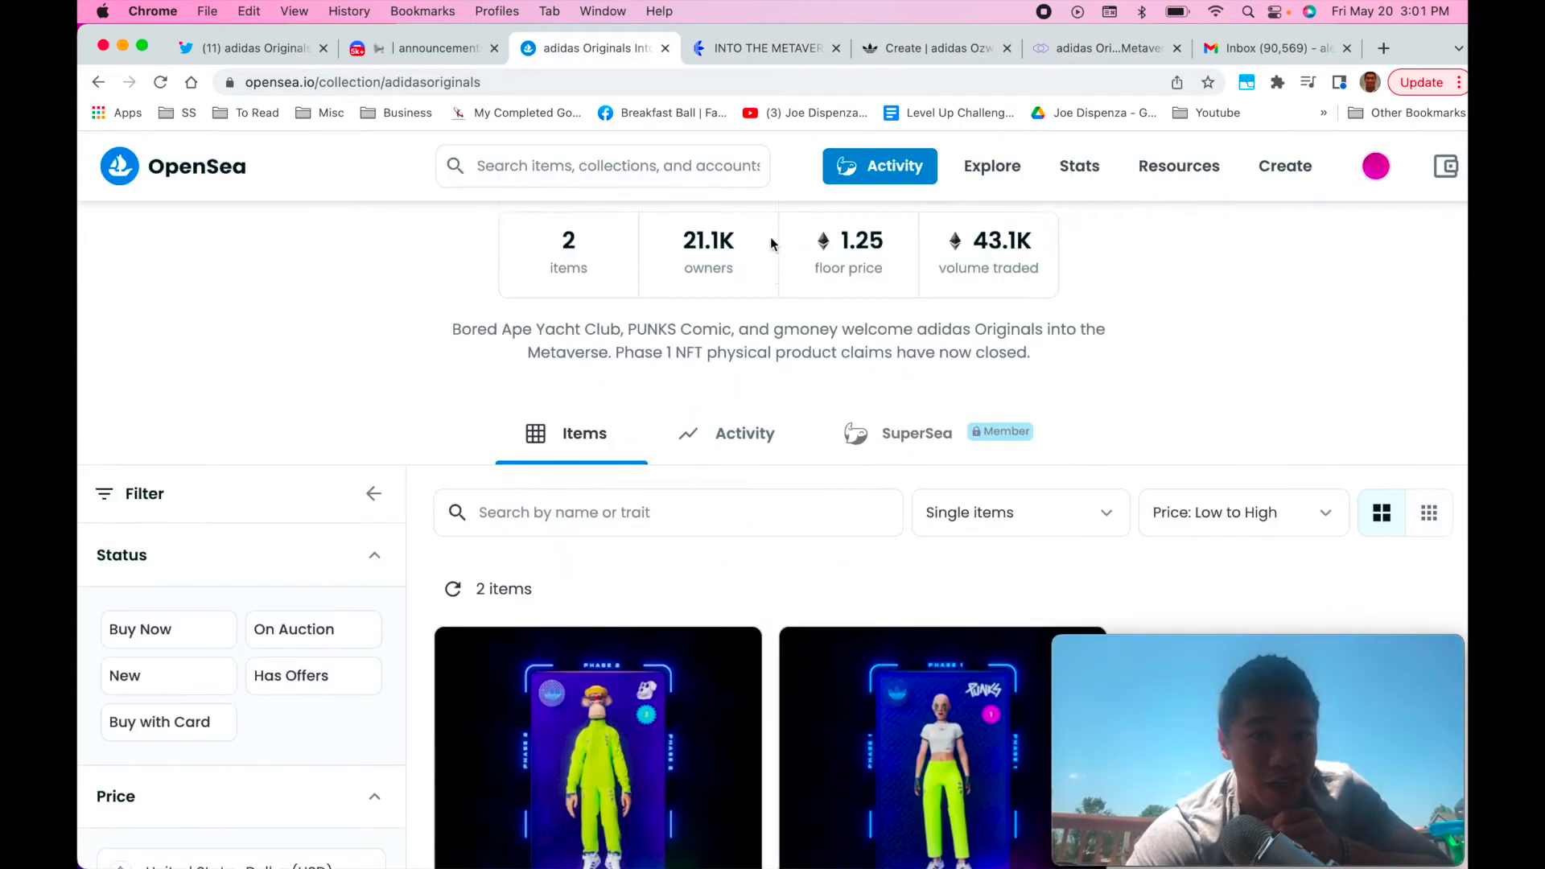
# - Scroll OpenSea's two-item collection grid and switch to the Activity history
pyautogui.scroll(-3)
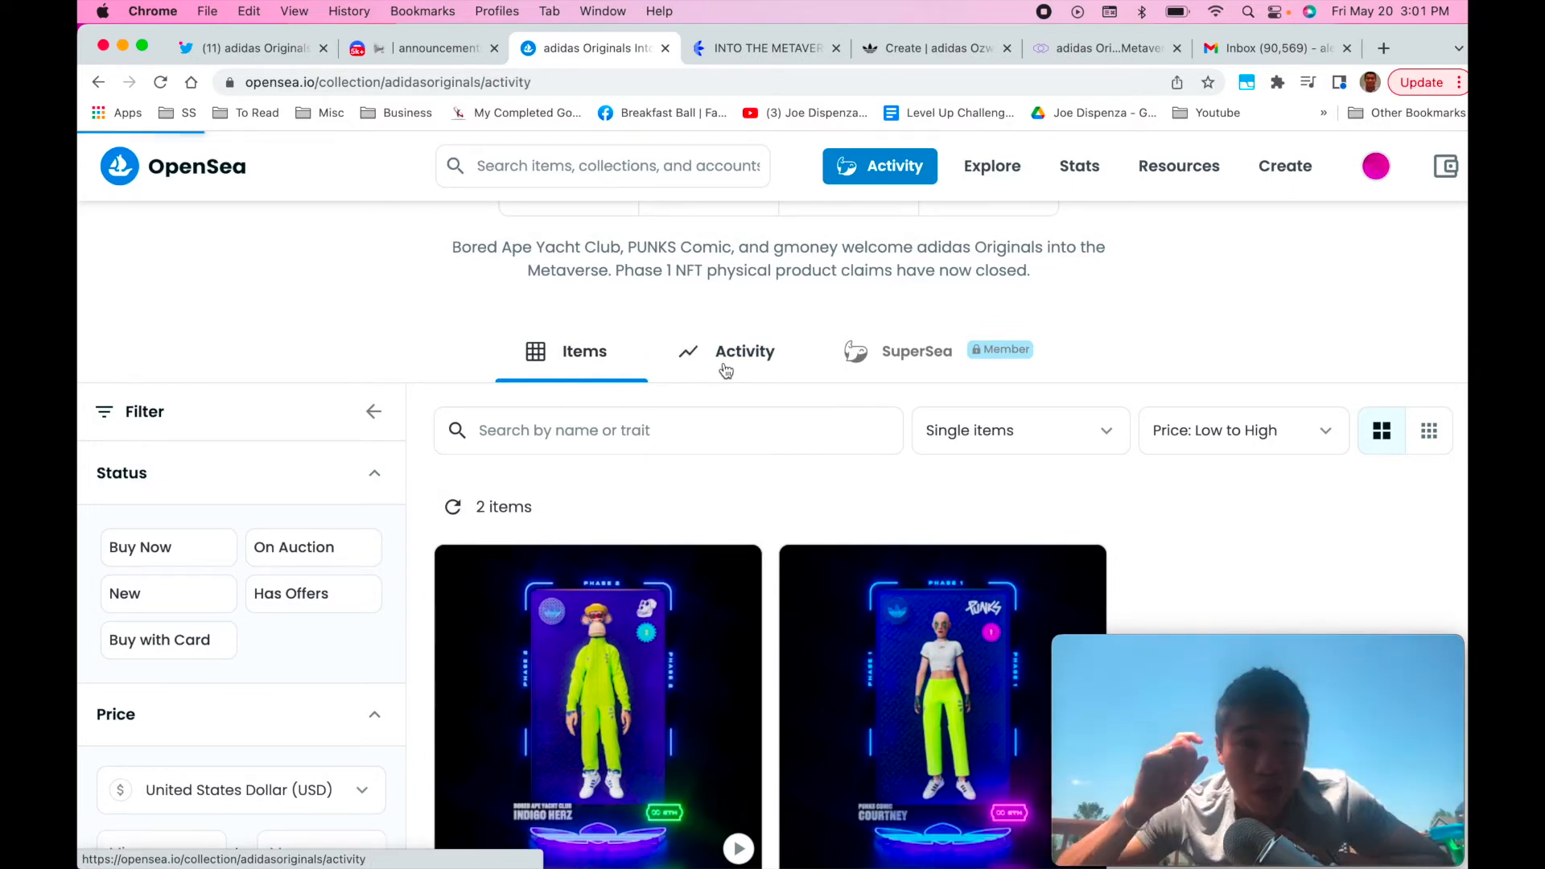
pyautogui.moveTo(733, 365)
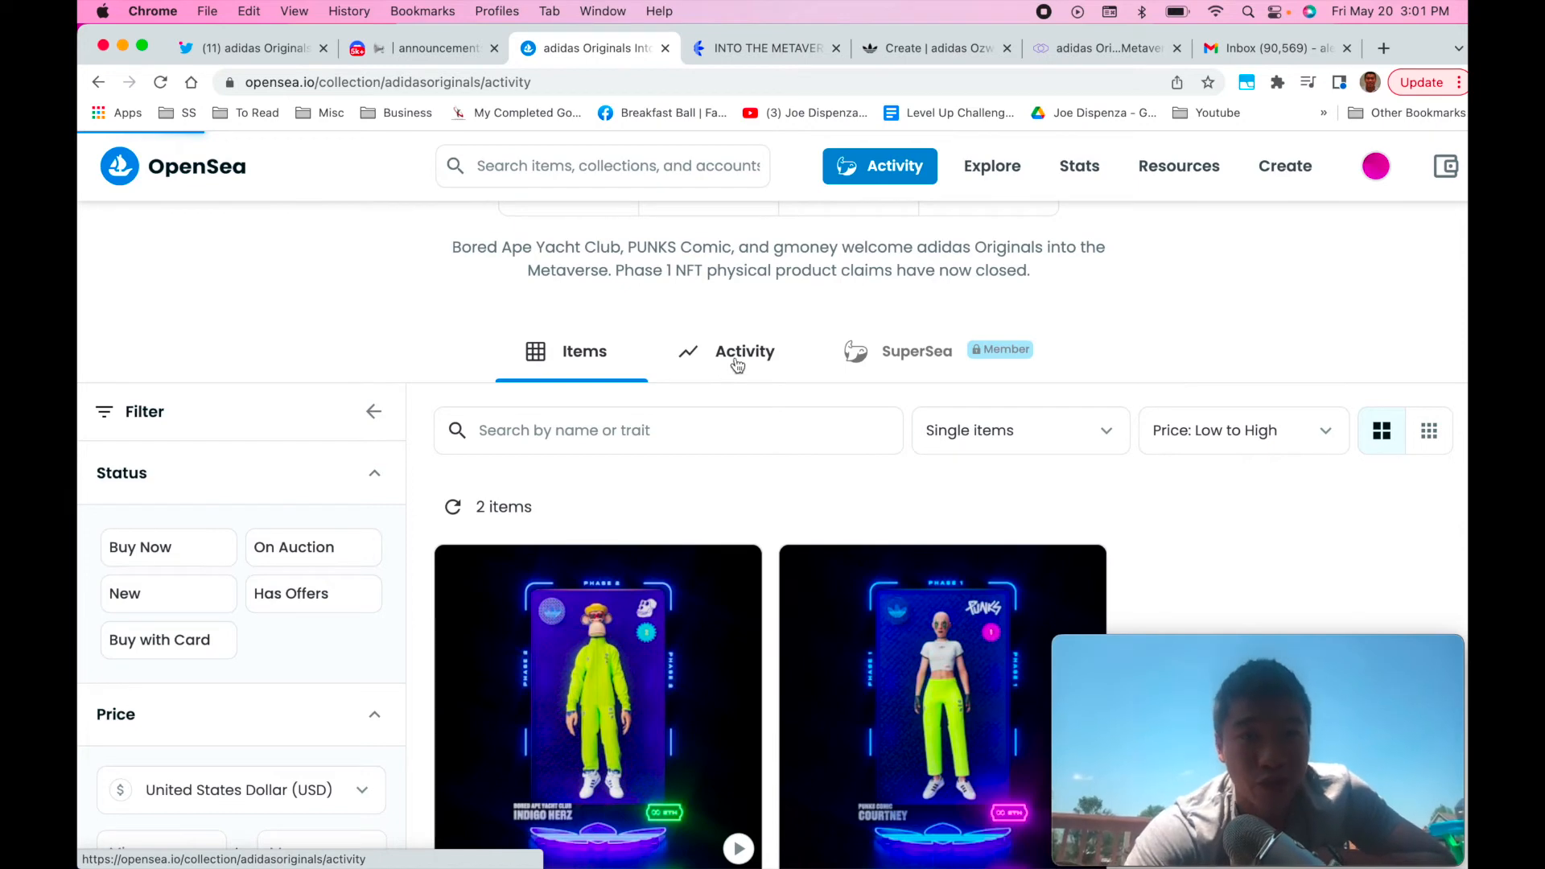
pyautogui.scroll(-3)
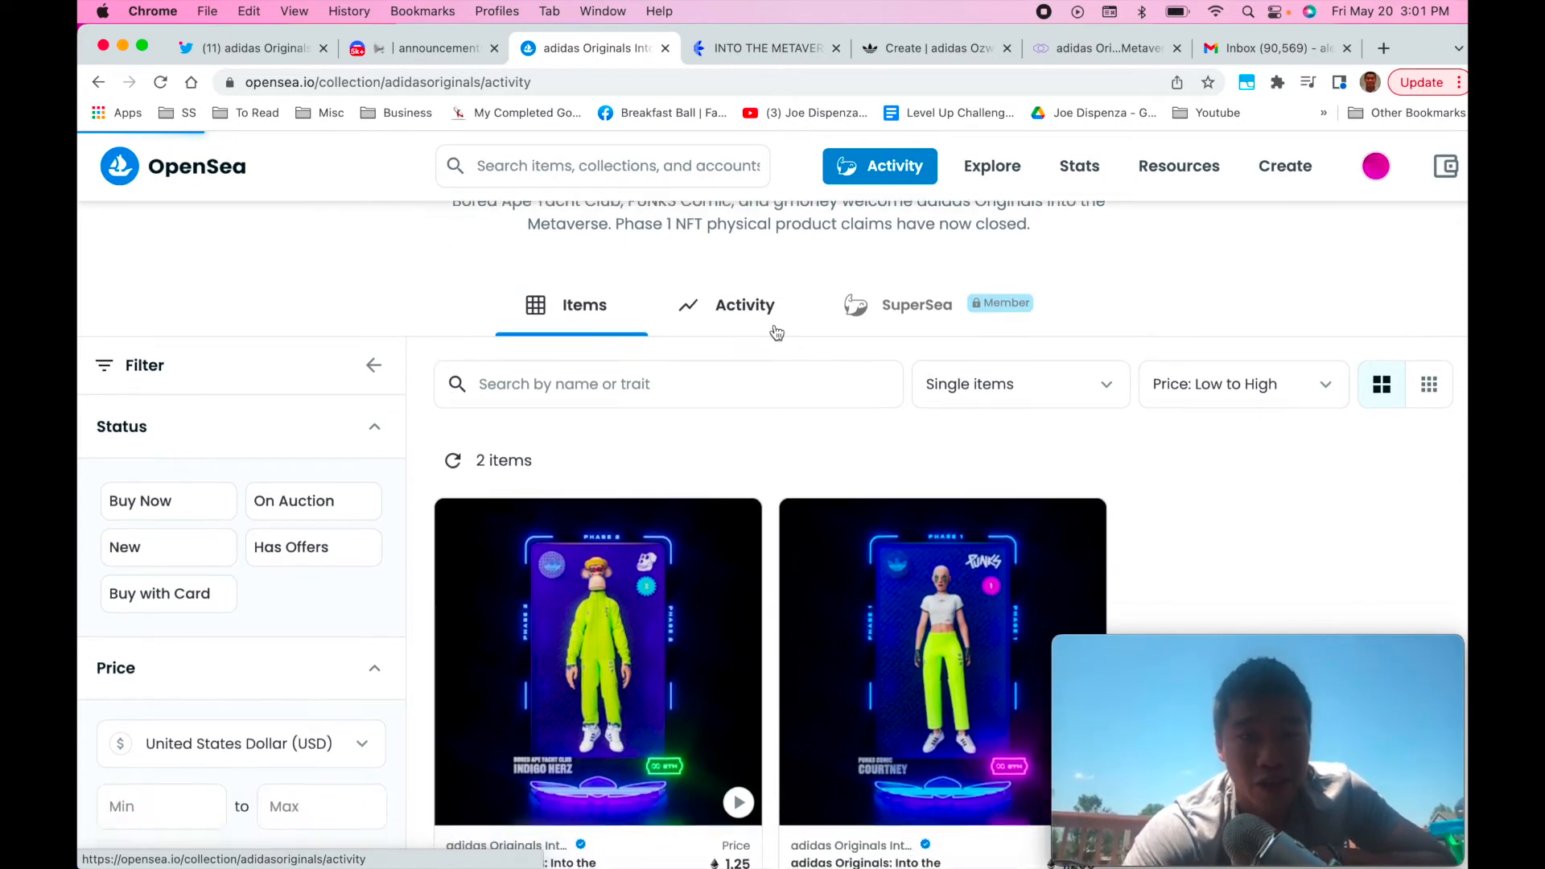
pyautogui.click(744, 304)
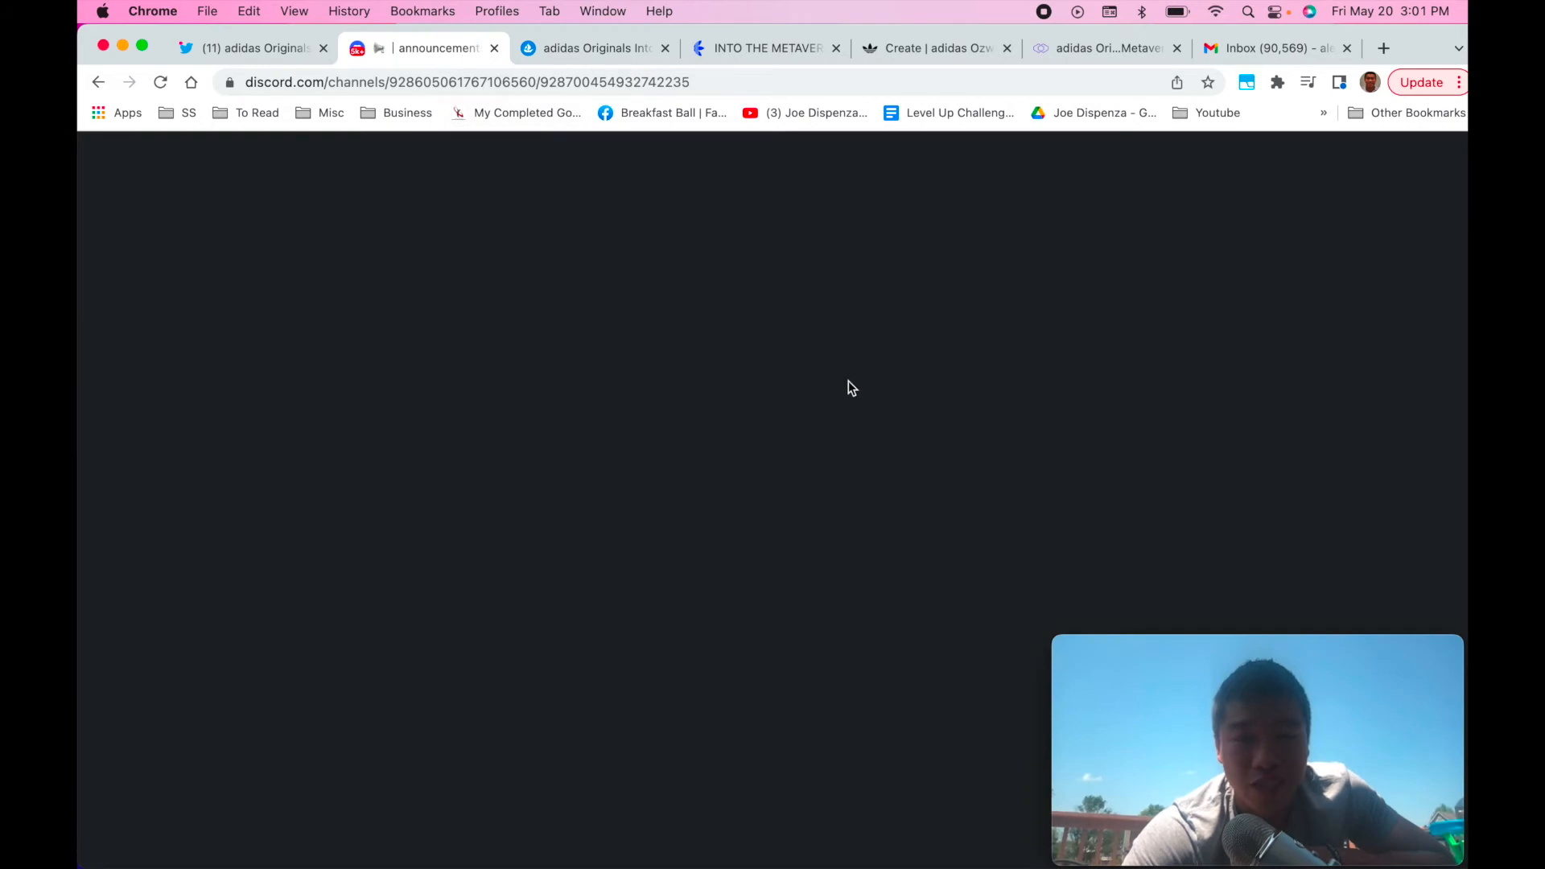
pyautogui.moveTo(747, 407)
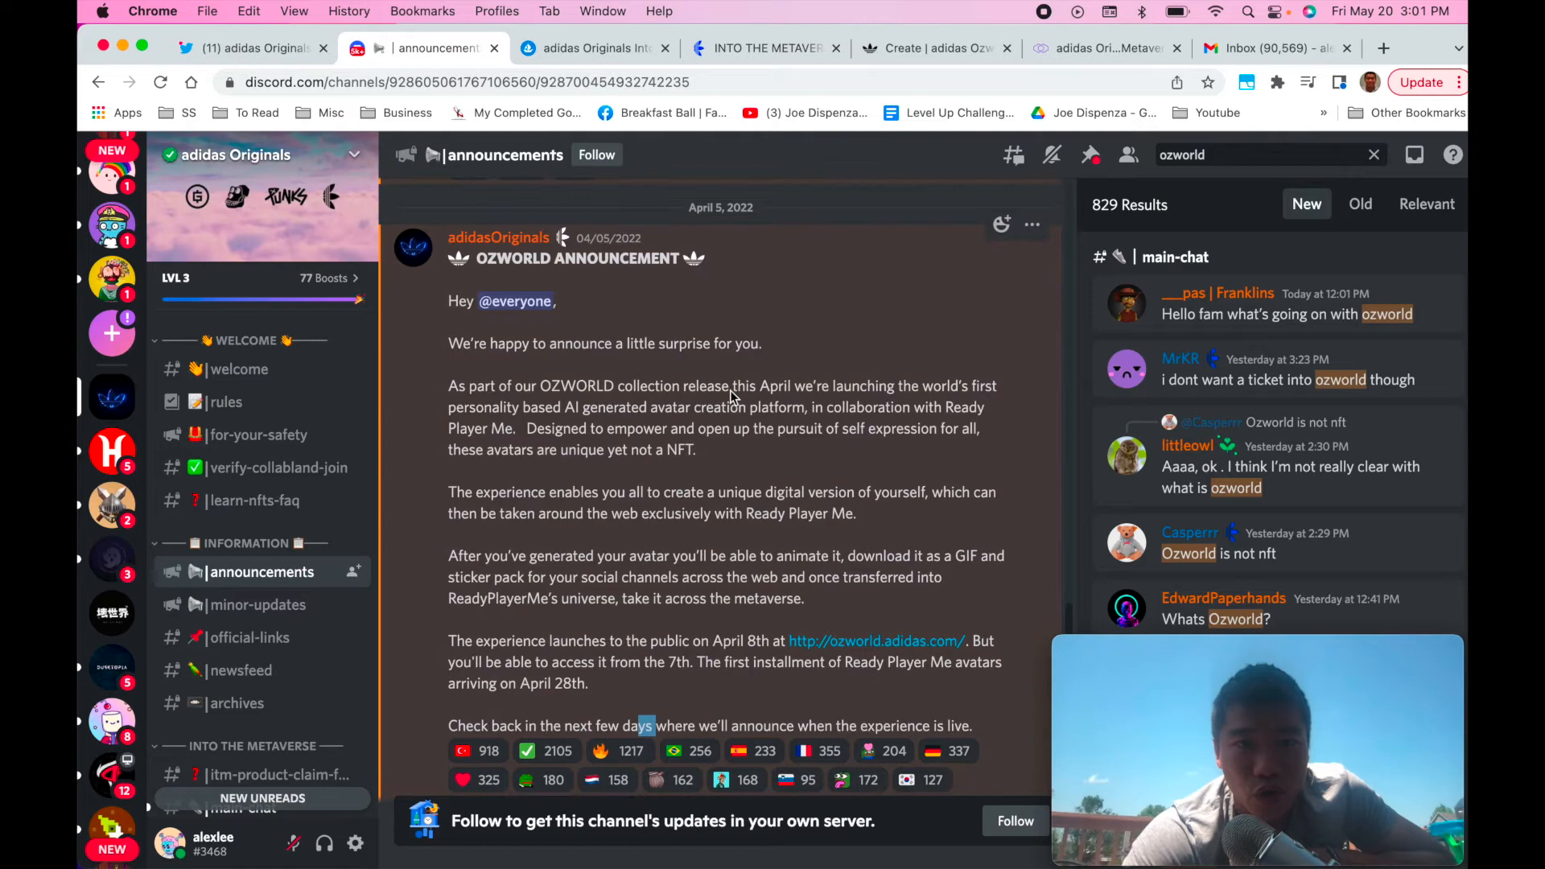
pyautogui.moveTo(705, 537)
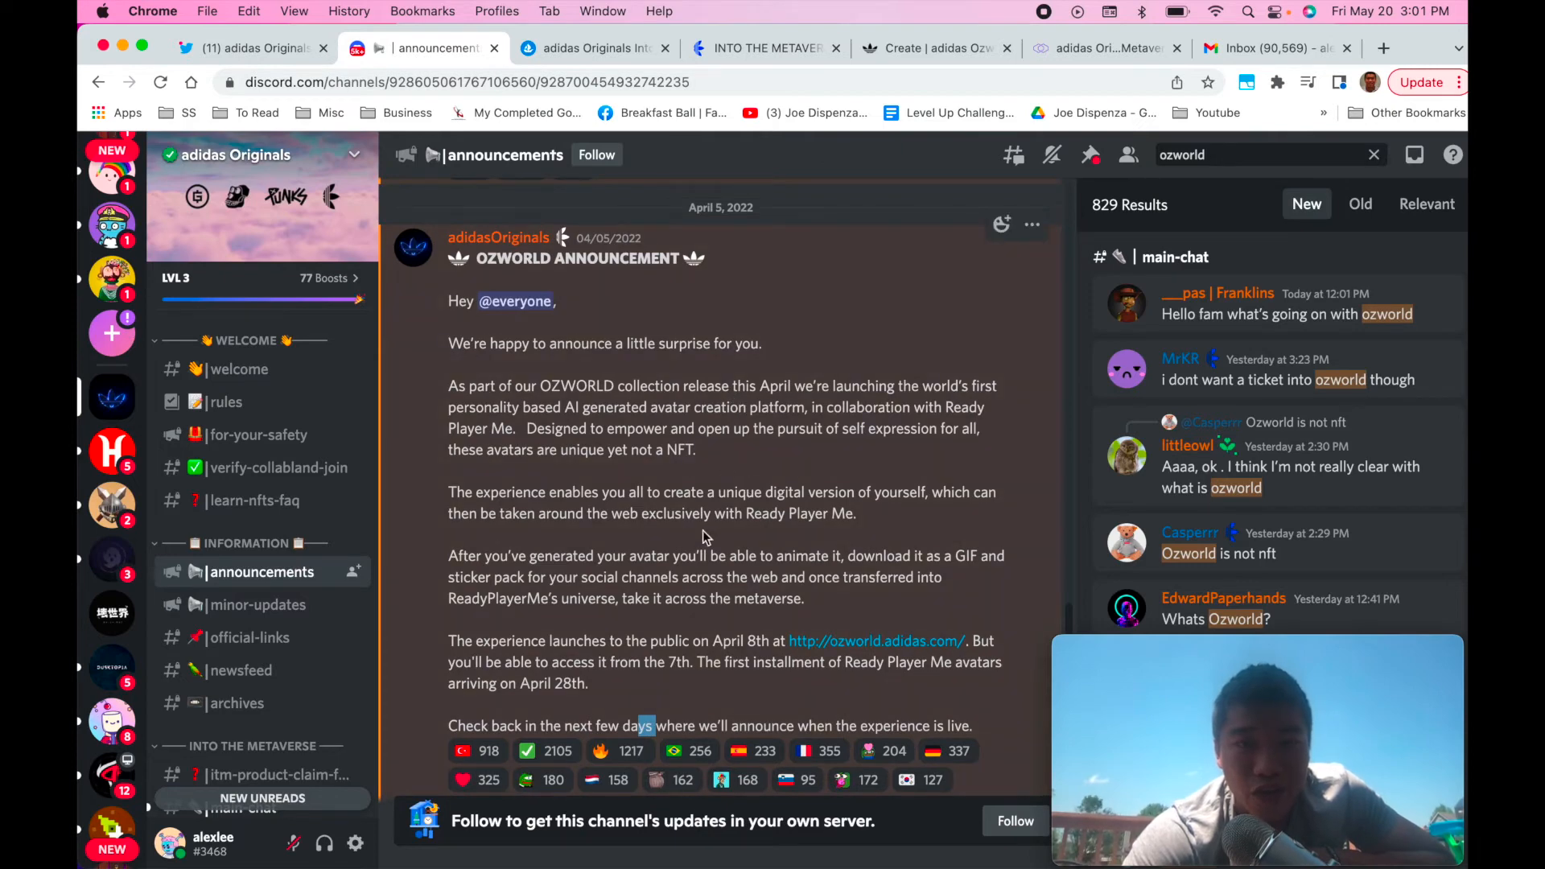
pyautogui.moveTo(619, 483)
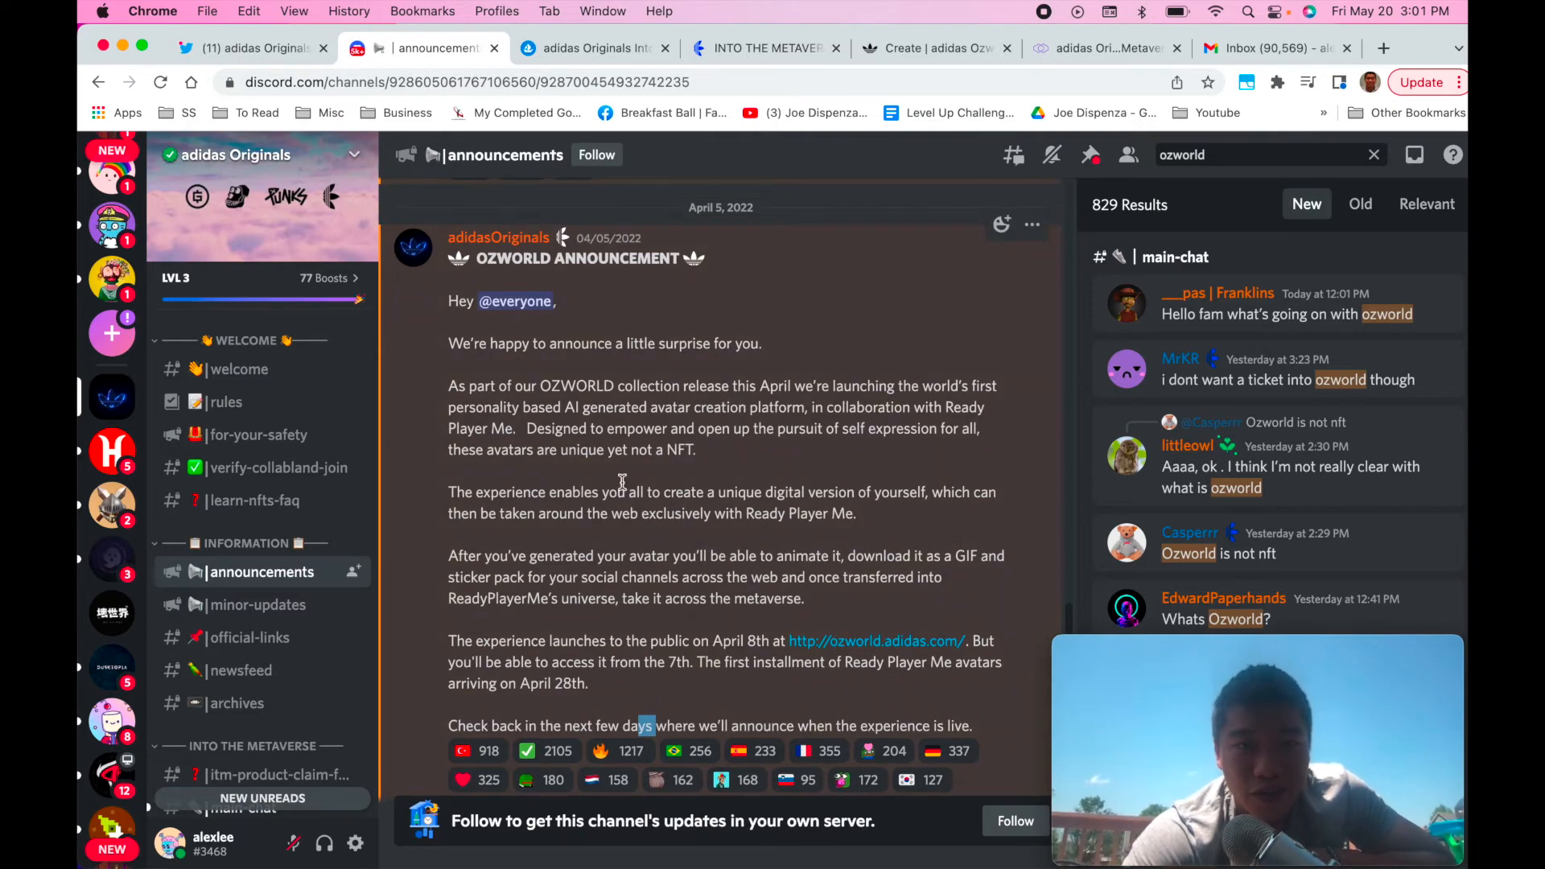
pyautogui.moveTo(660, 387)
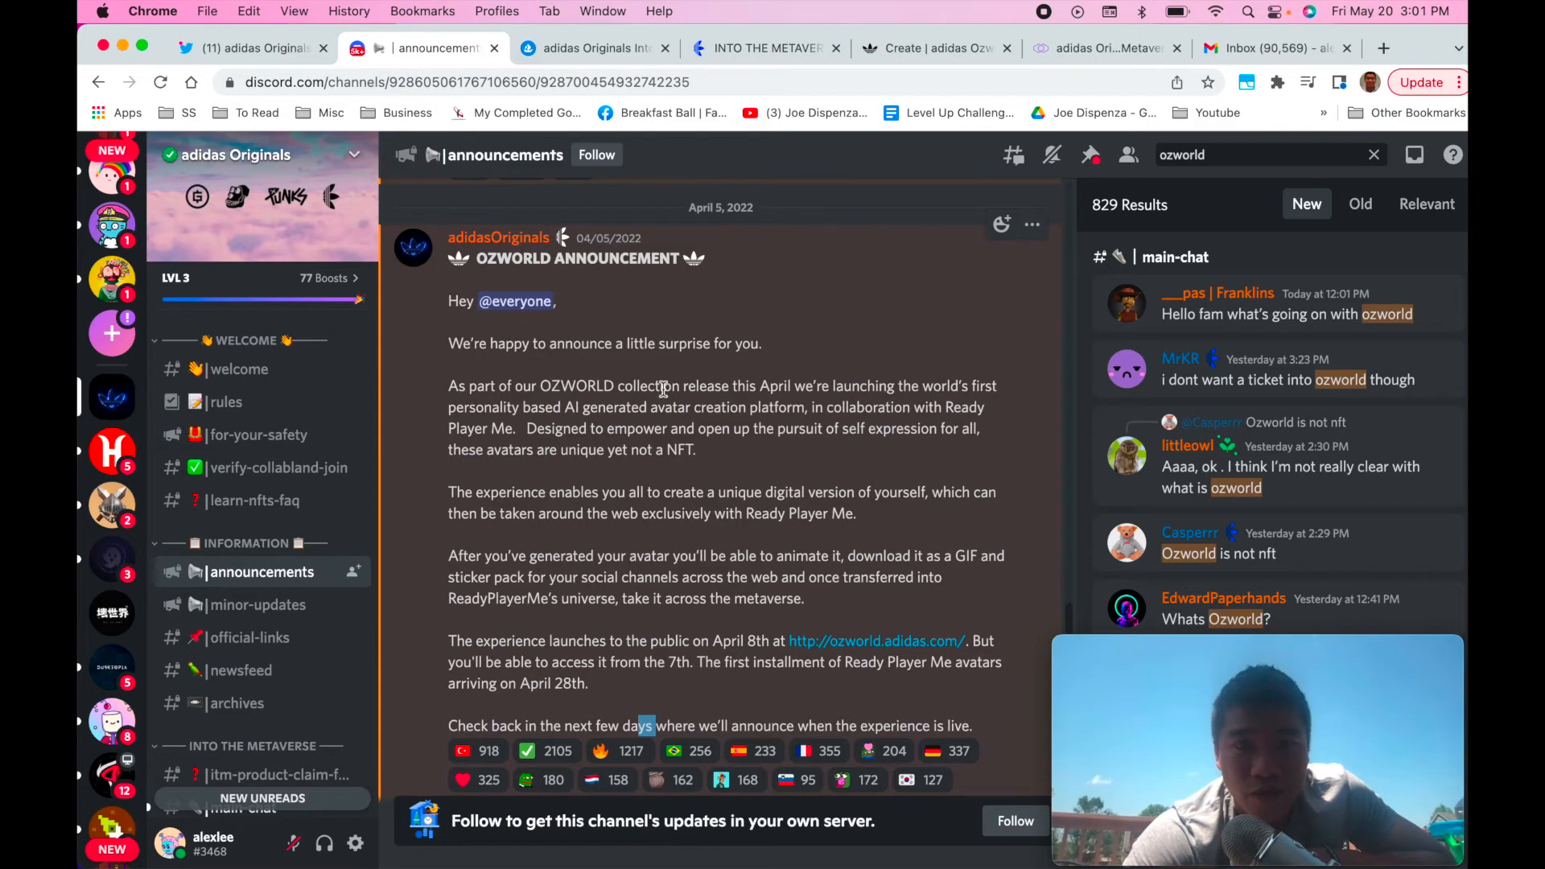
# - Return from Discord's Ozworld announcement to OpenSea's Sales activity
pyautogui.click(591, 48)
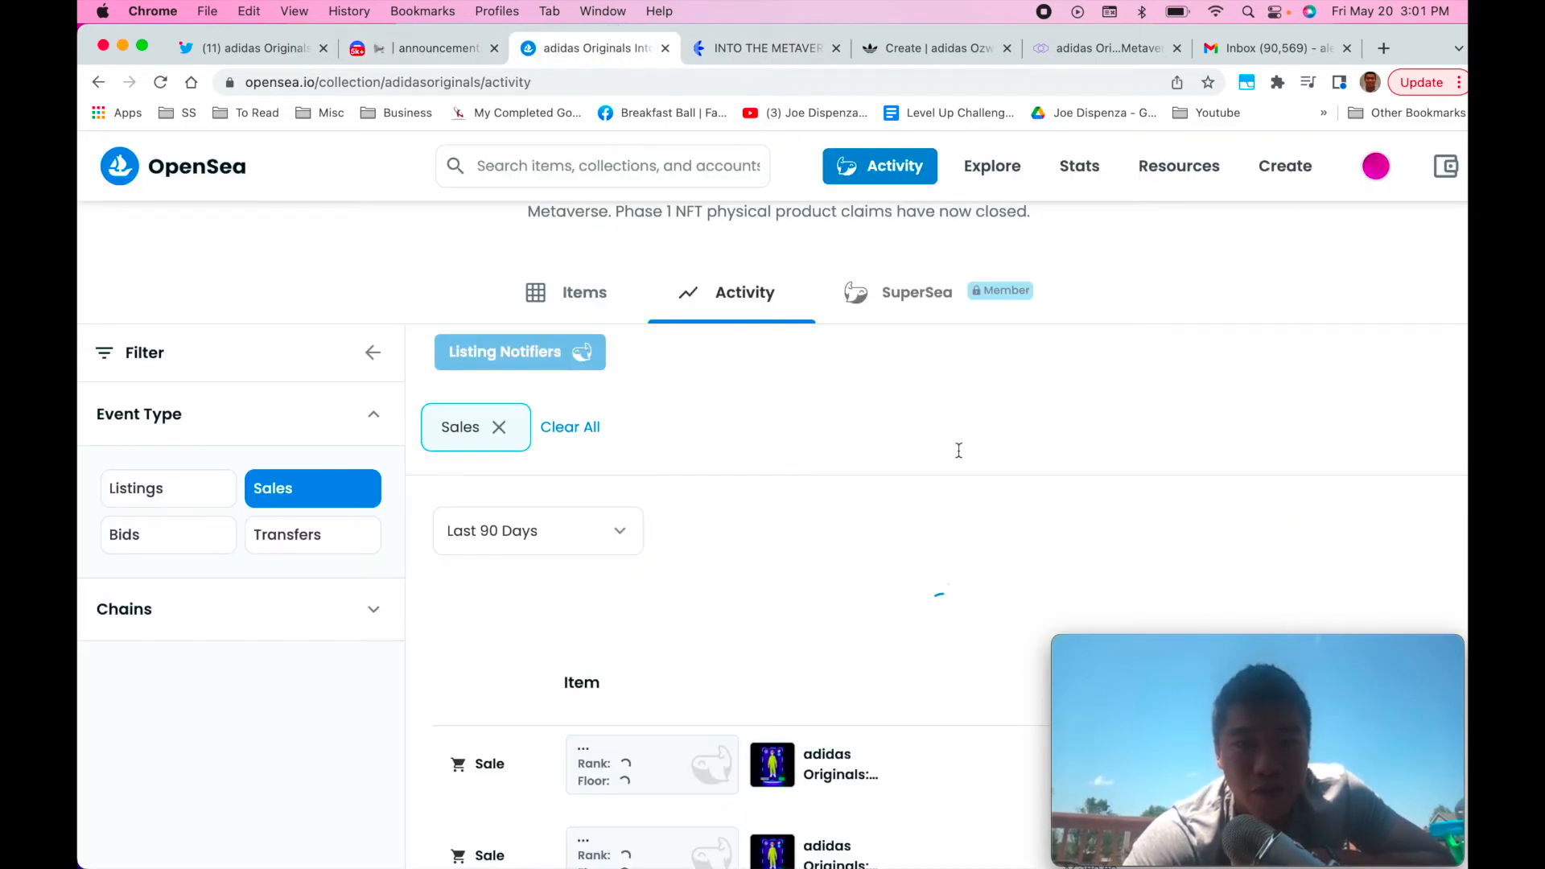
pyautogui.moveTo(707, 460)
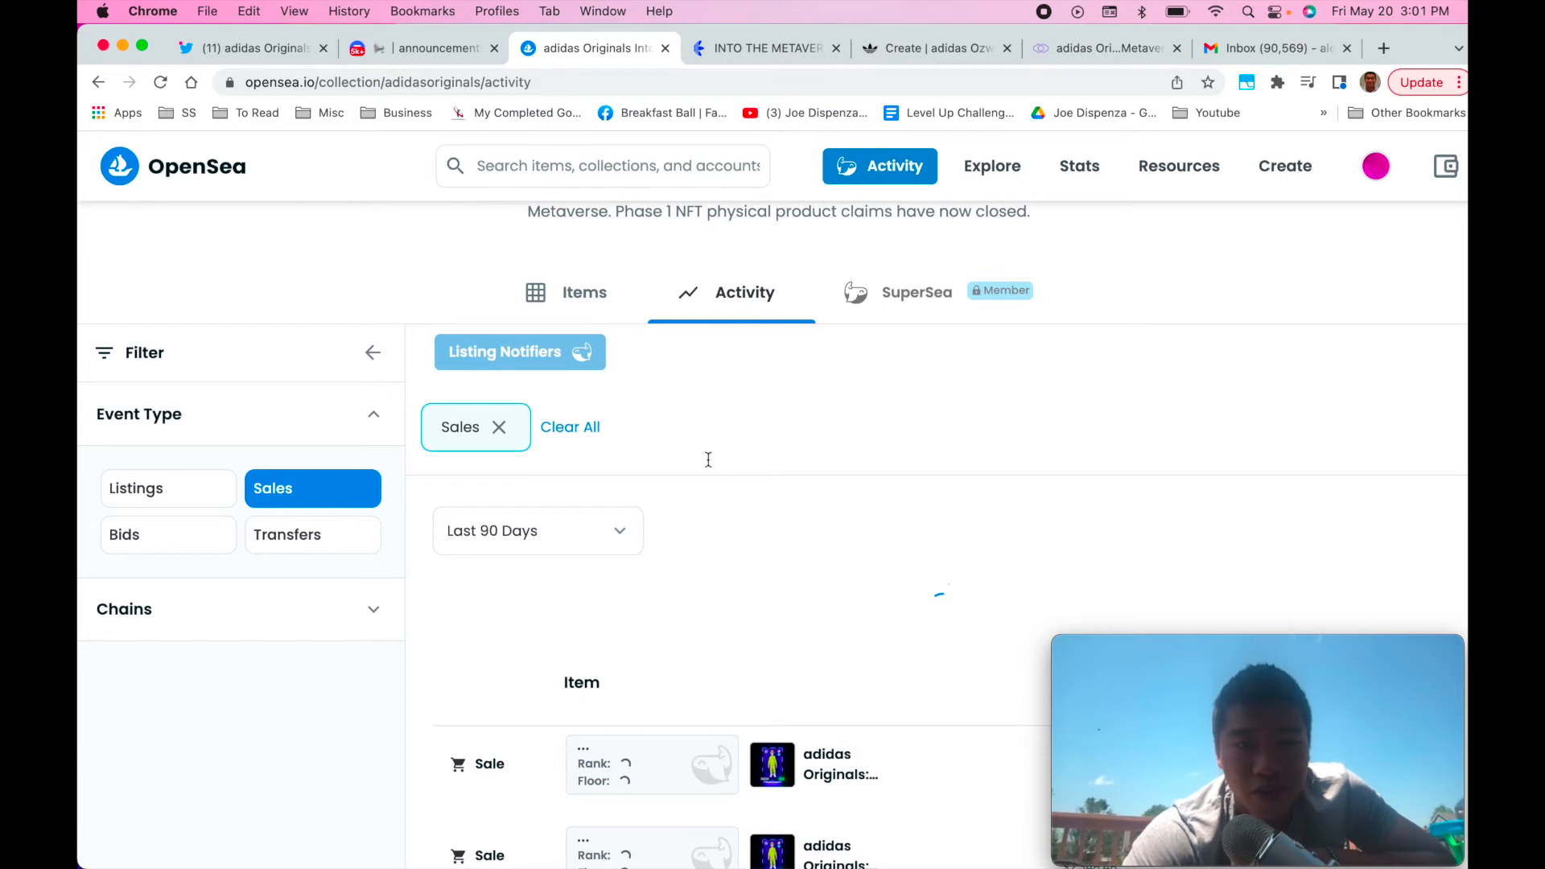
pyautogui.moveTo(823, 460)
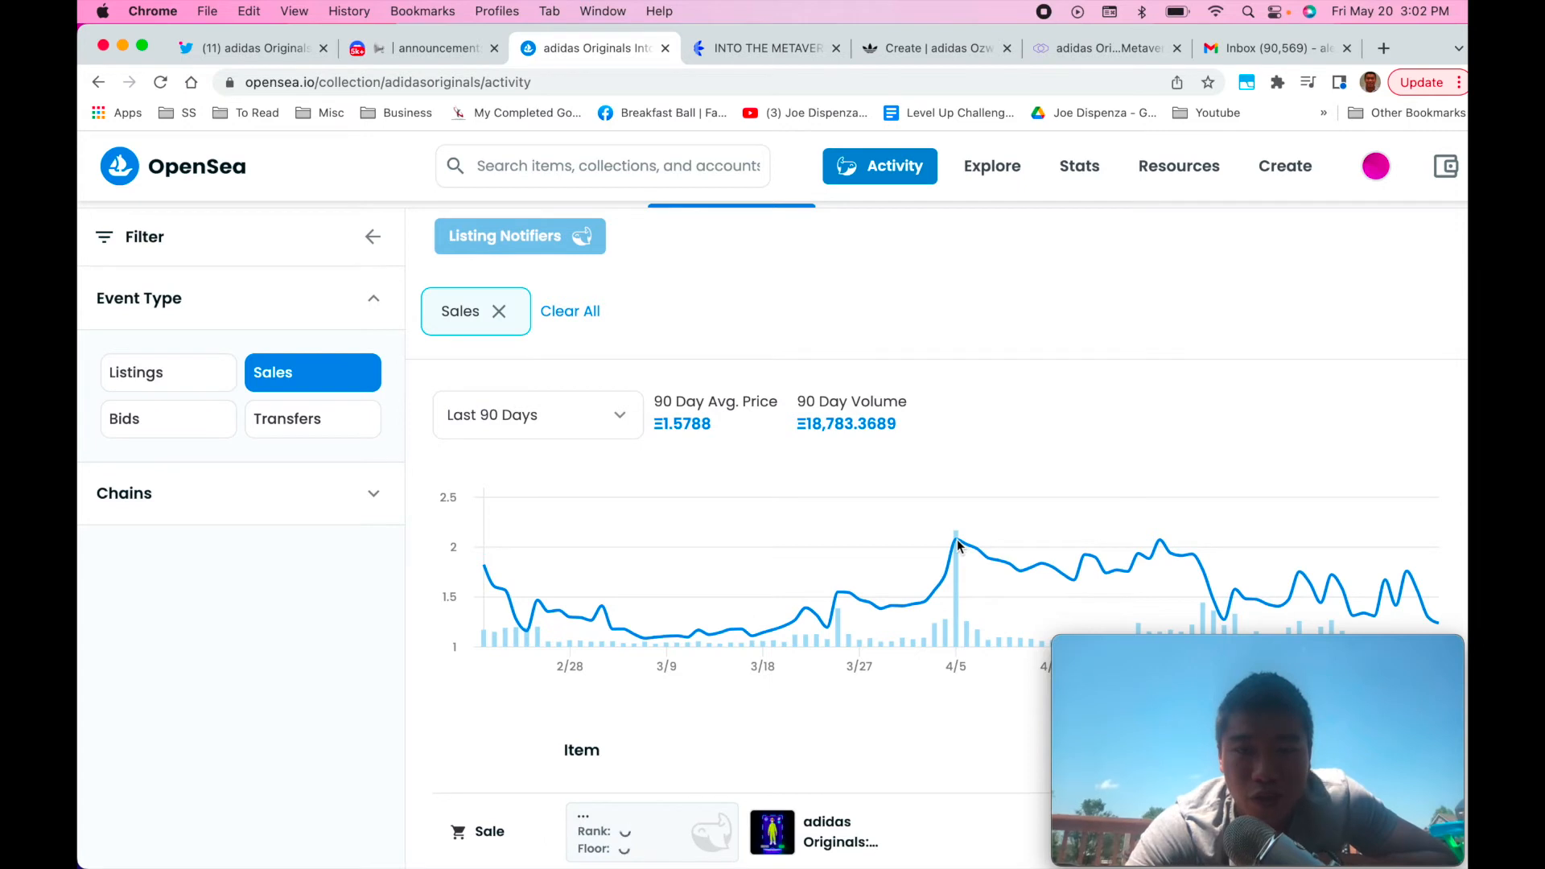
pyautogui.moveTo(956, 548)
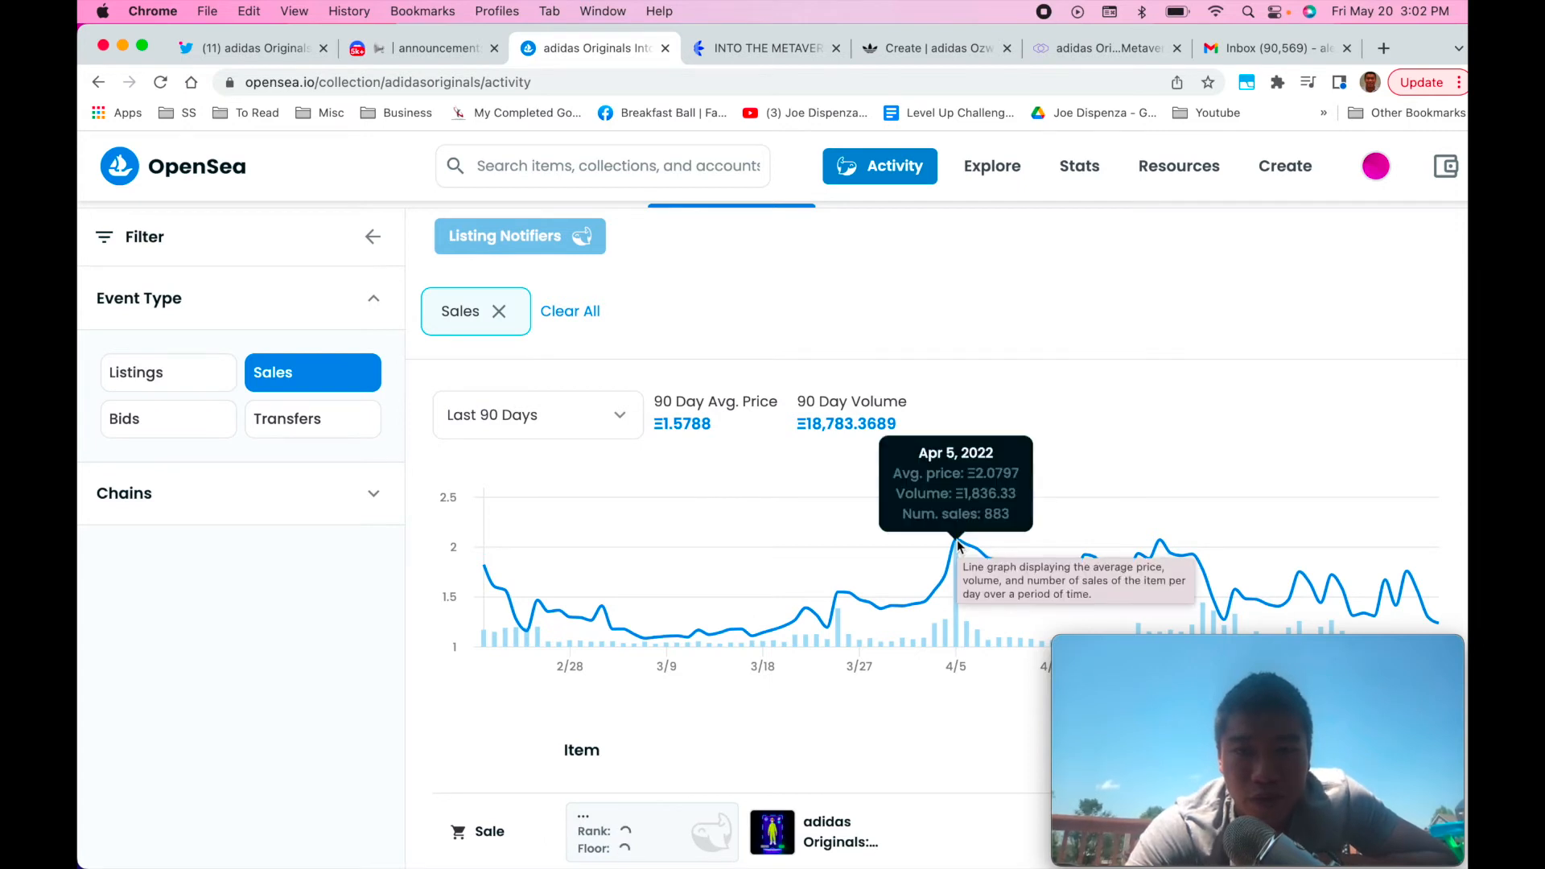
pyautogui.moveTo(887, 471)
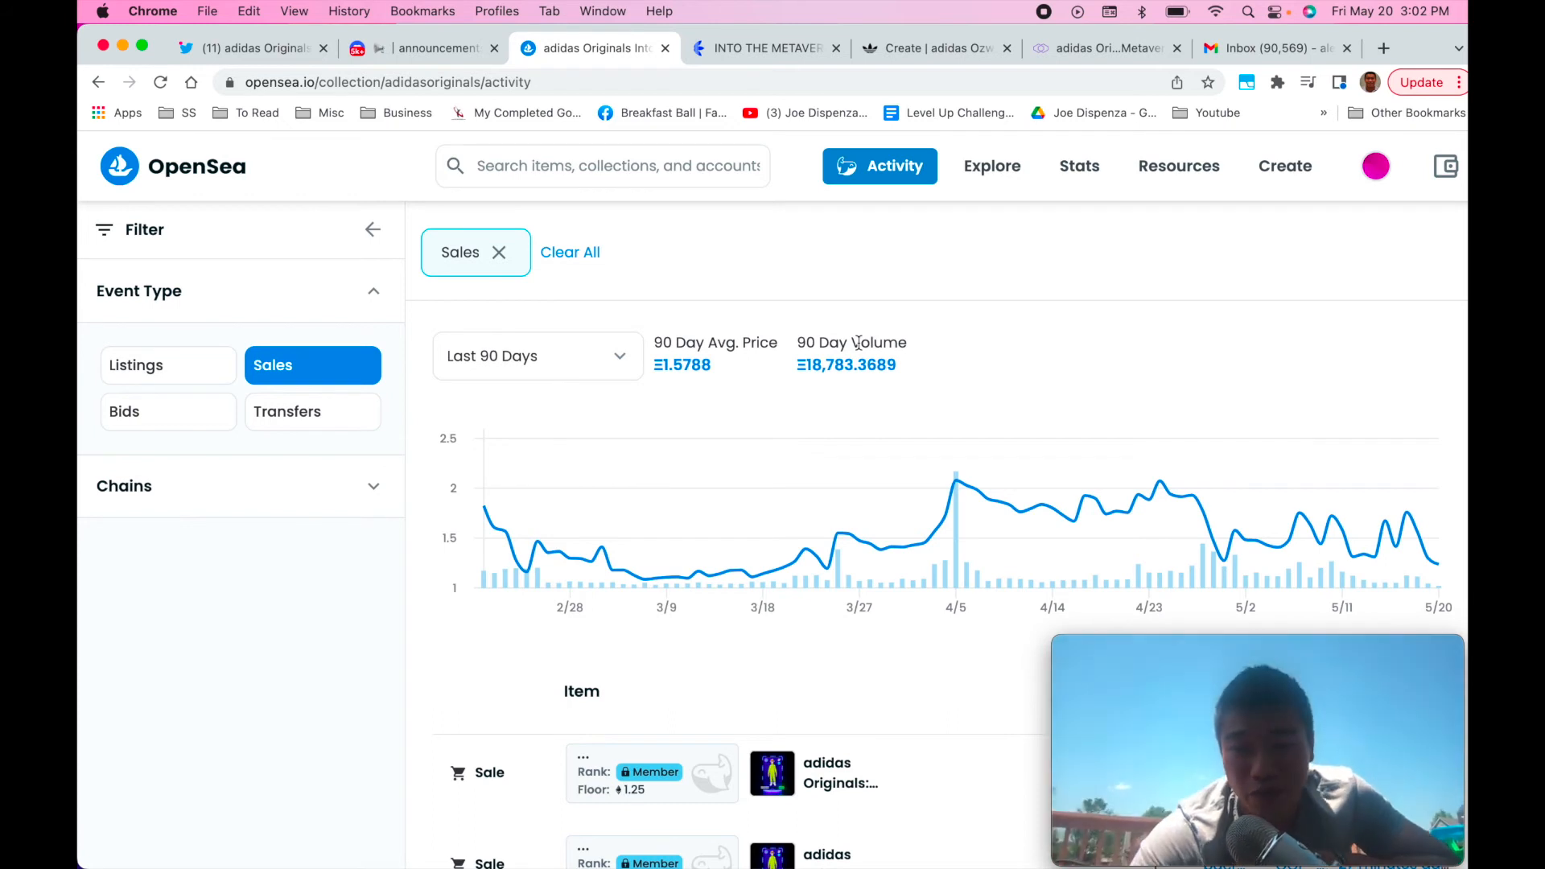
pyautogui.moveTo(850, 260)
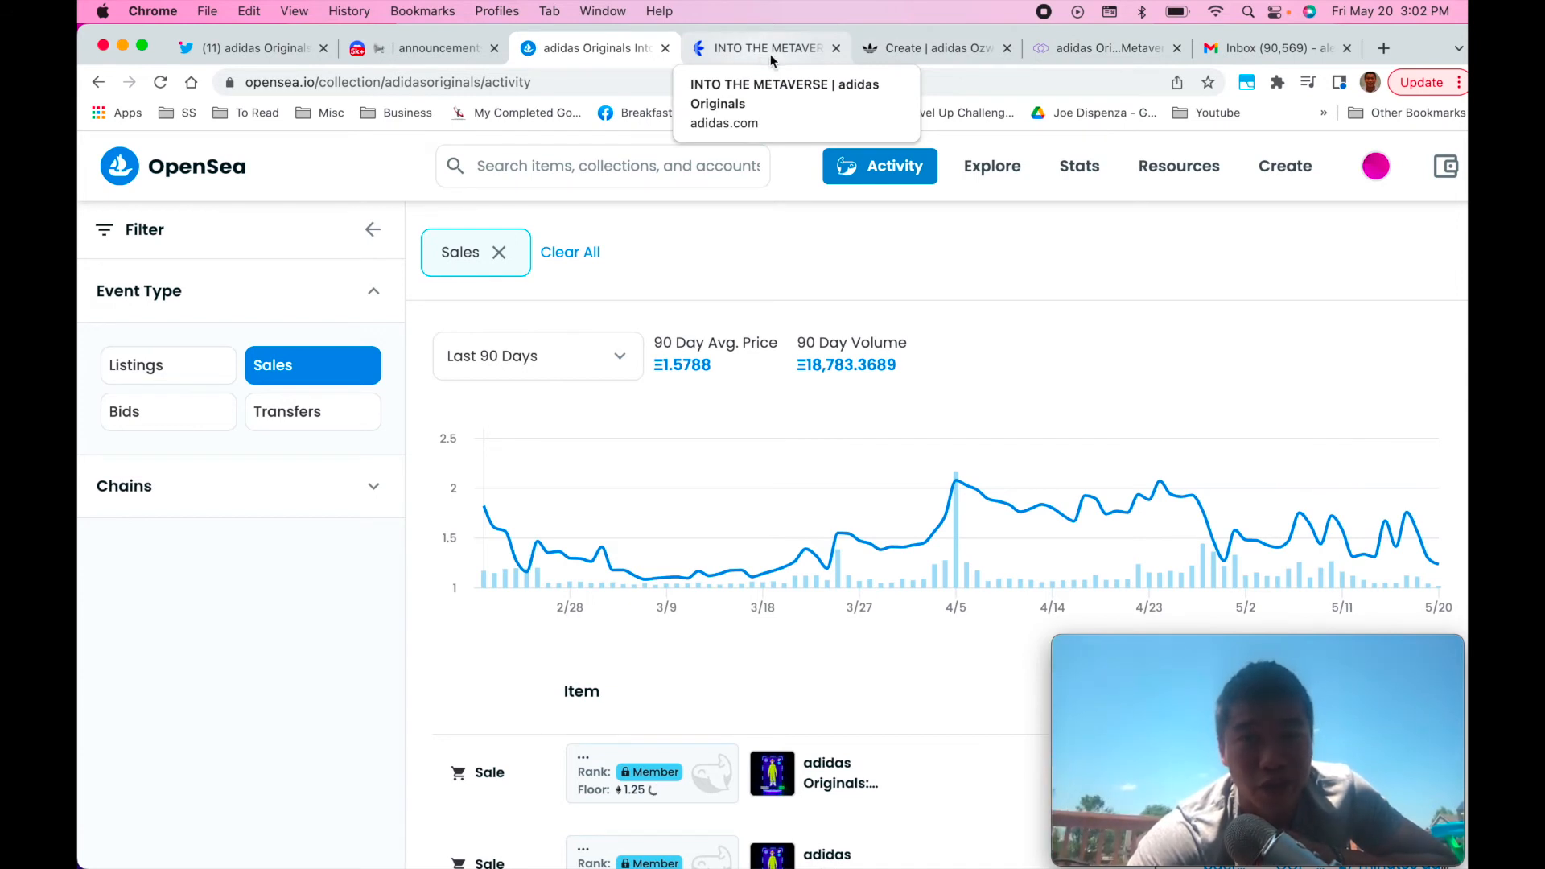
pyautogui.moveTo(764, 59)
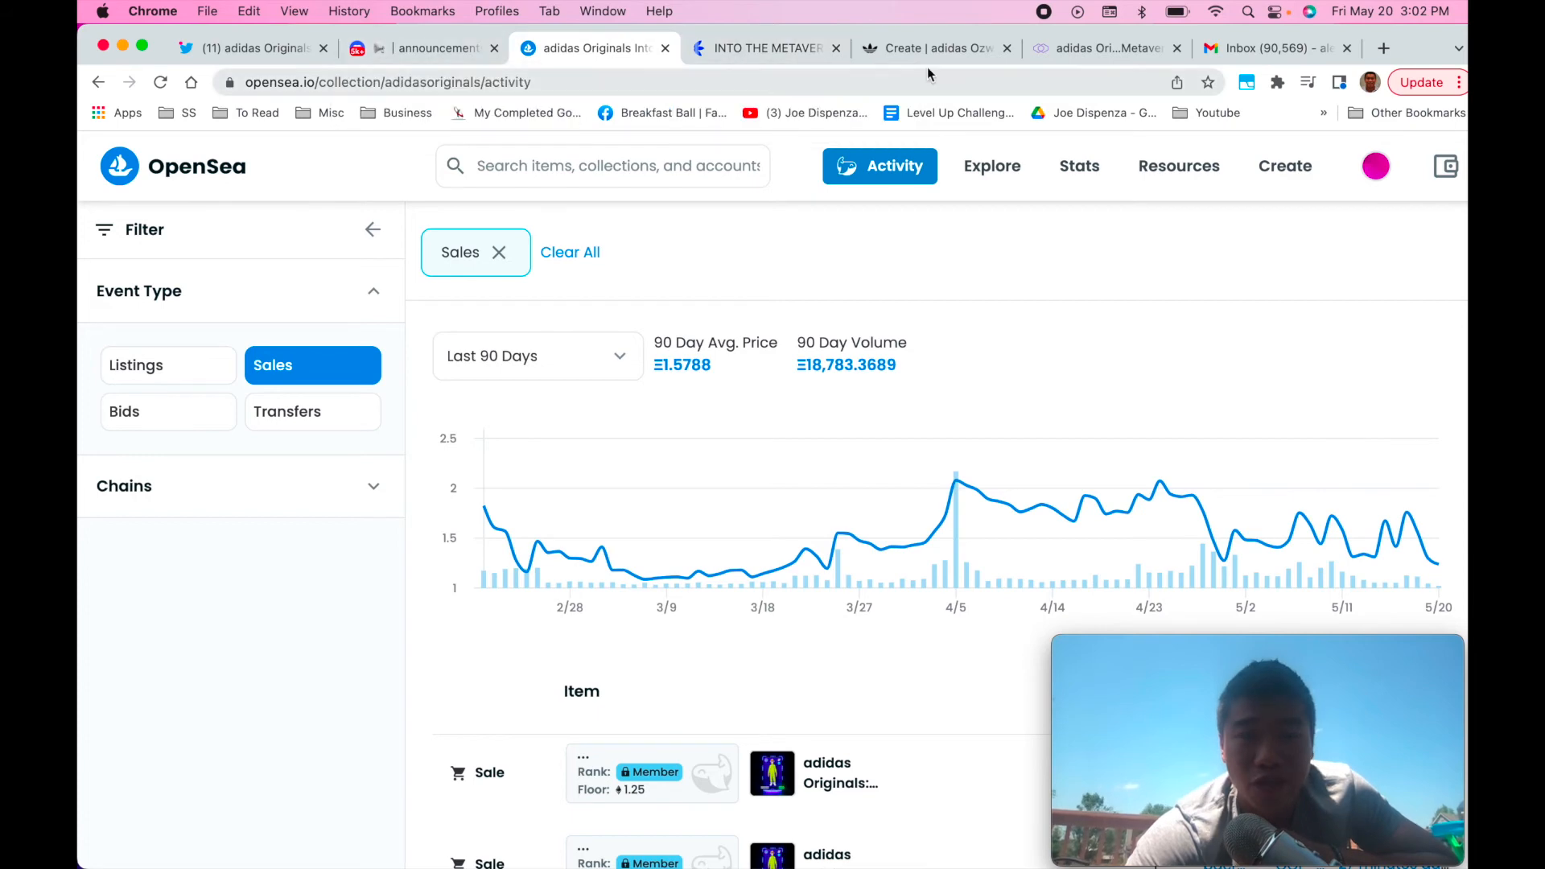
# - Read the About Ozworld page down to its passport-to-the-metaverse text and adidas.com link
pyautogui.click(935, 47)
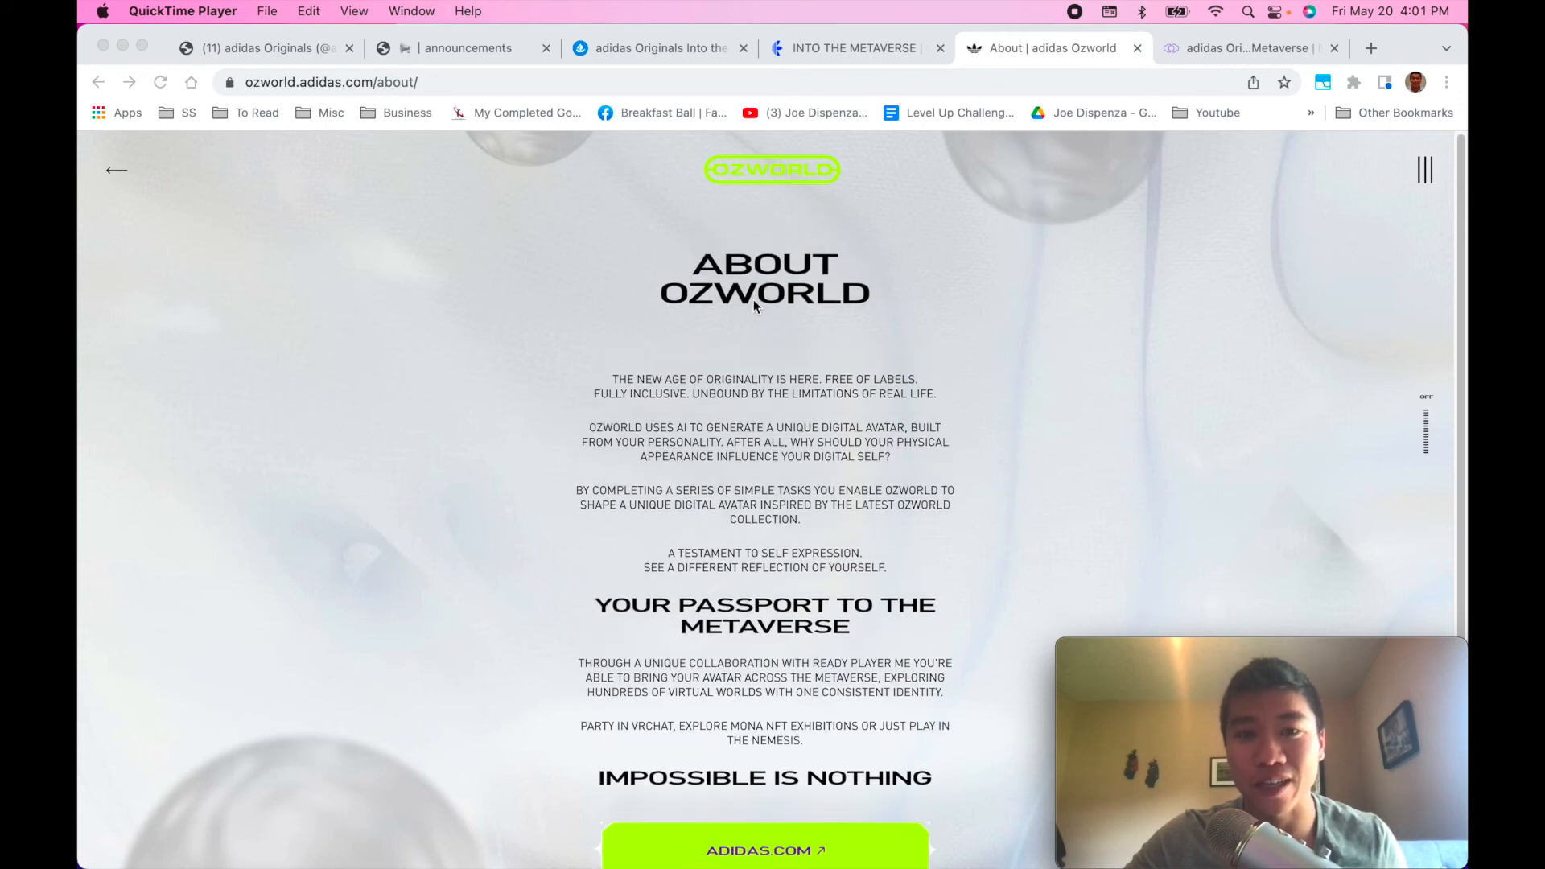
pyautogui.scroll(-3)
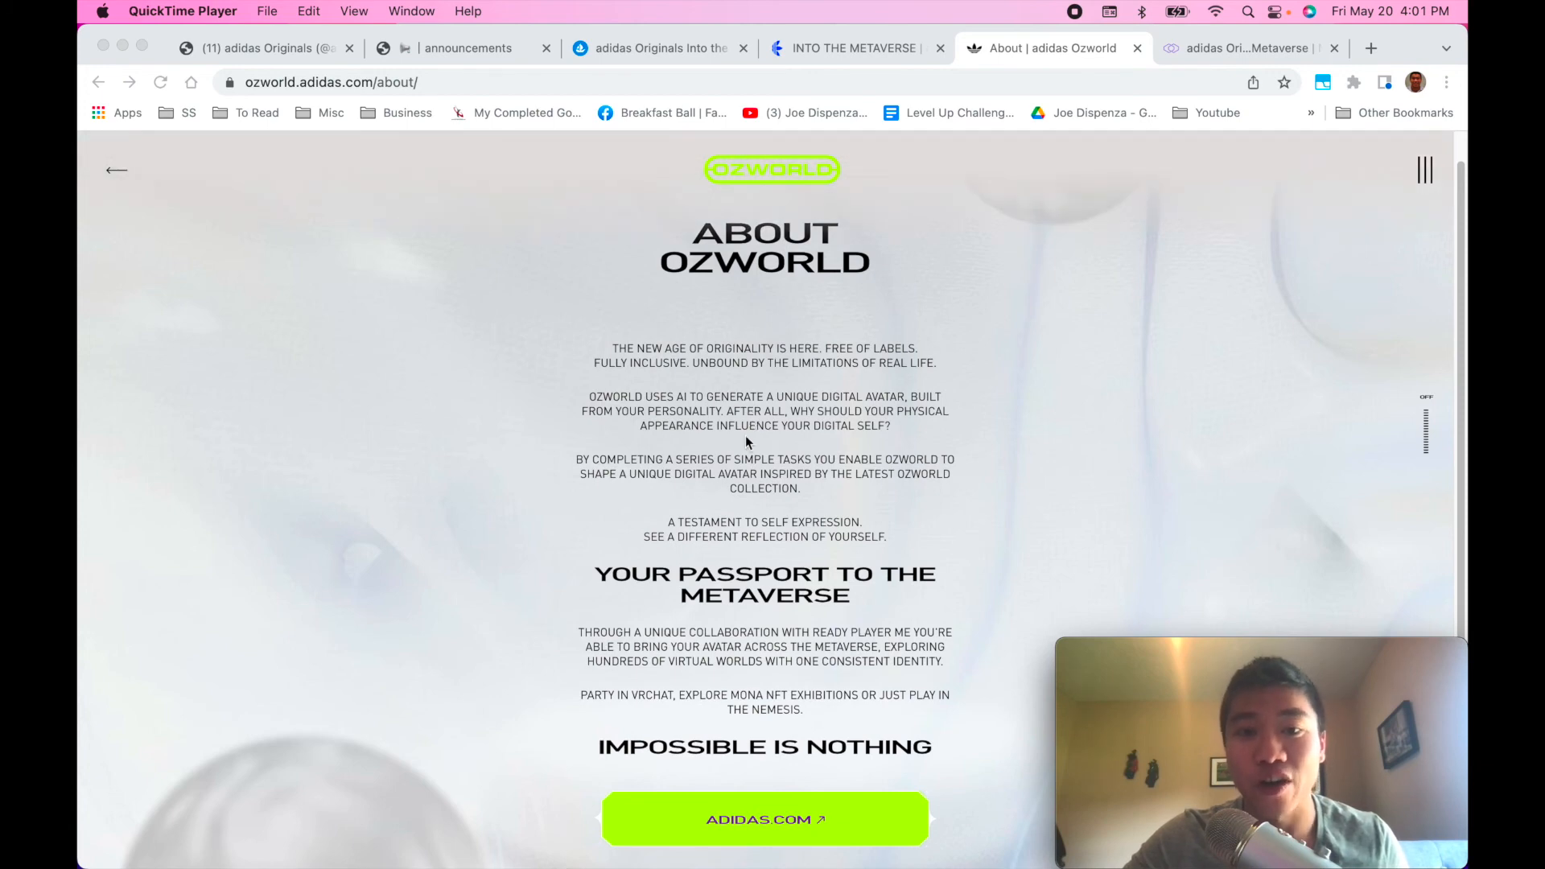
pyautogui.scroll(-3)
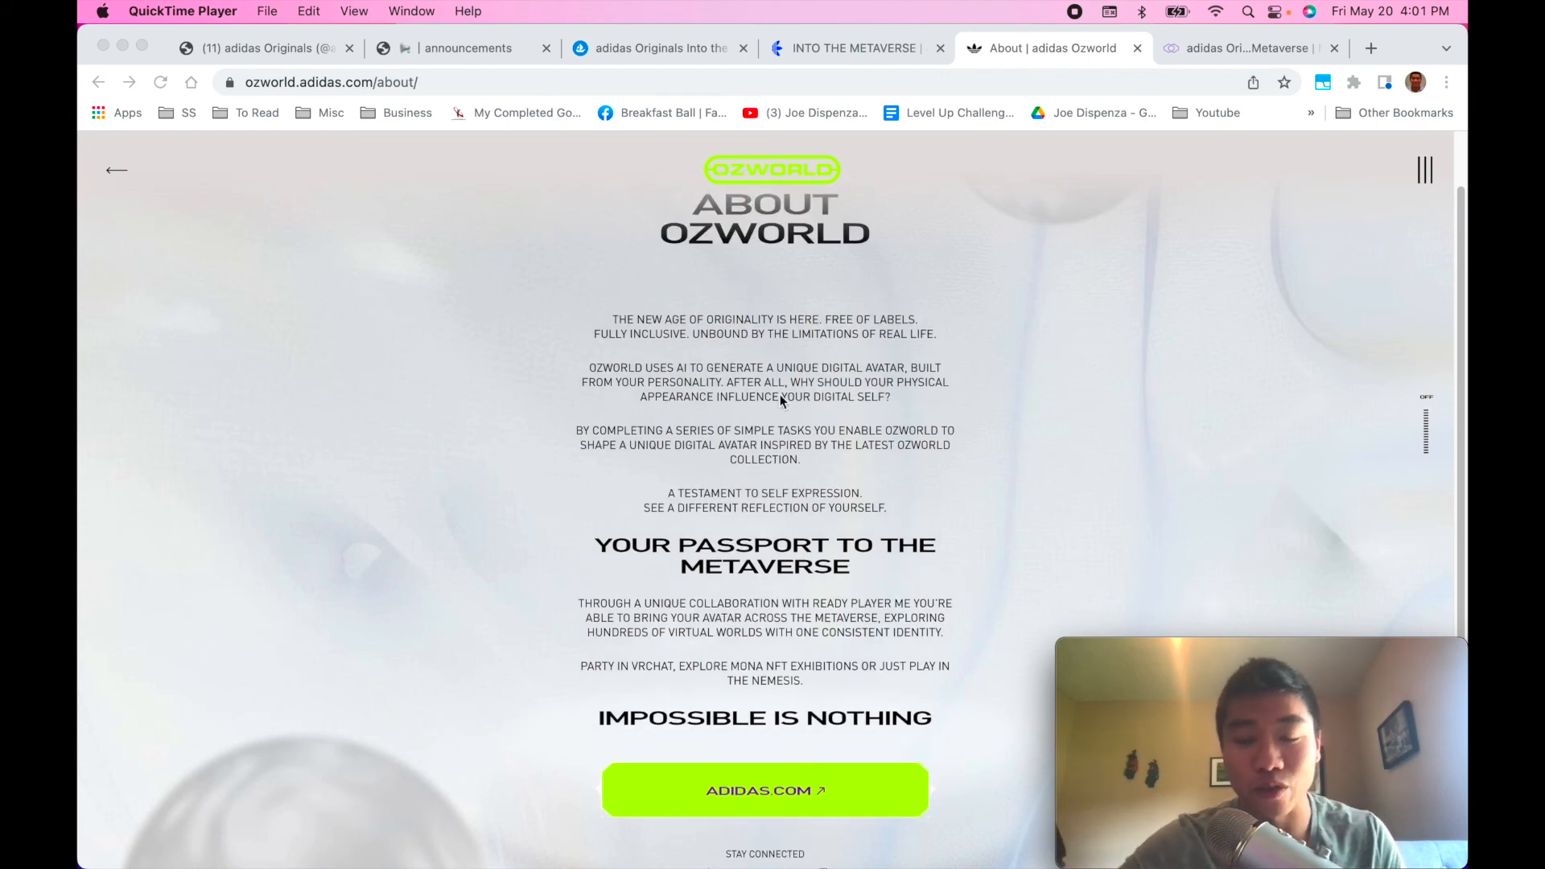
pyautogui.scroll(-3)
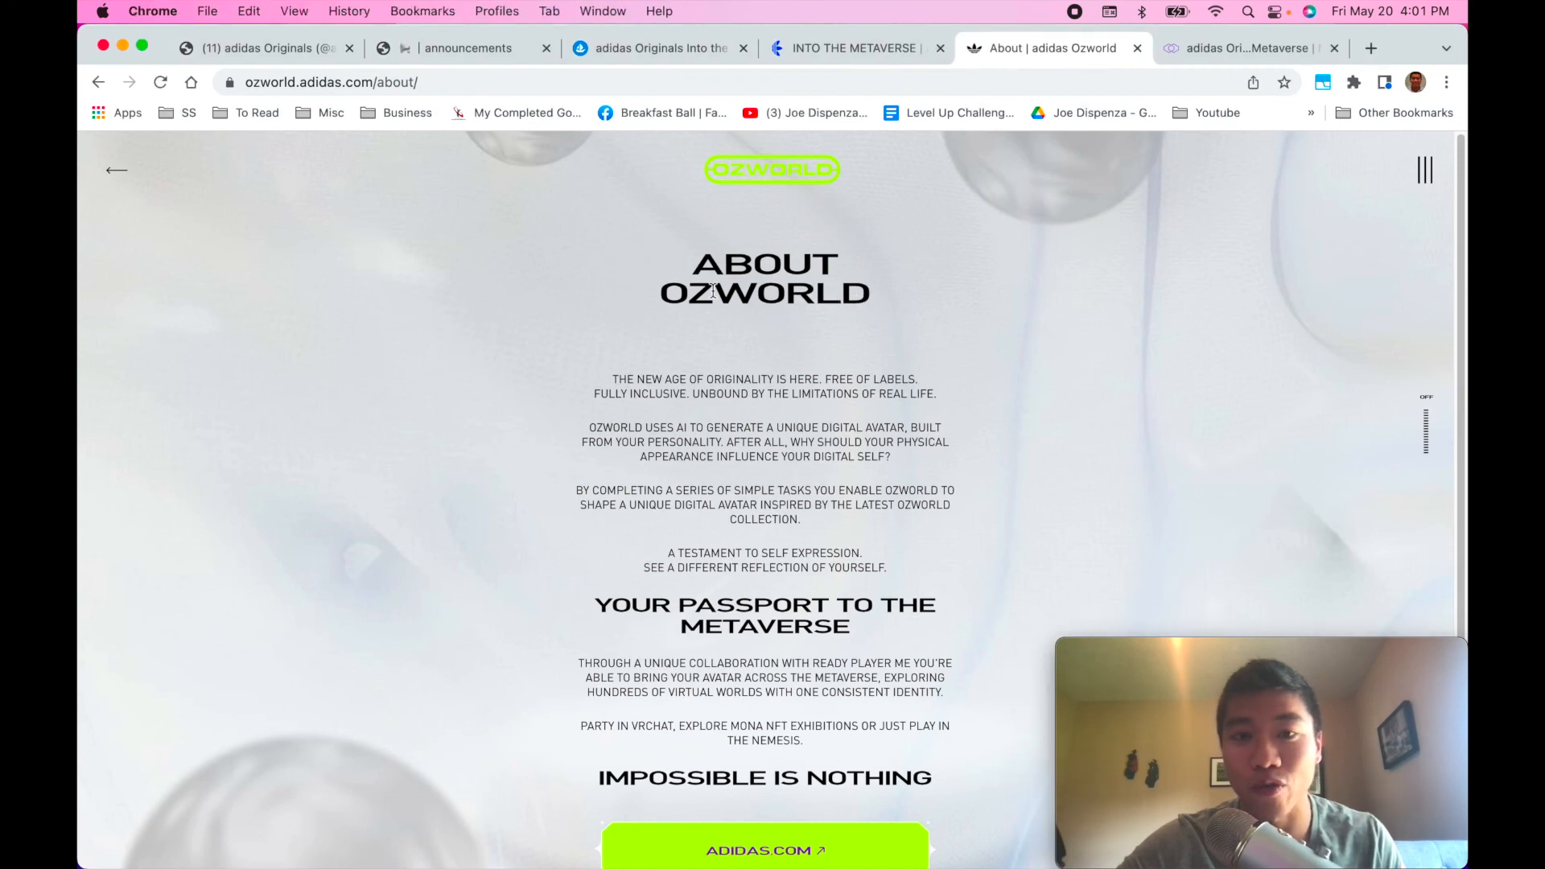
pyautogui.scroll(-3)
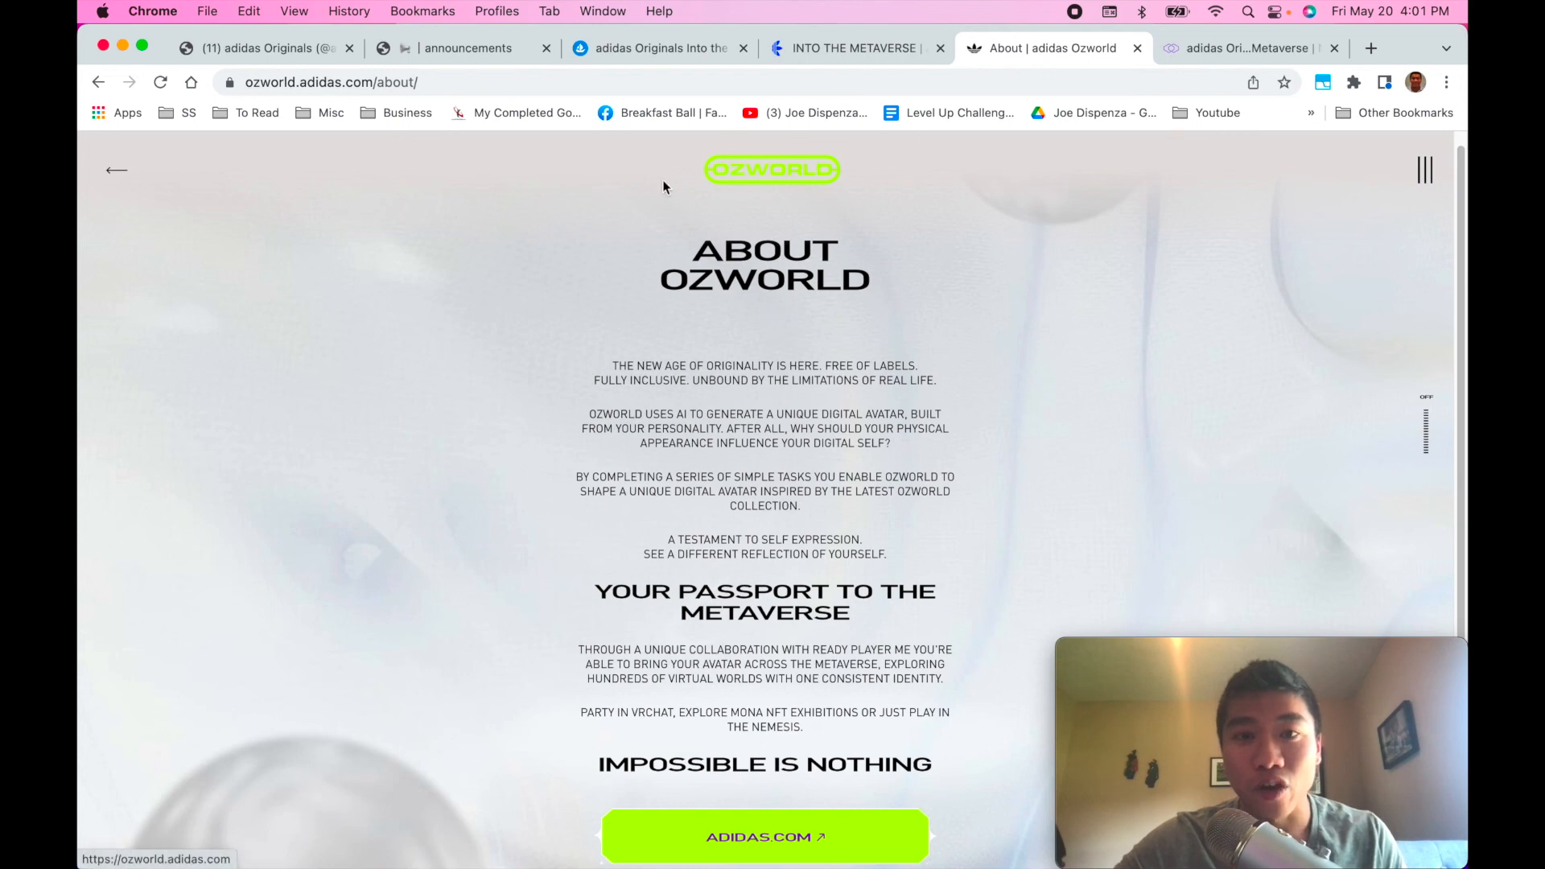
pyautogui.moveTo(833, 431)
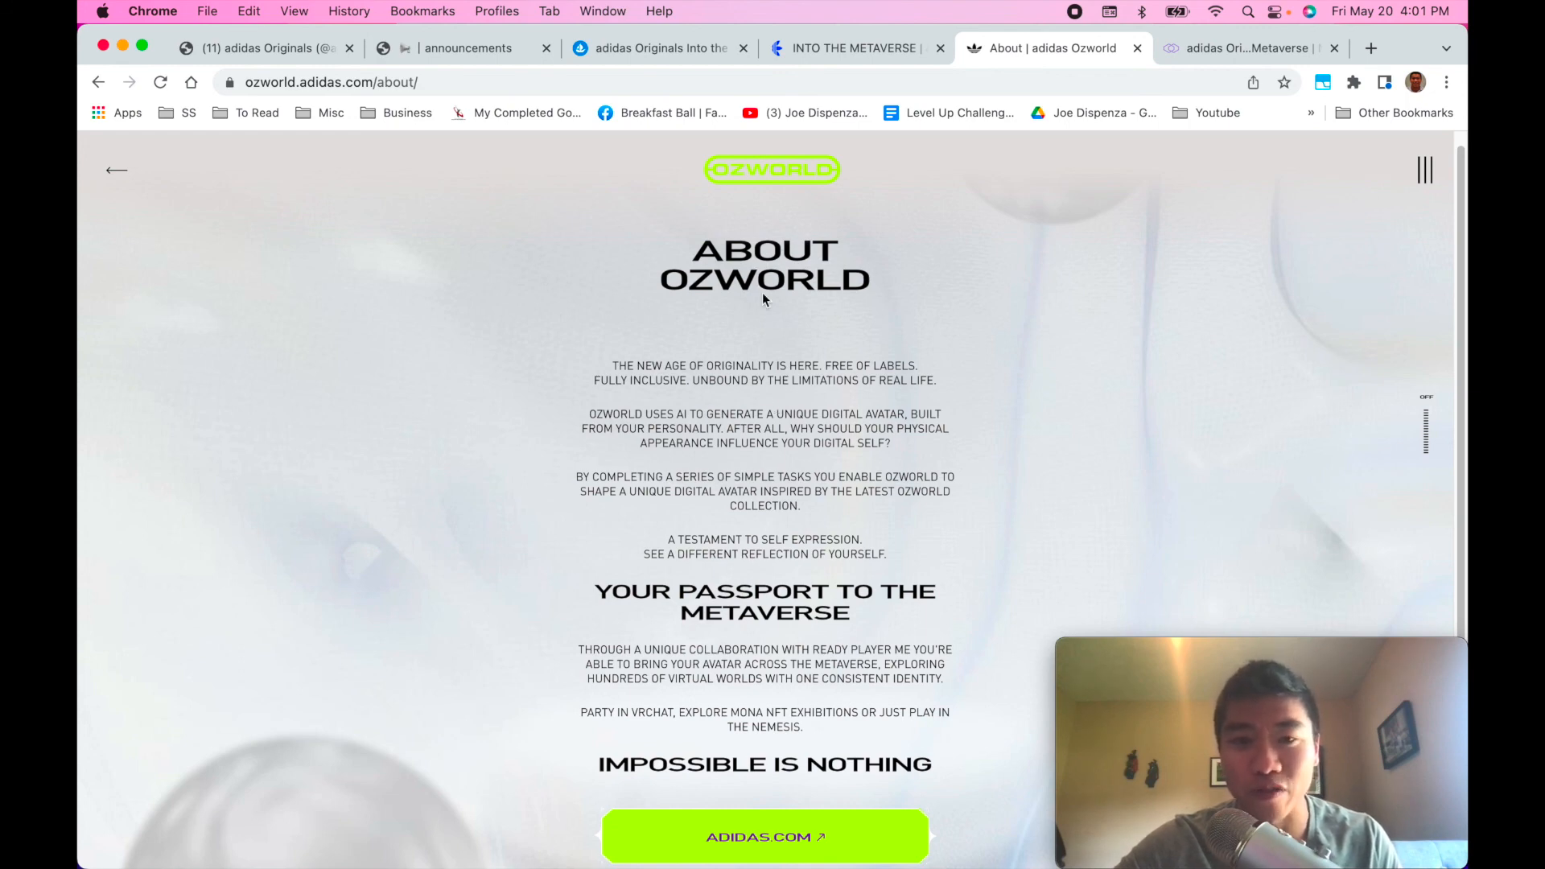
pyautogui.moveTo(794, 357)
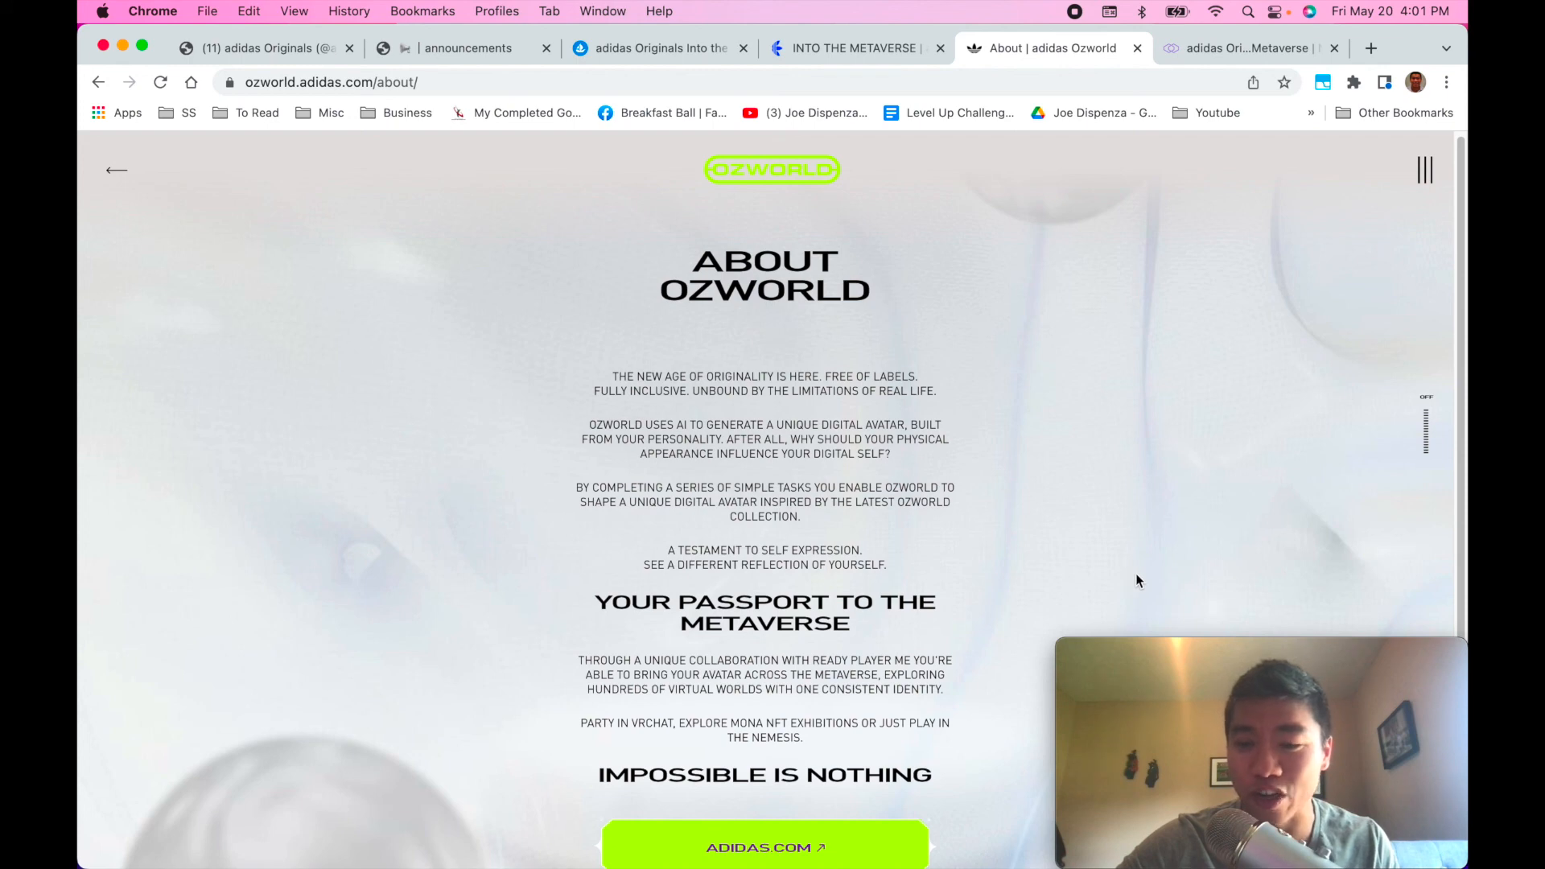
pyautogui.moveTo(1155, 592)
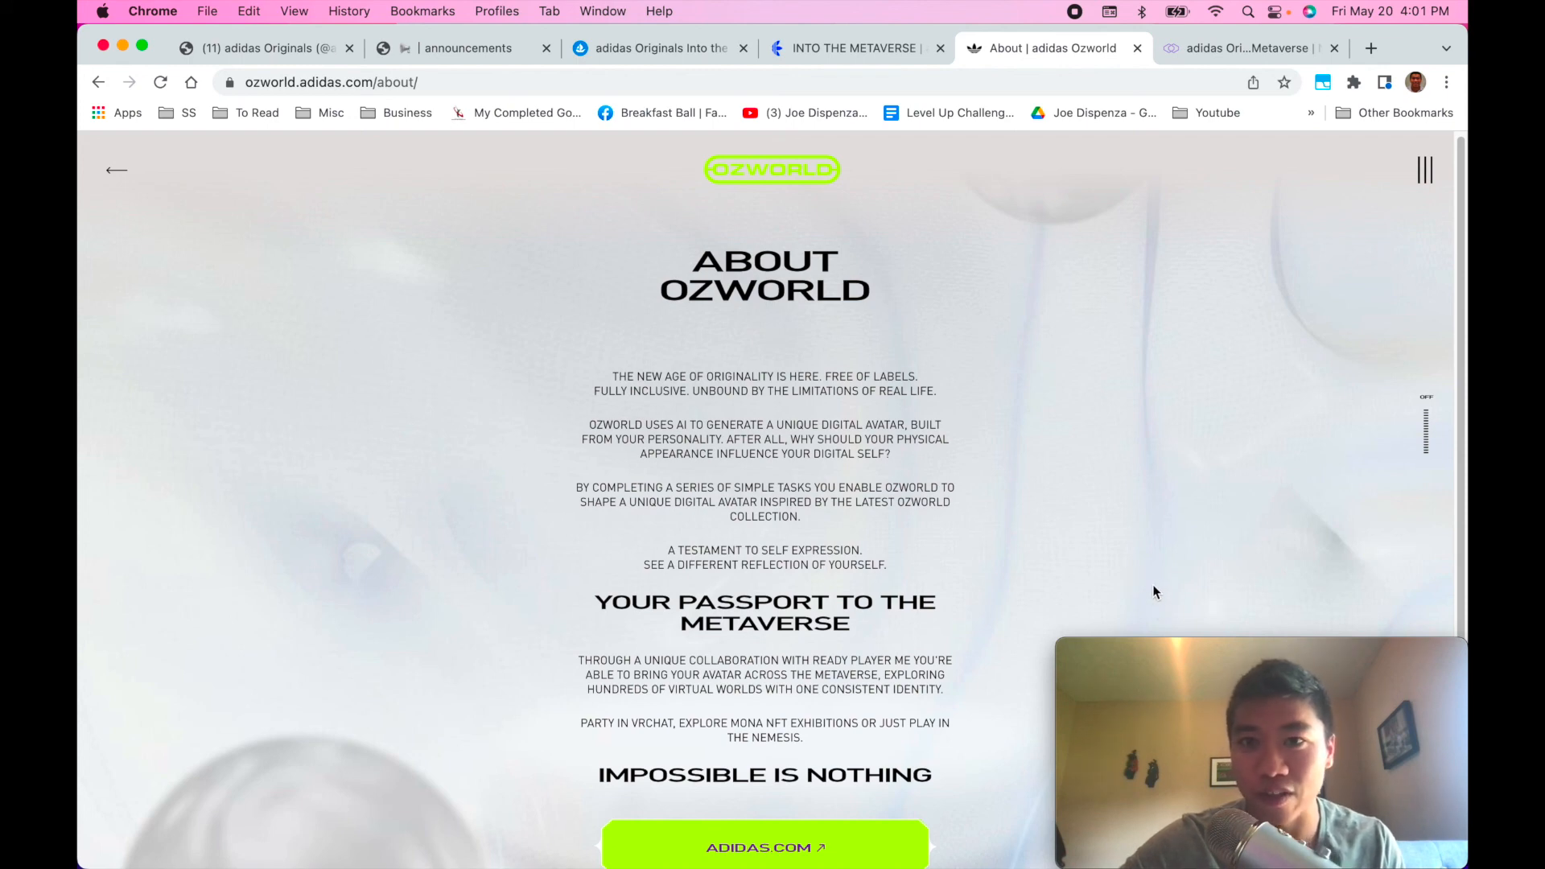